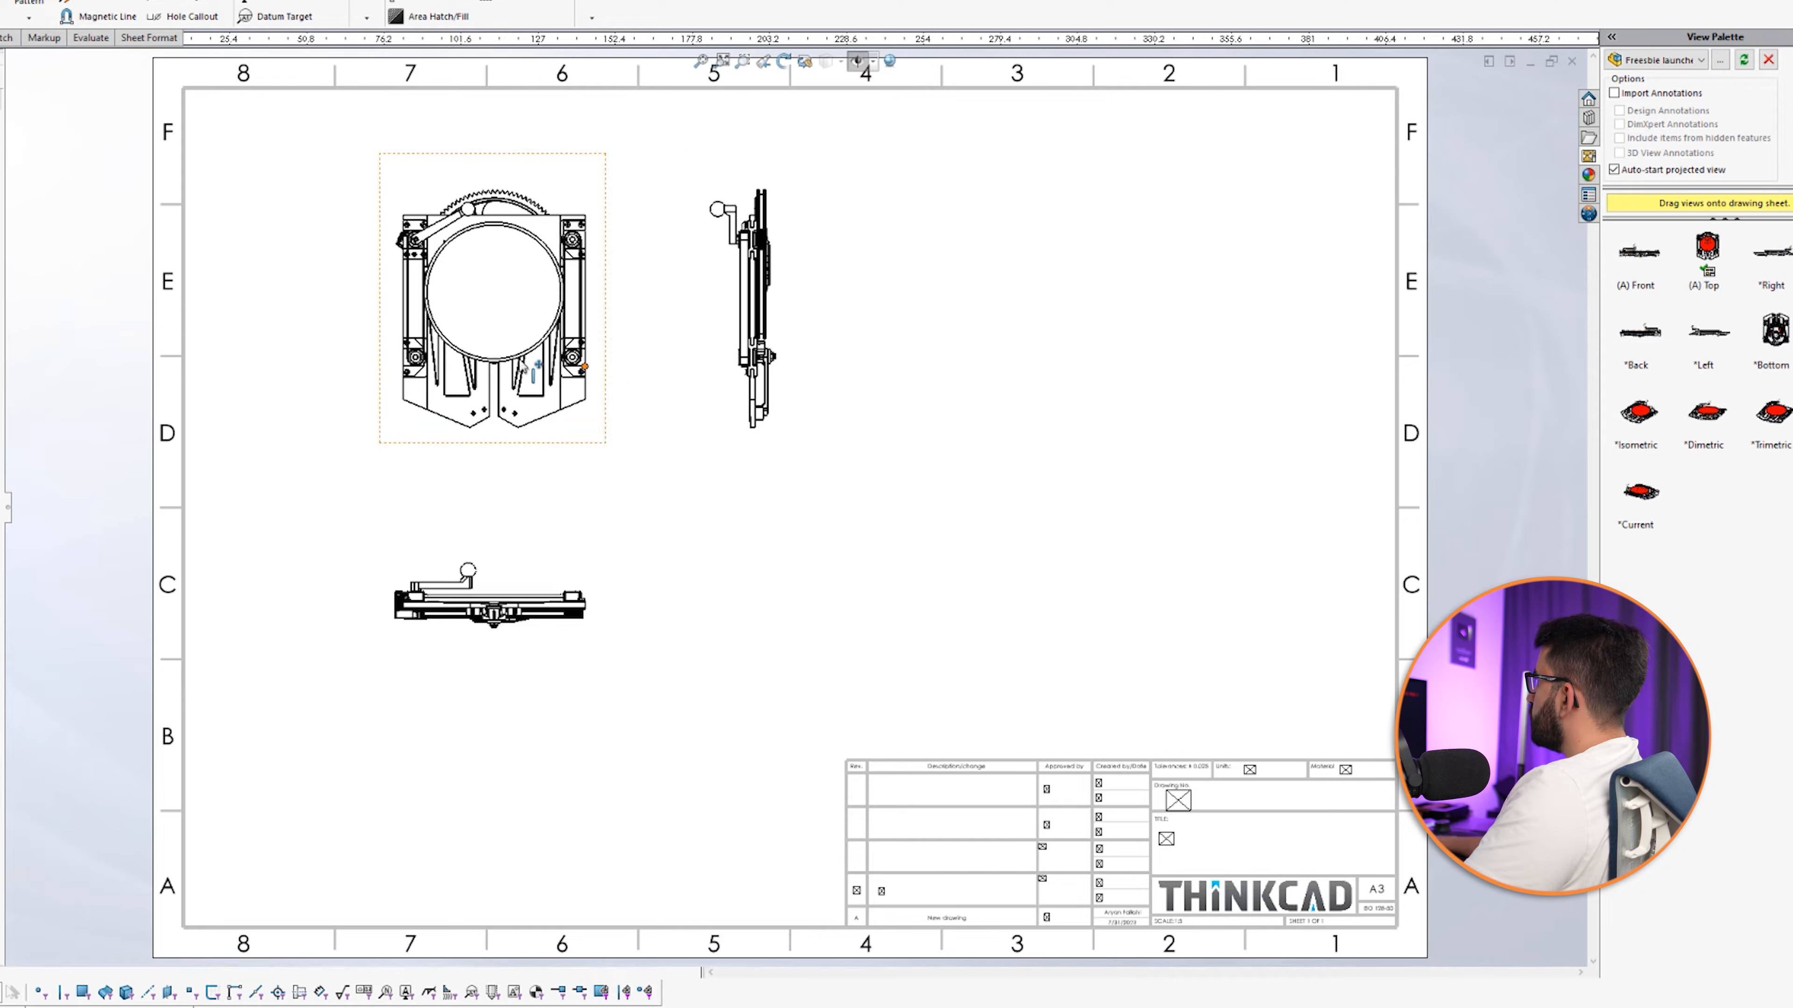
Set Sheet1 to 1:3 scale through its Sheet Properties so the views enlarge.
{"action": "right_click", "coordinate": [70, 155]}
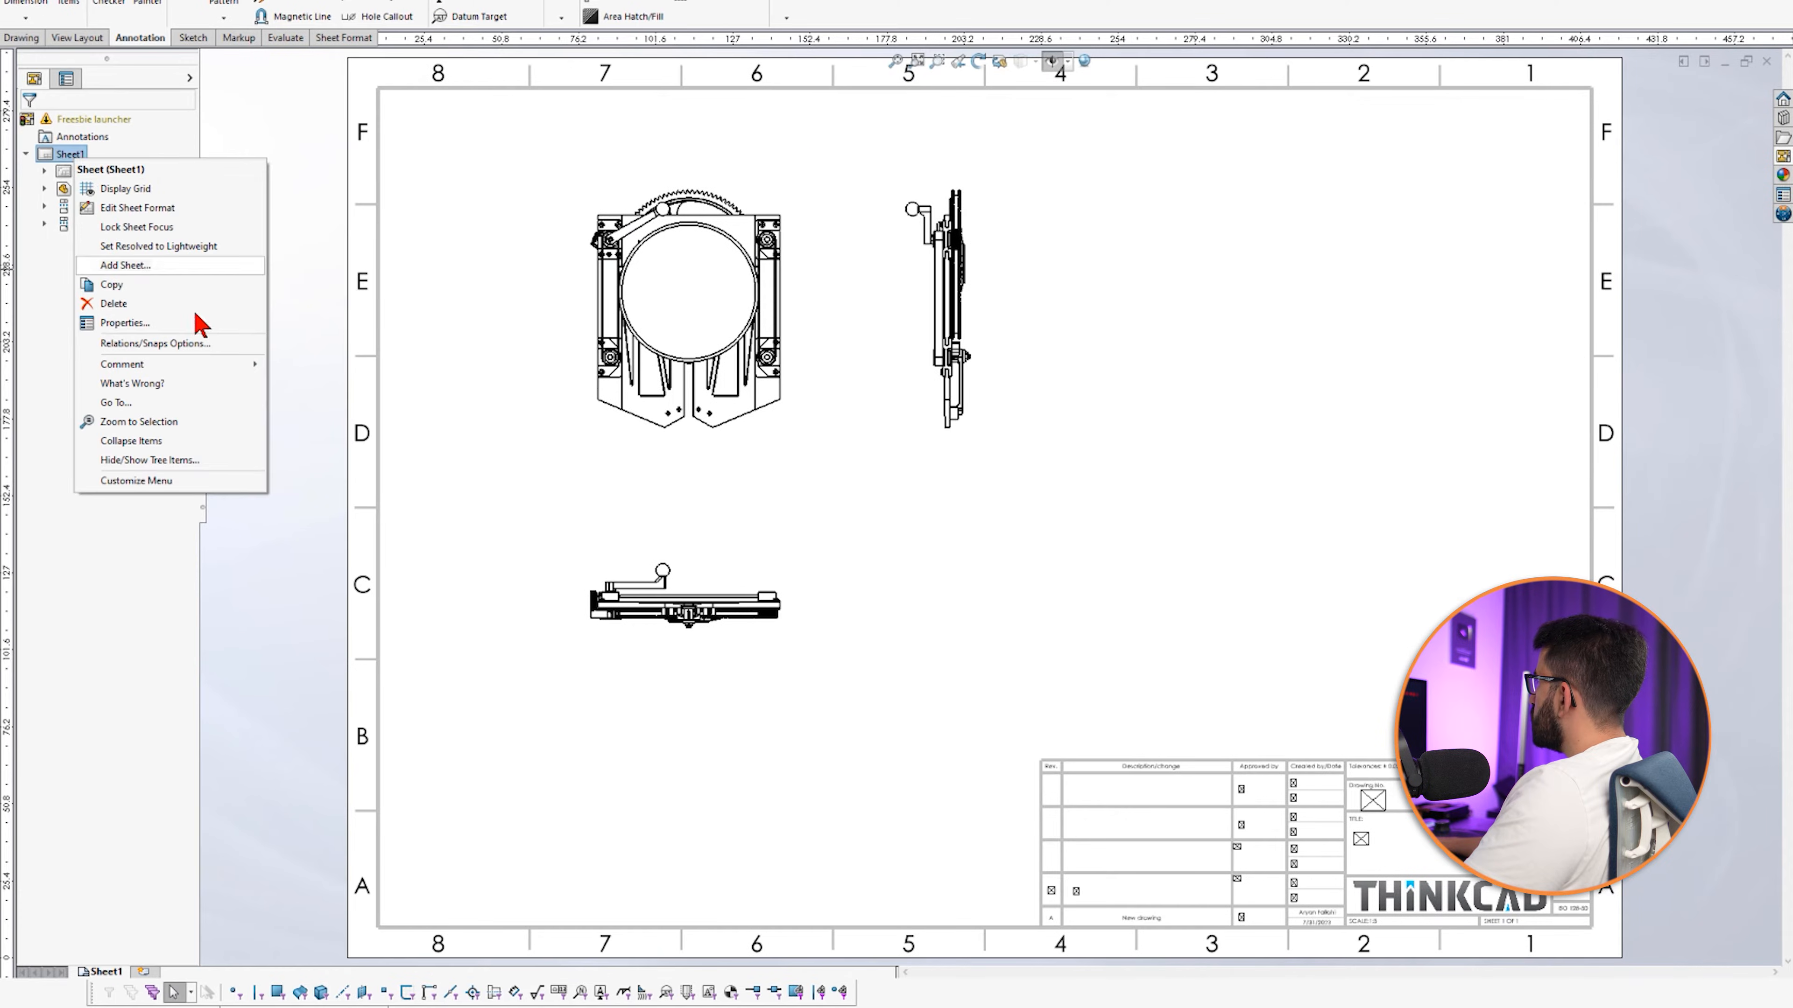
{"action": "left_click", "coordinate": [124, 322]}
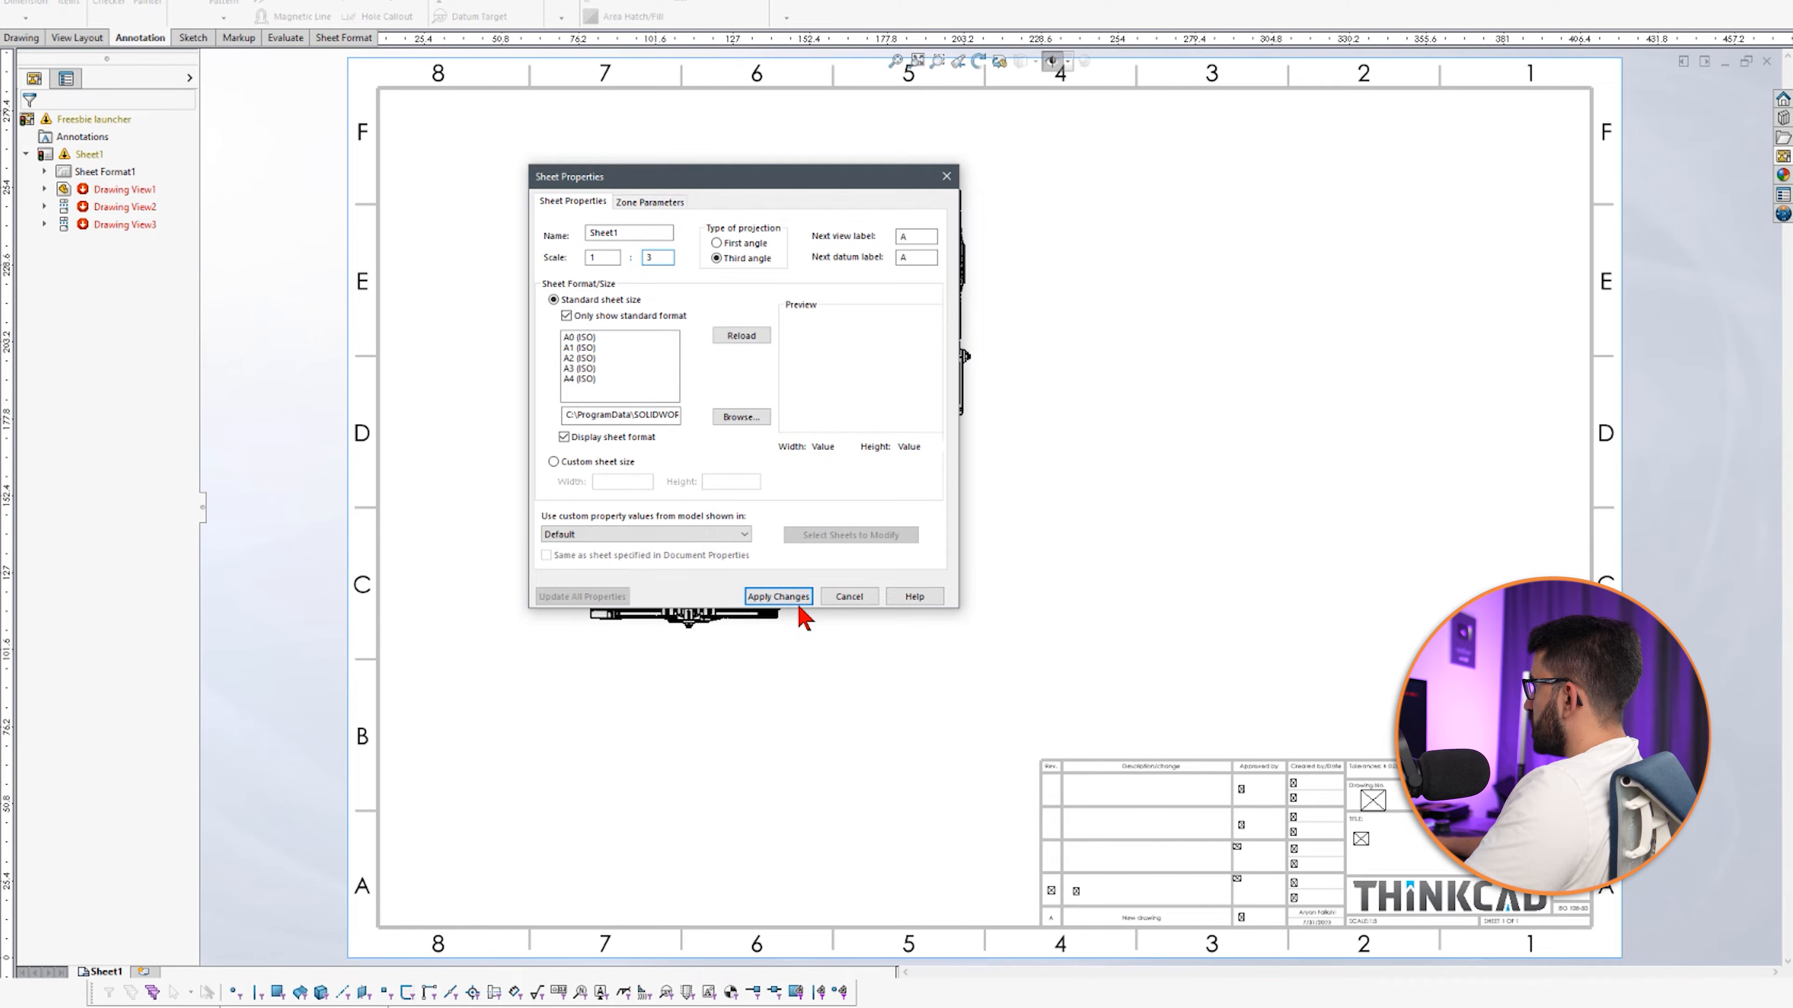
{"action": "left_click", "coordinate": [779, 597]}
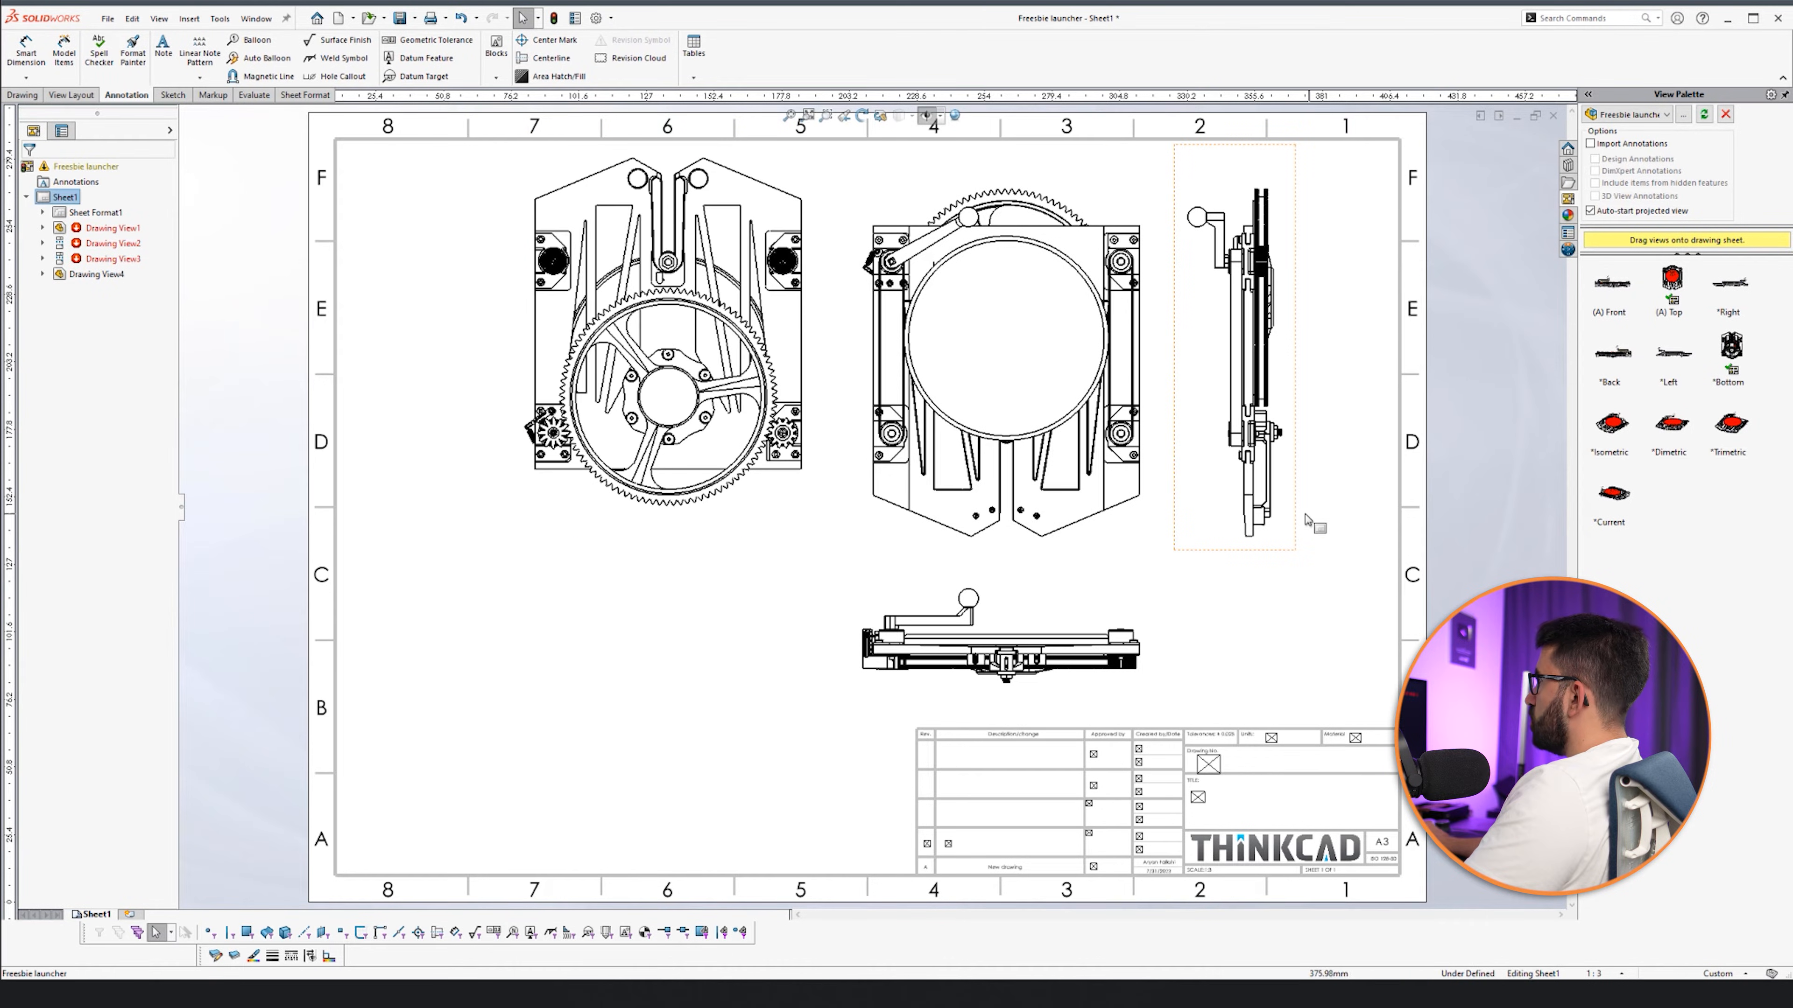
{"action": "mouse_move", "coordinate": [1206, 413]}
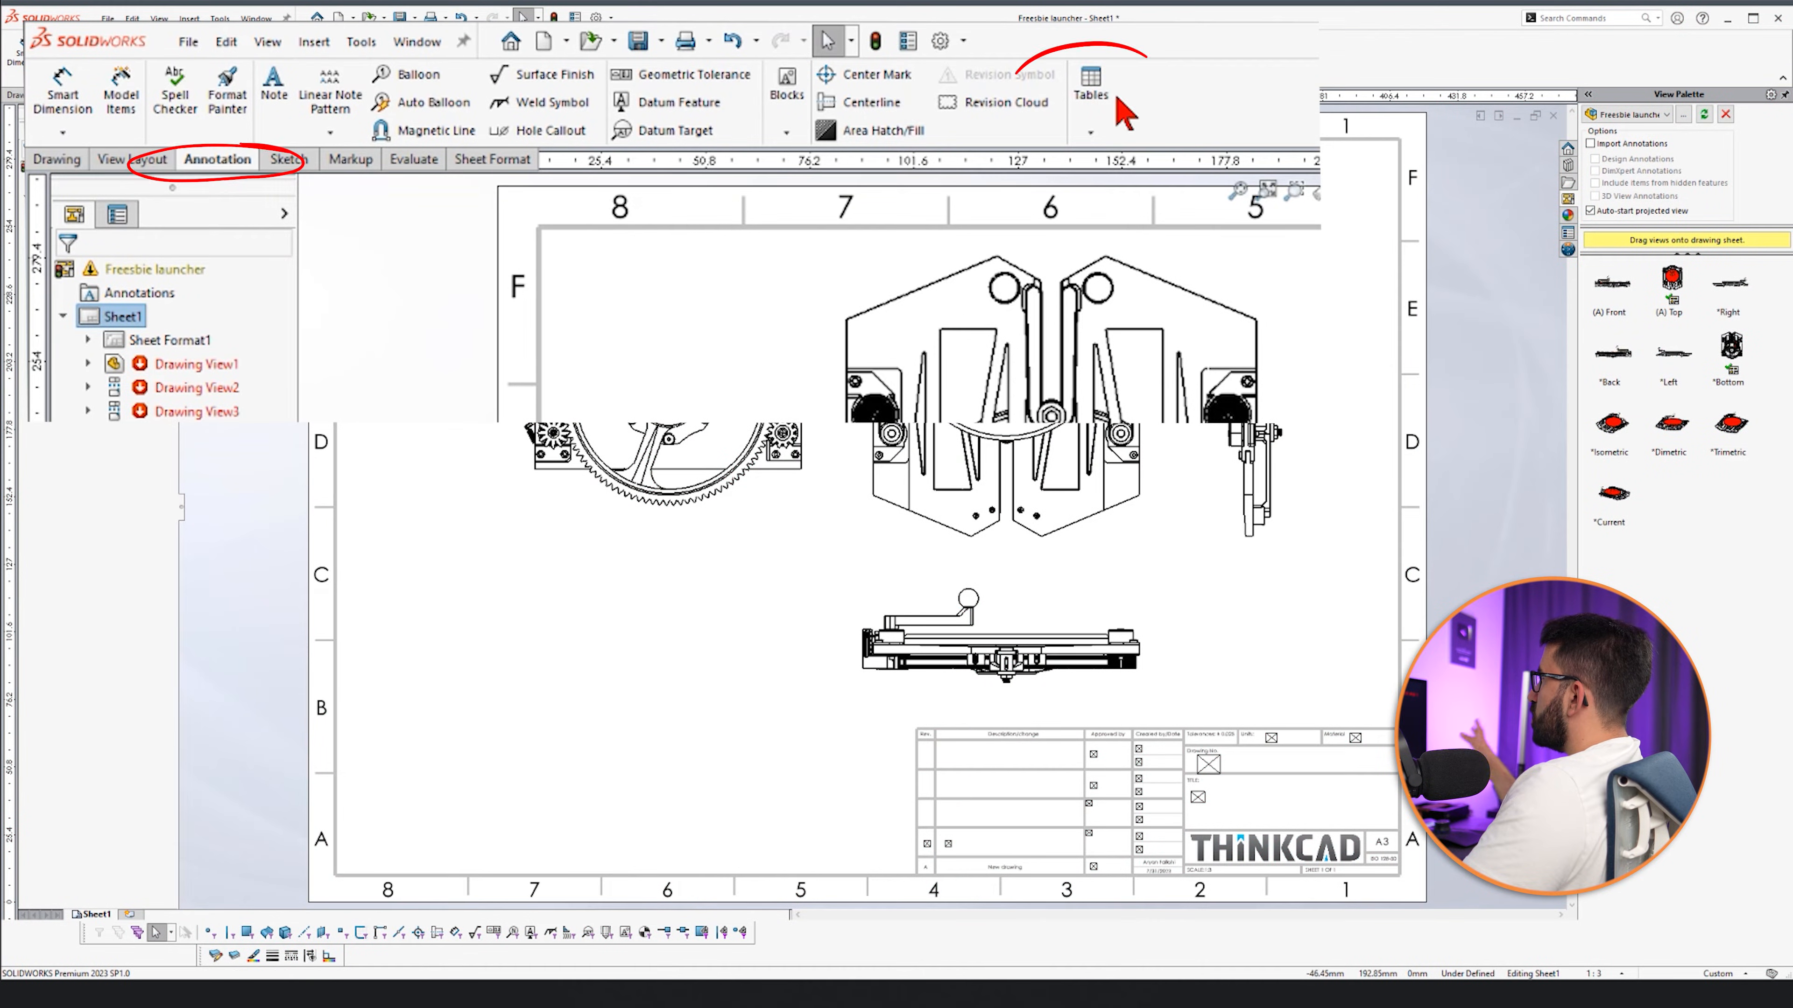
Insert a bom-standard bill of materials sourced from the front view onto Sheet1.
{"action": "left_click", "coordinate": [1090, 77]}
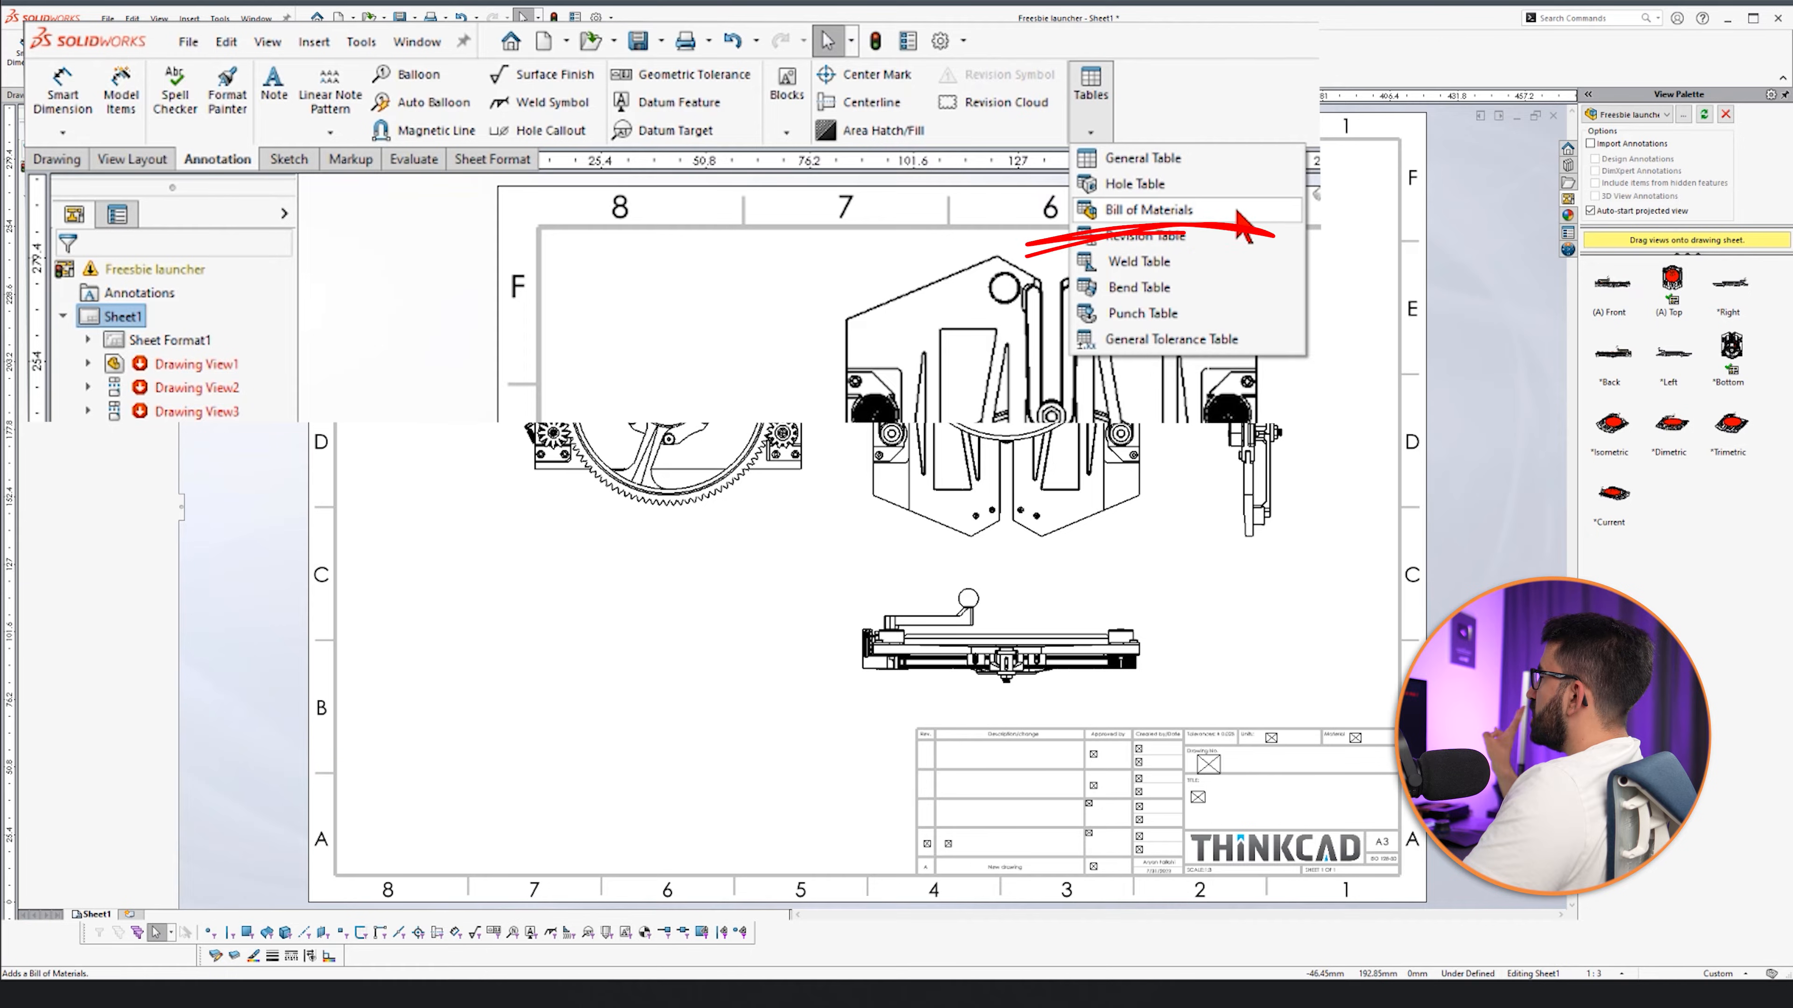
{"action": "left_click", "coordinate": [1149, 210]}
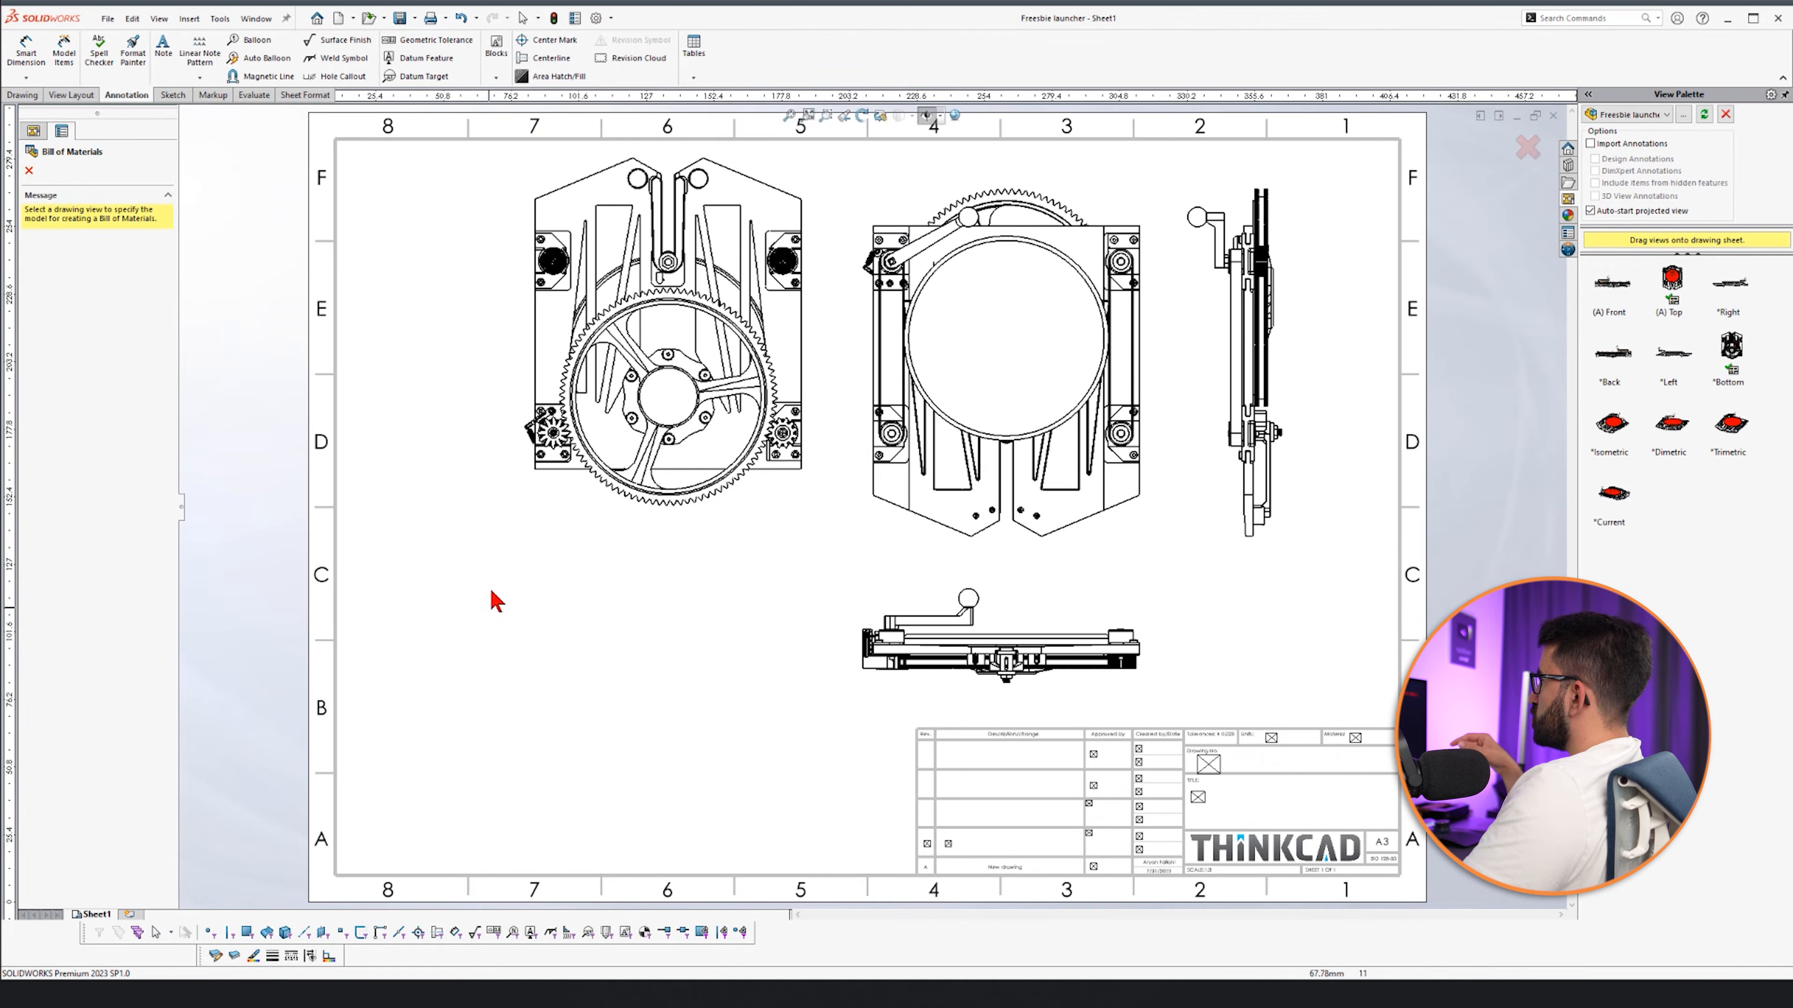
{"action": "left_click", "coordinate": [998, 338]}
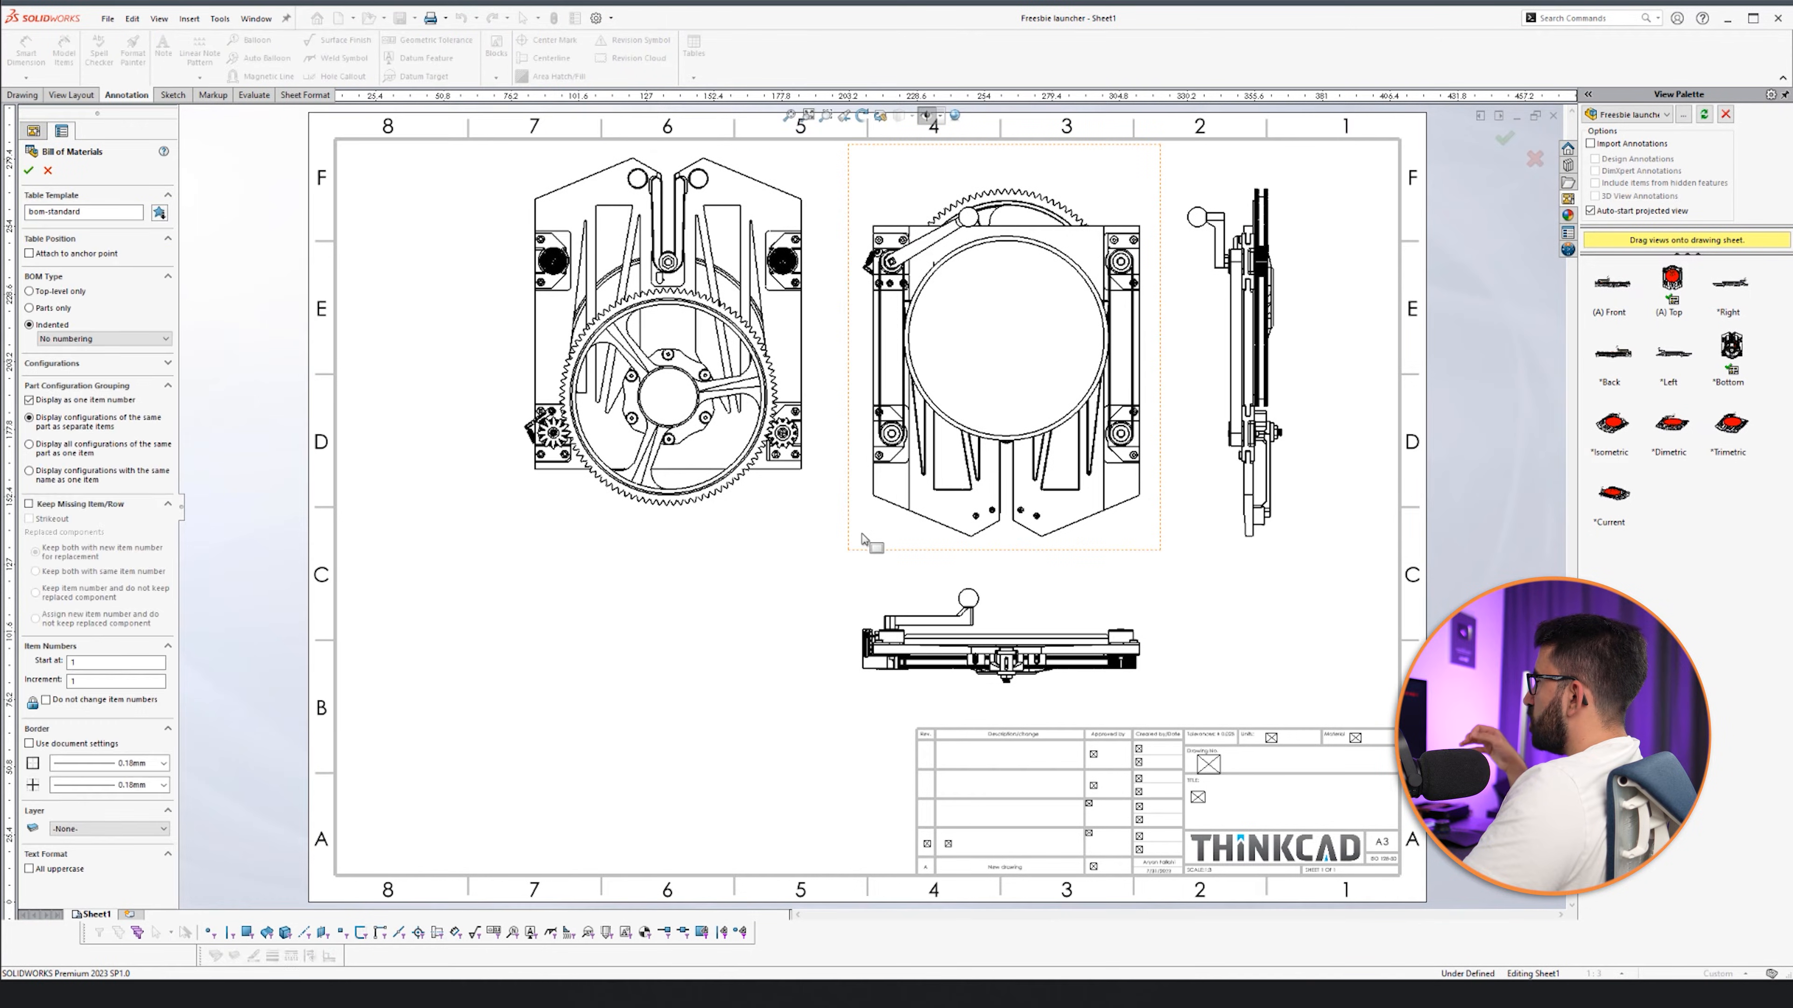
{"action": "mouse_move", "coordinate": [120, 706]}
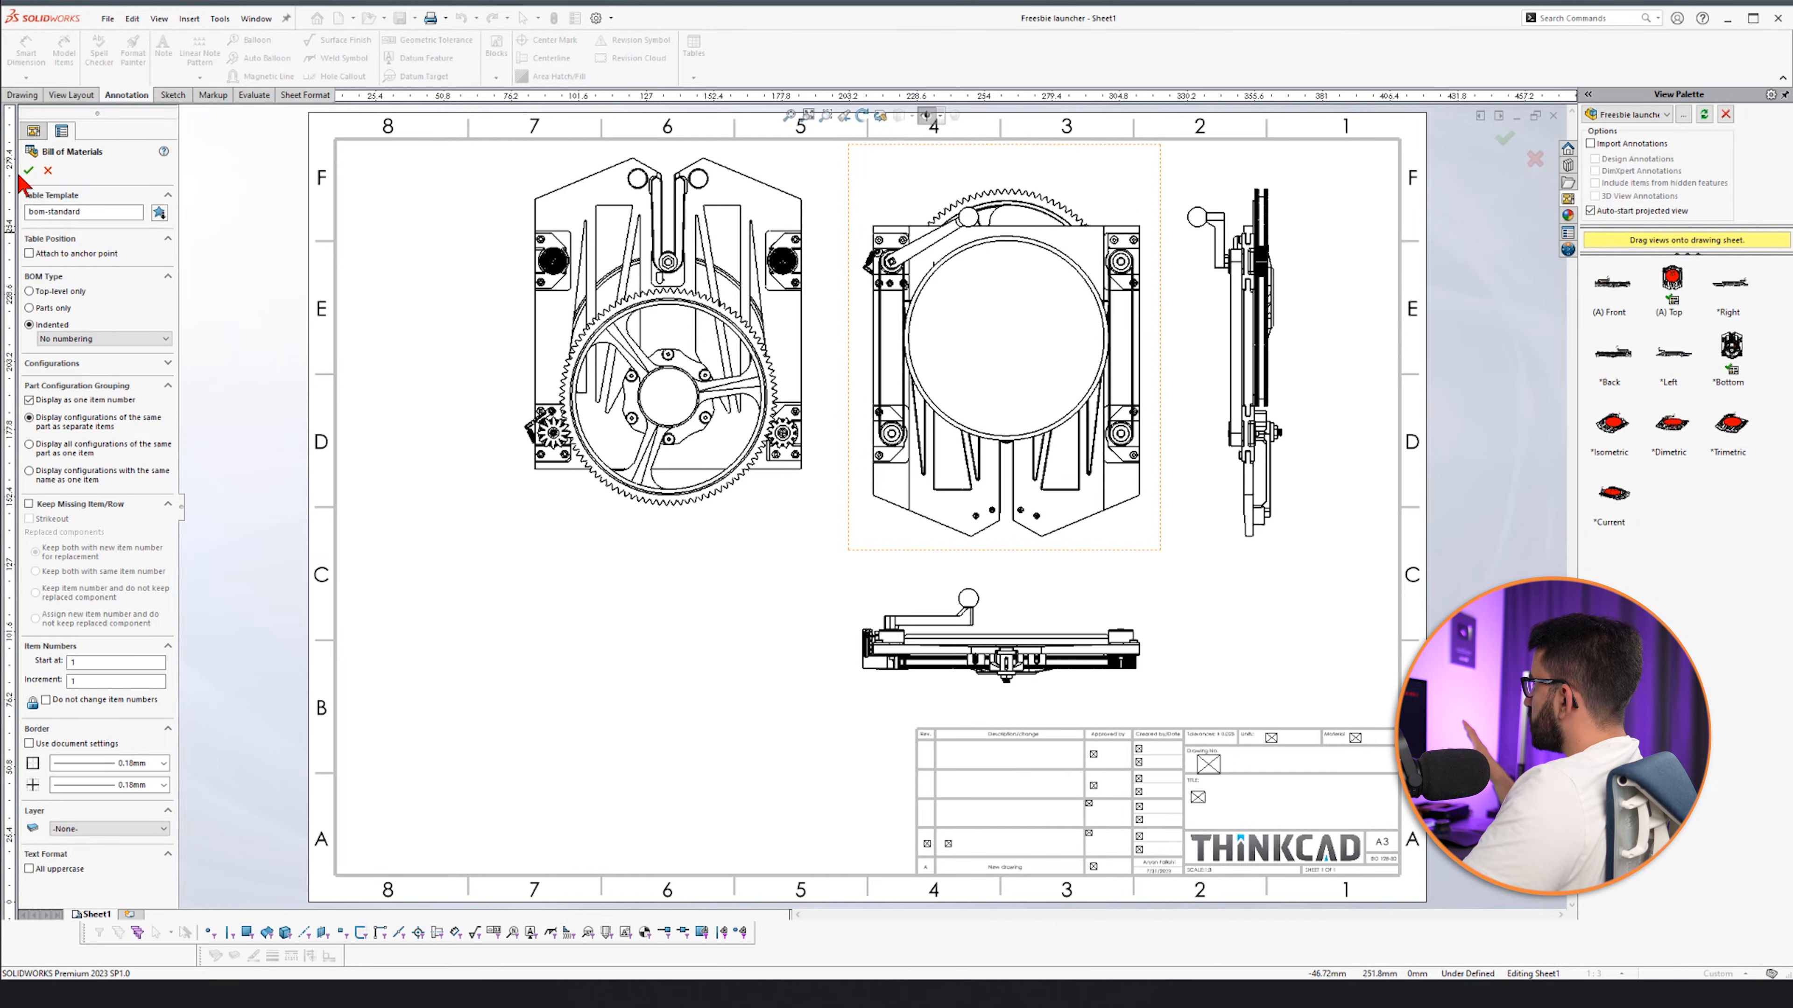
{"action": "left_click", "coordinate": [31, 171]}
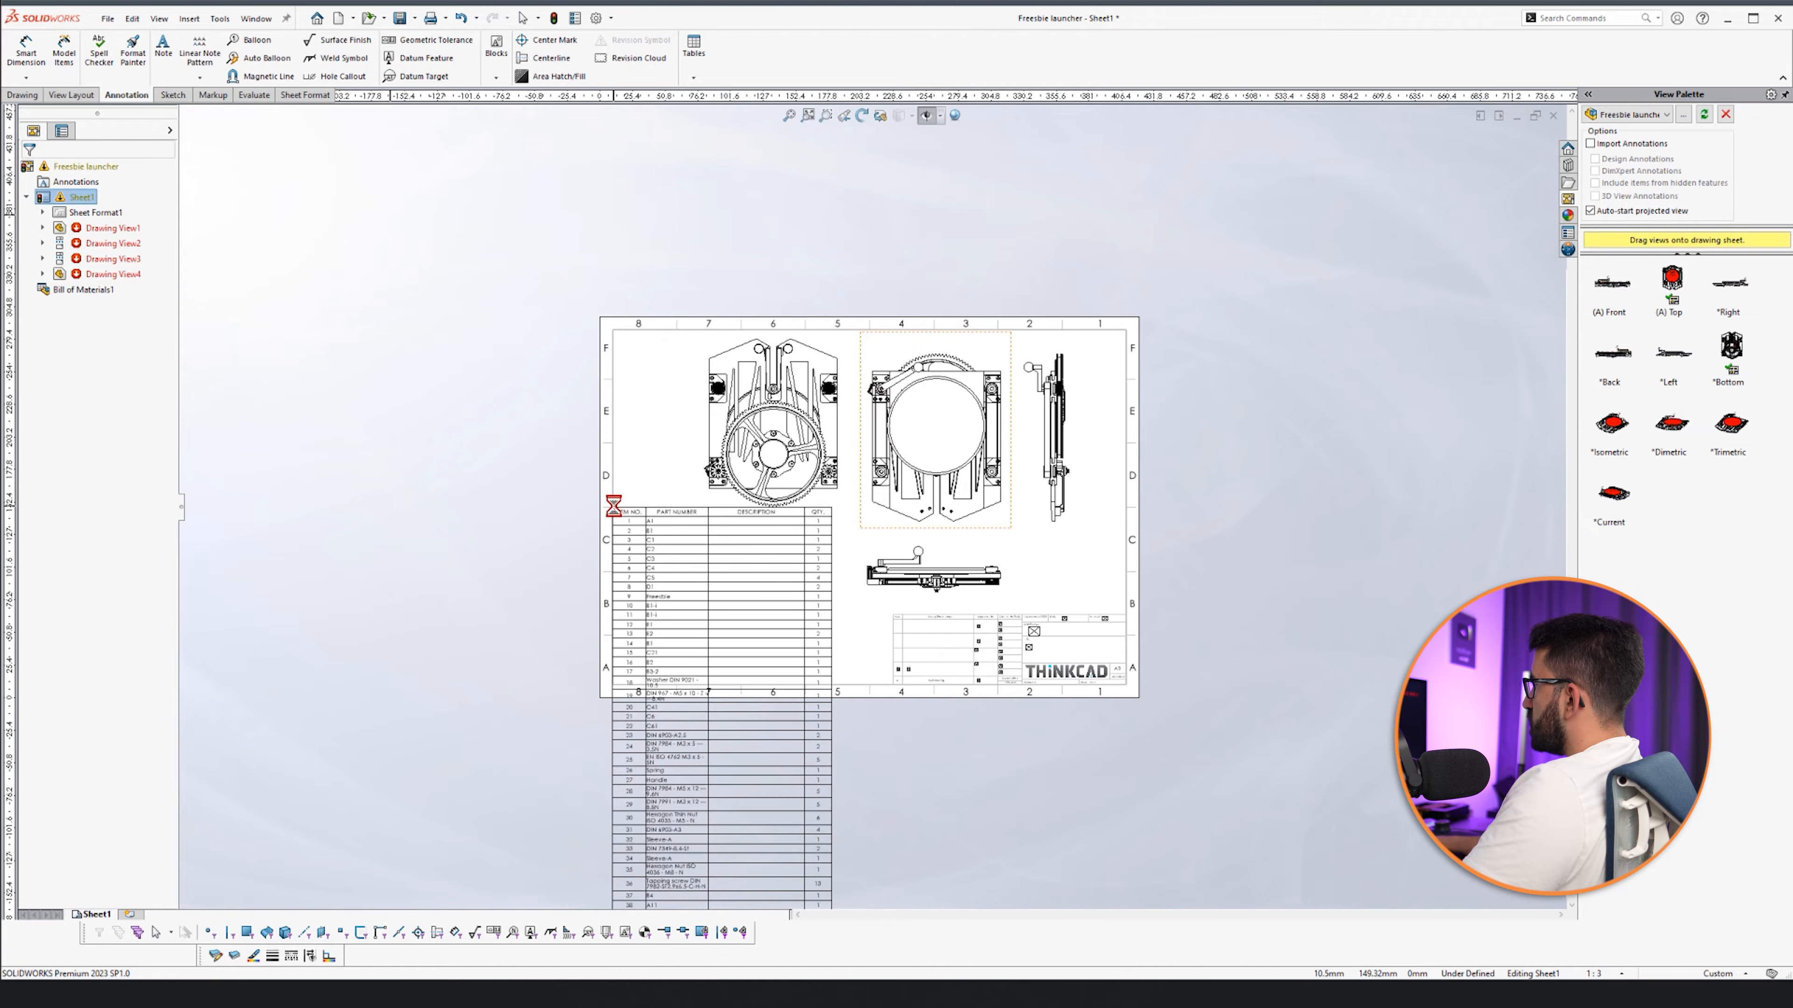
Adjust the bill of materials properties so the 42-item list fits the sheet's left side.
{"action": "left_click", "coordinate": [676, 566]}
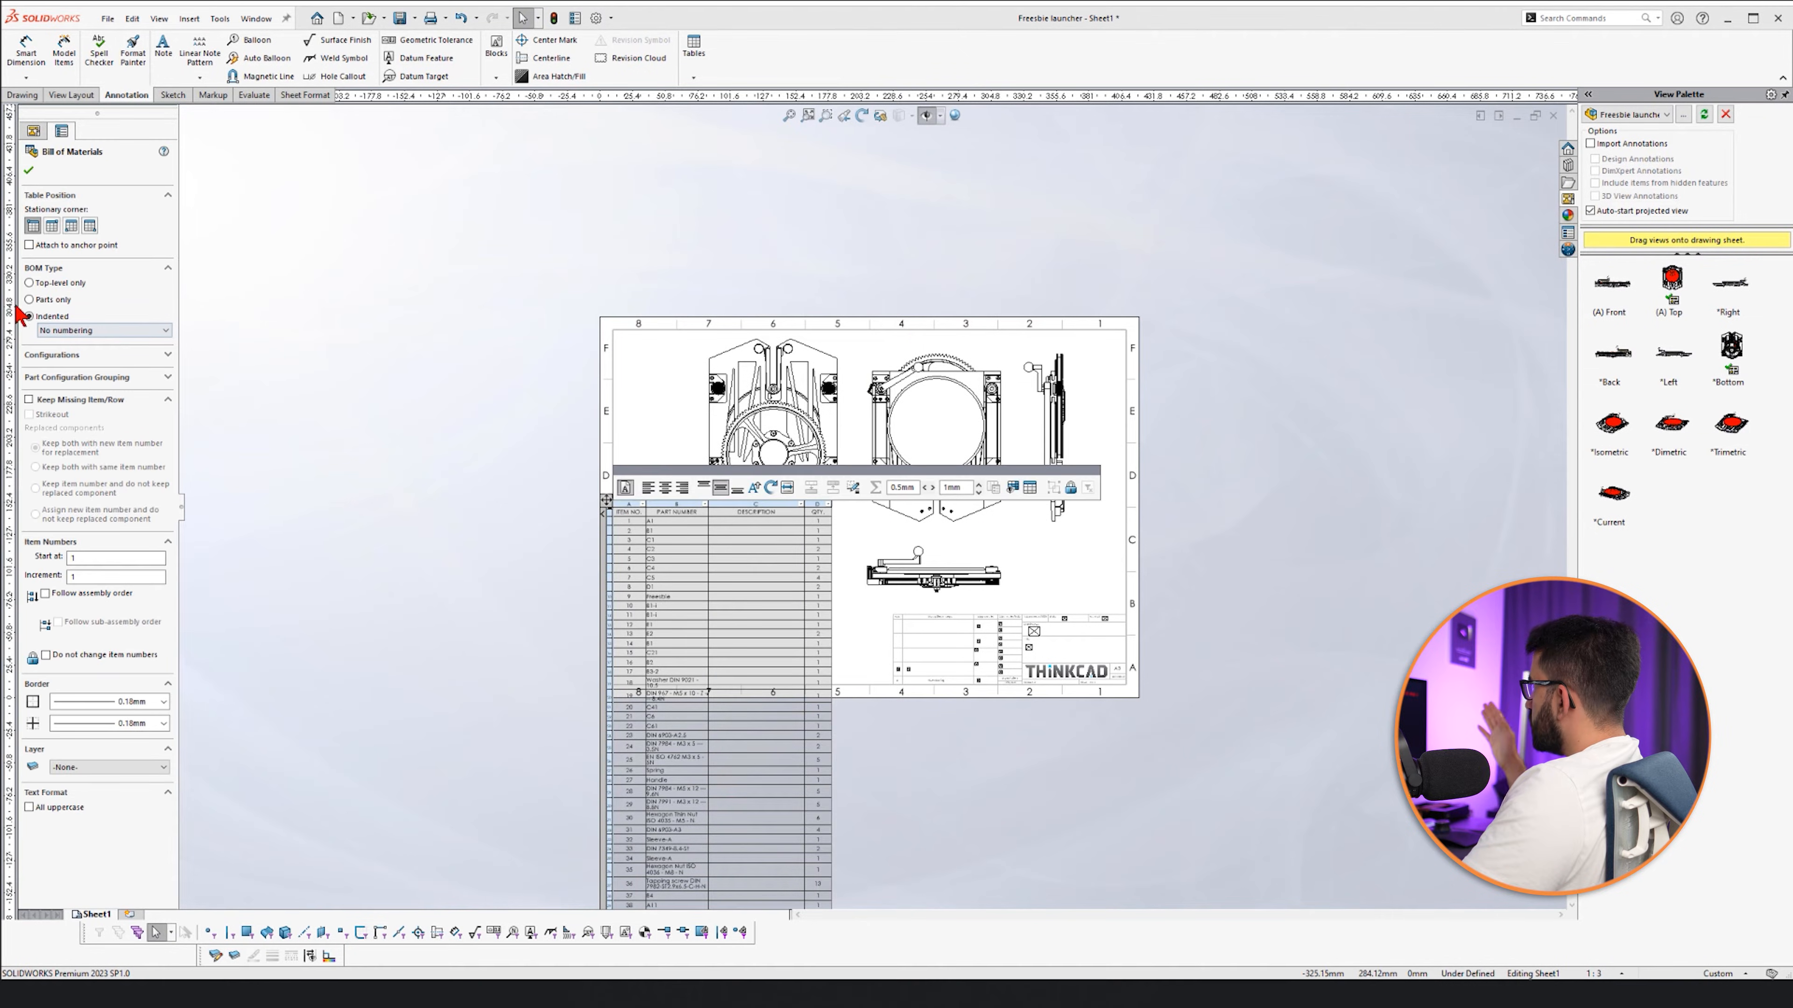
{"action": "left_click", "coordinate": [30, 315]}
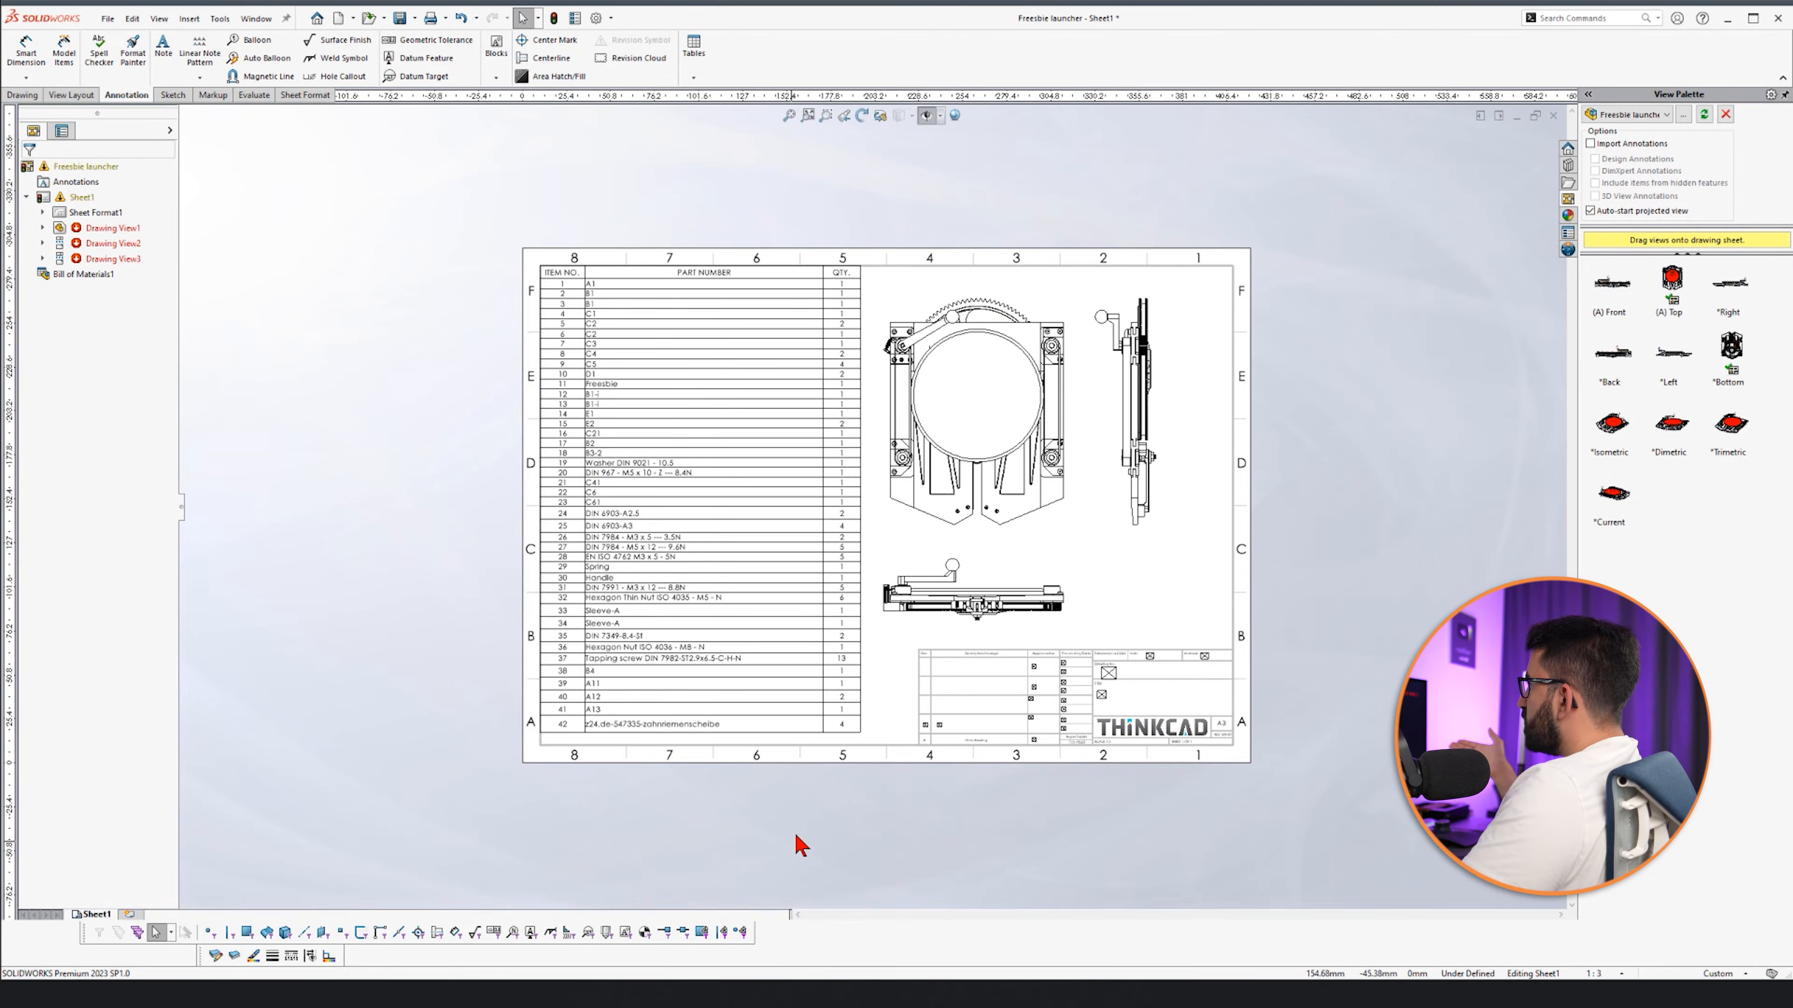
{"action": "mouse_move", "coordinate": [709, 883]}
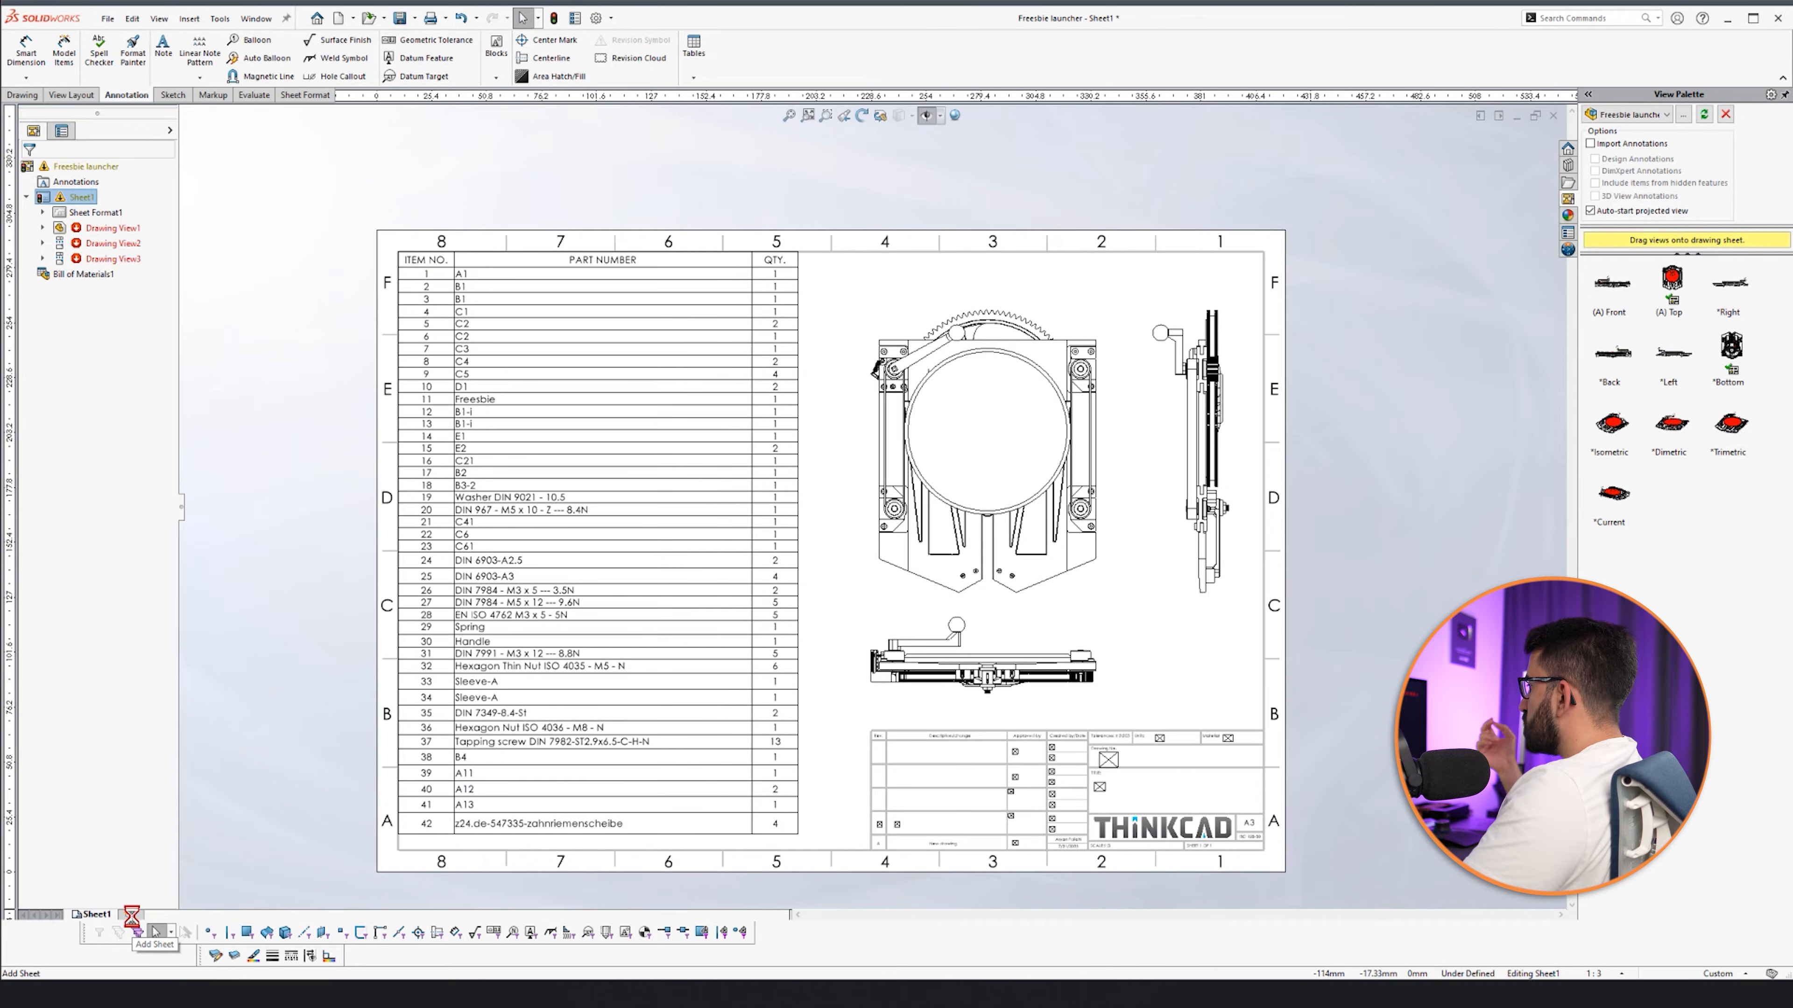
Add Sheet2 with a front view and a projected view below it, scaled 1:4.
{"action": "left_click", "coordinate": [133, 915]}
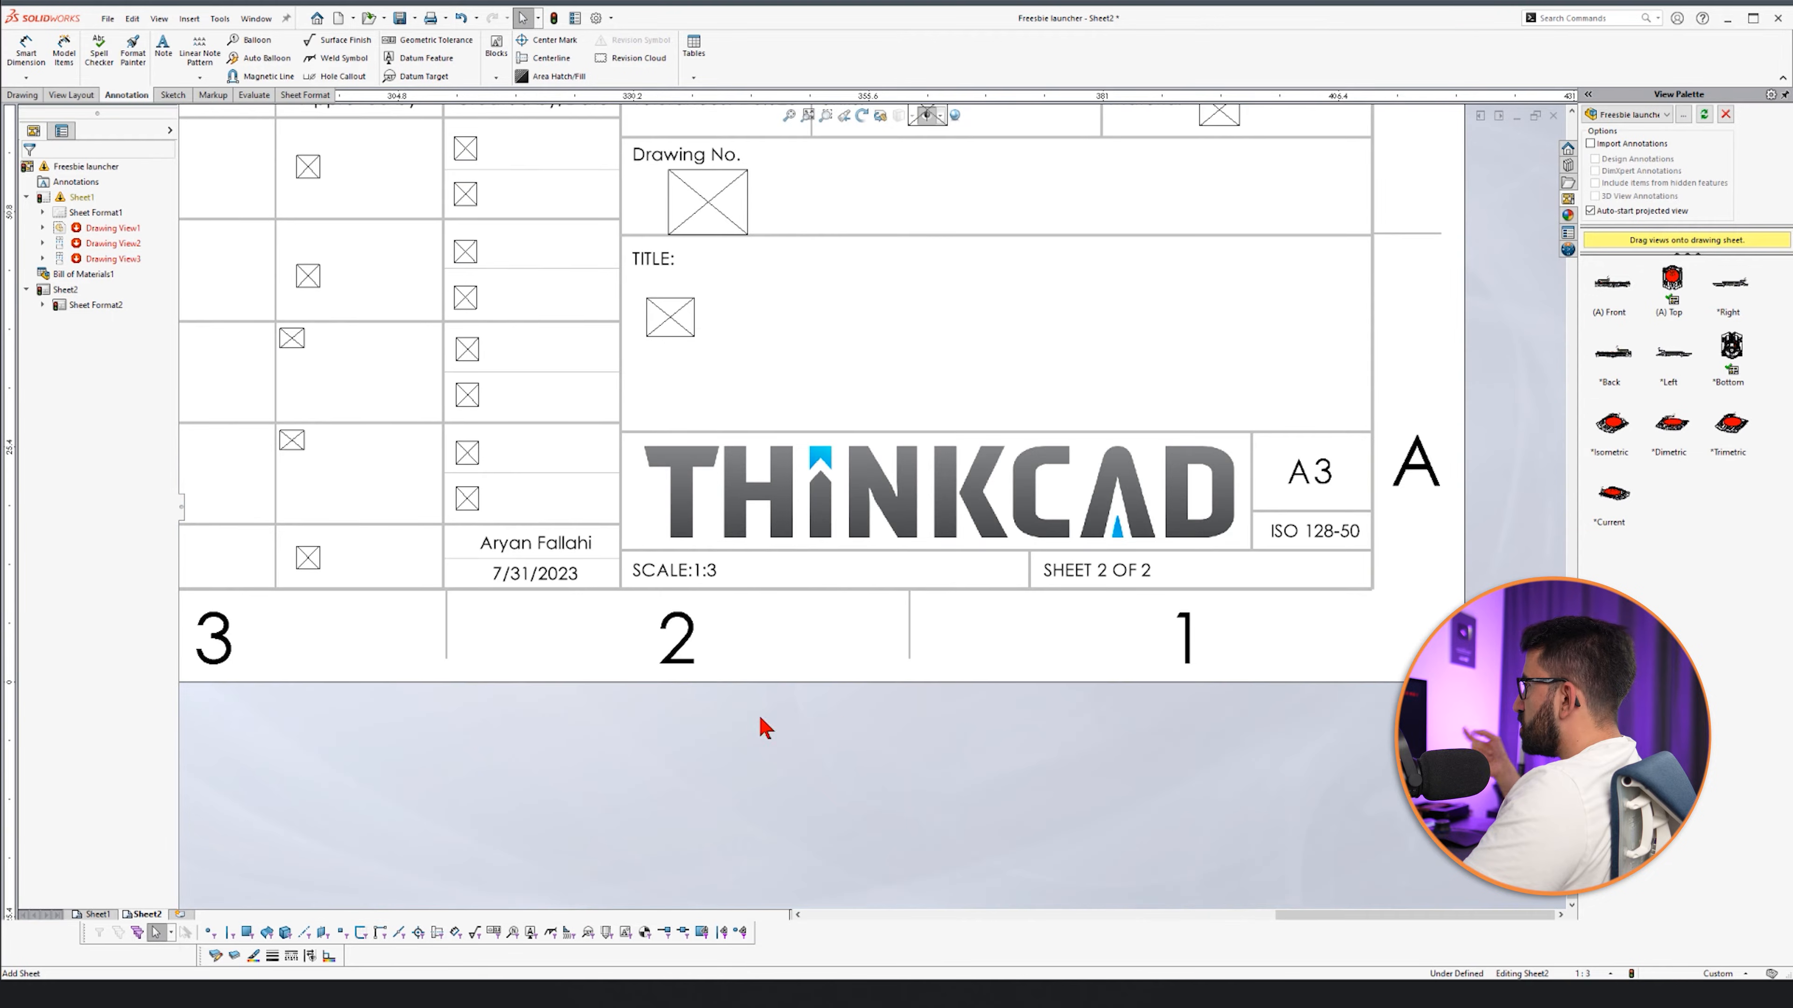
{"action": "left_click", "coordinate": [93, 915]}
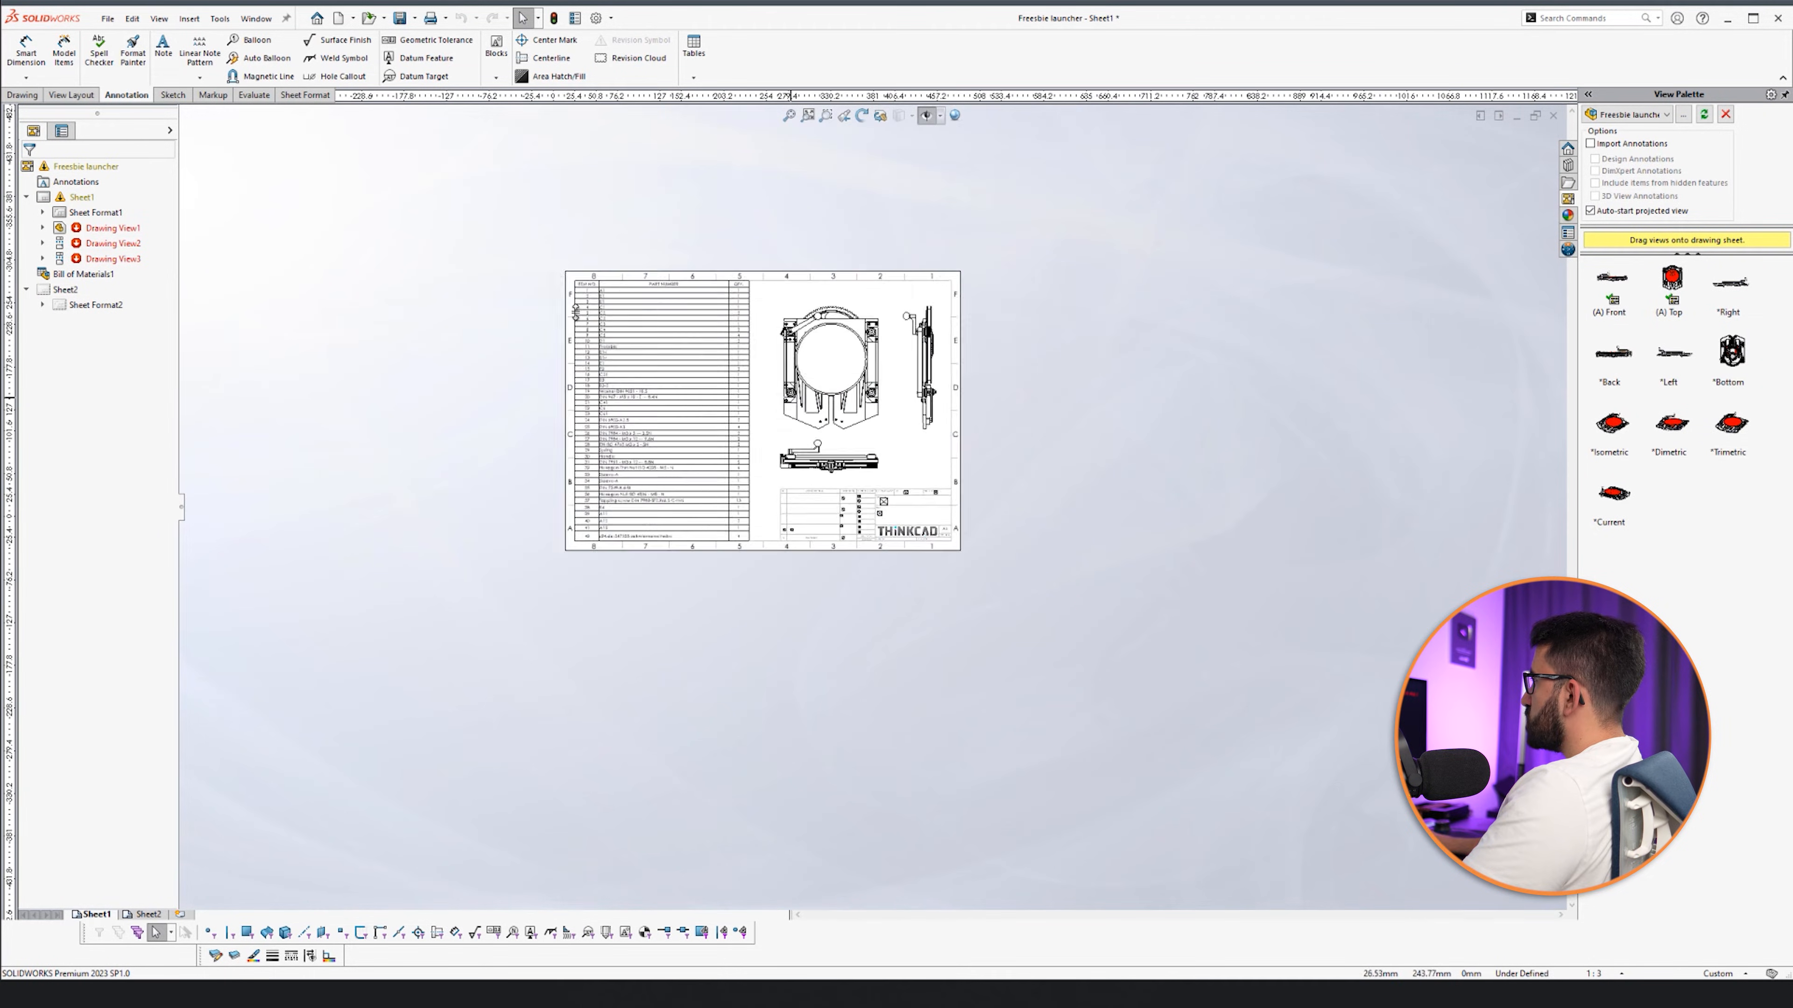
{"action": "left_click", "coordinate": [147, 915]}
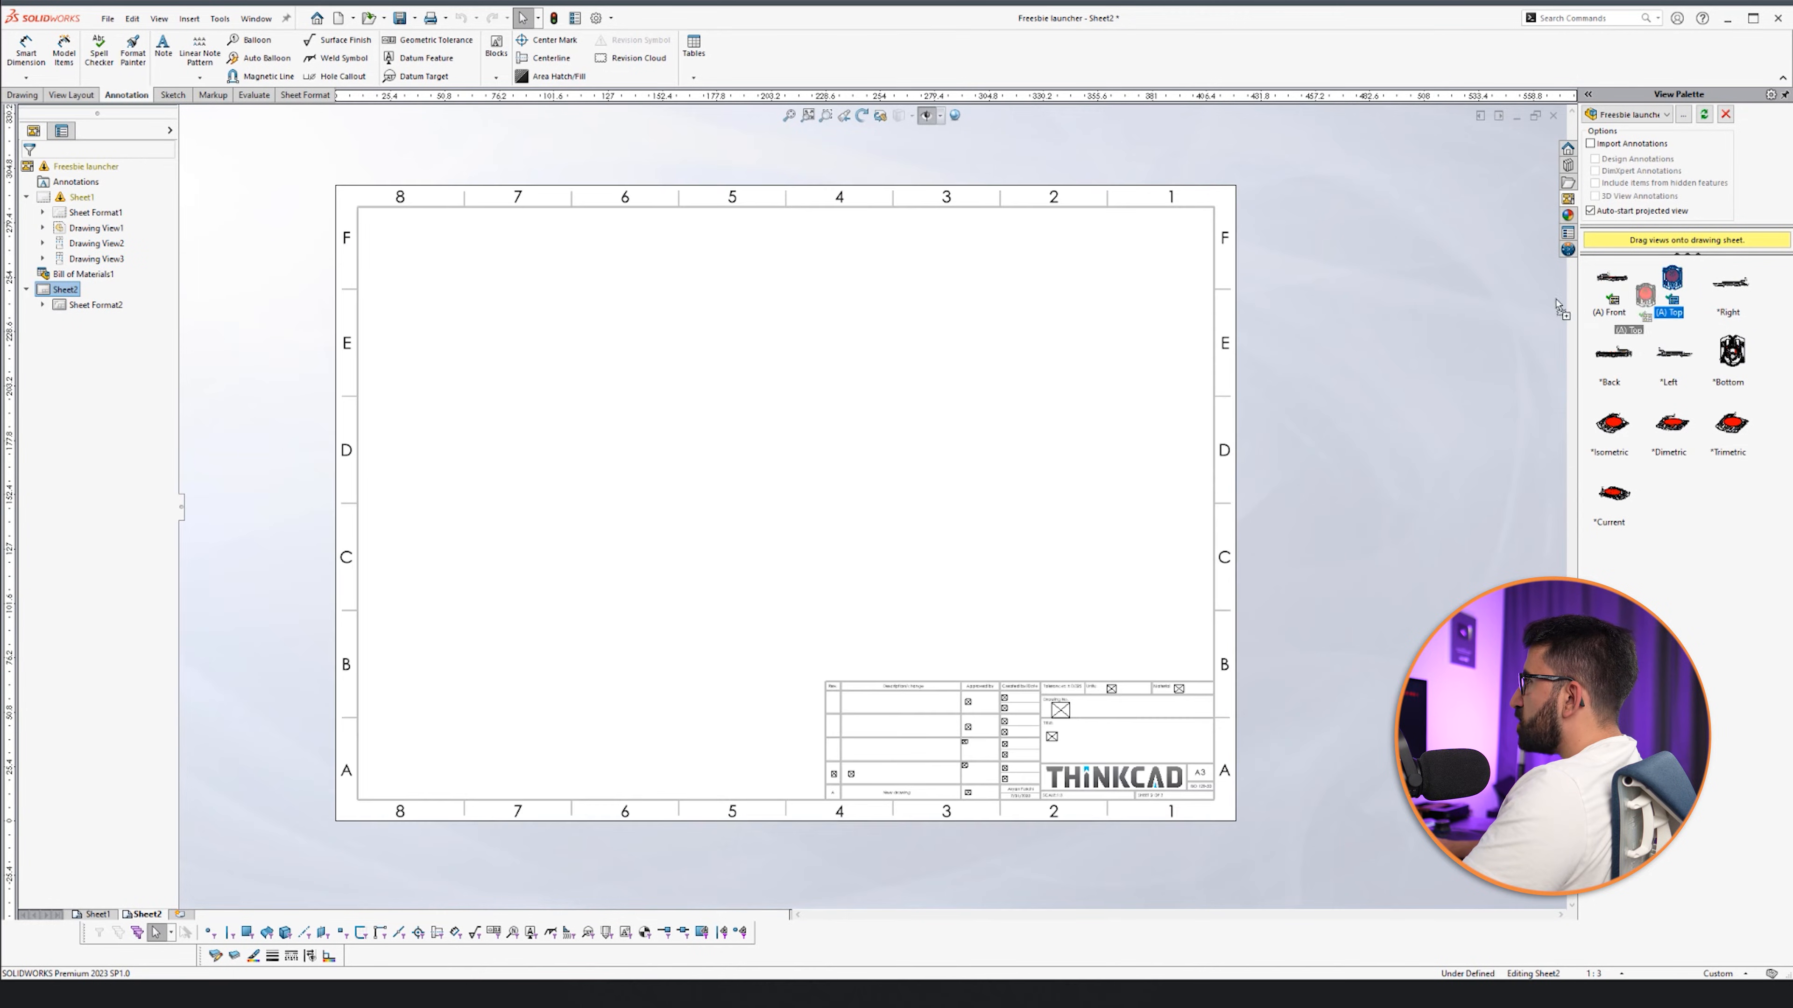
{"action": "left_click_drag", "start_coordinate": [1670, 285], "coordinate": [824, 366]}
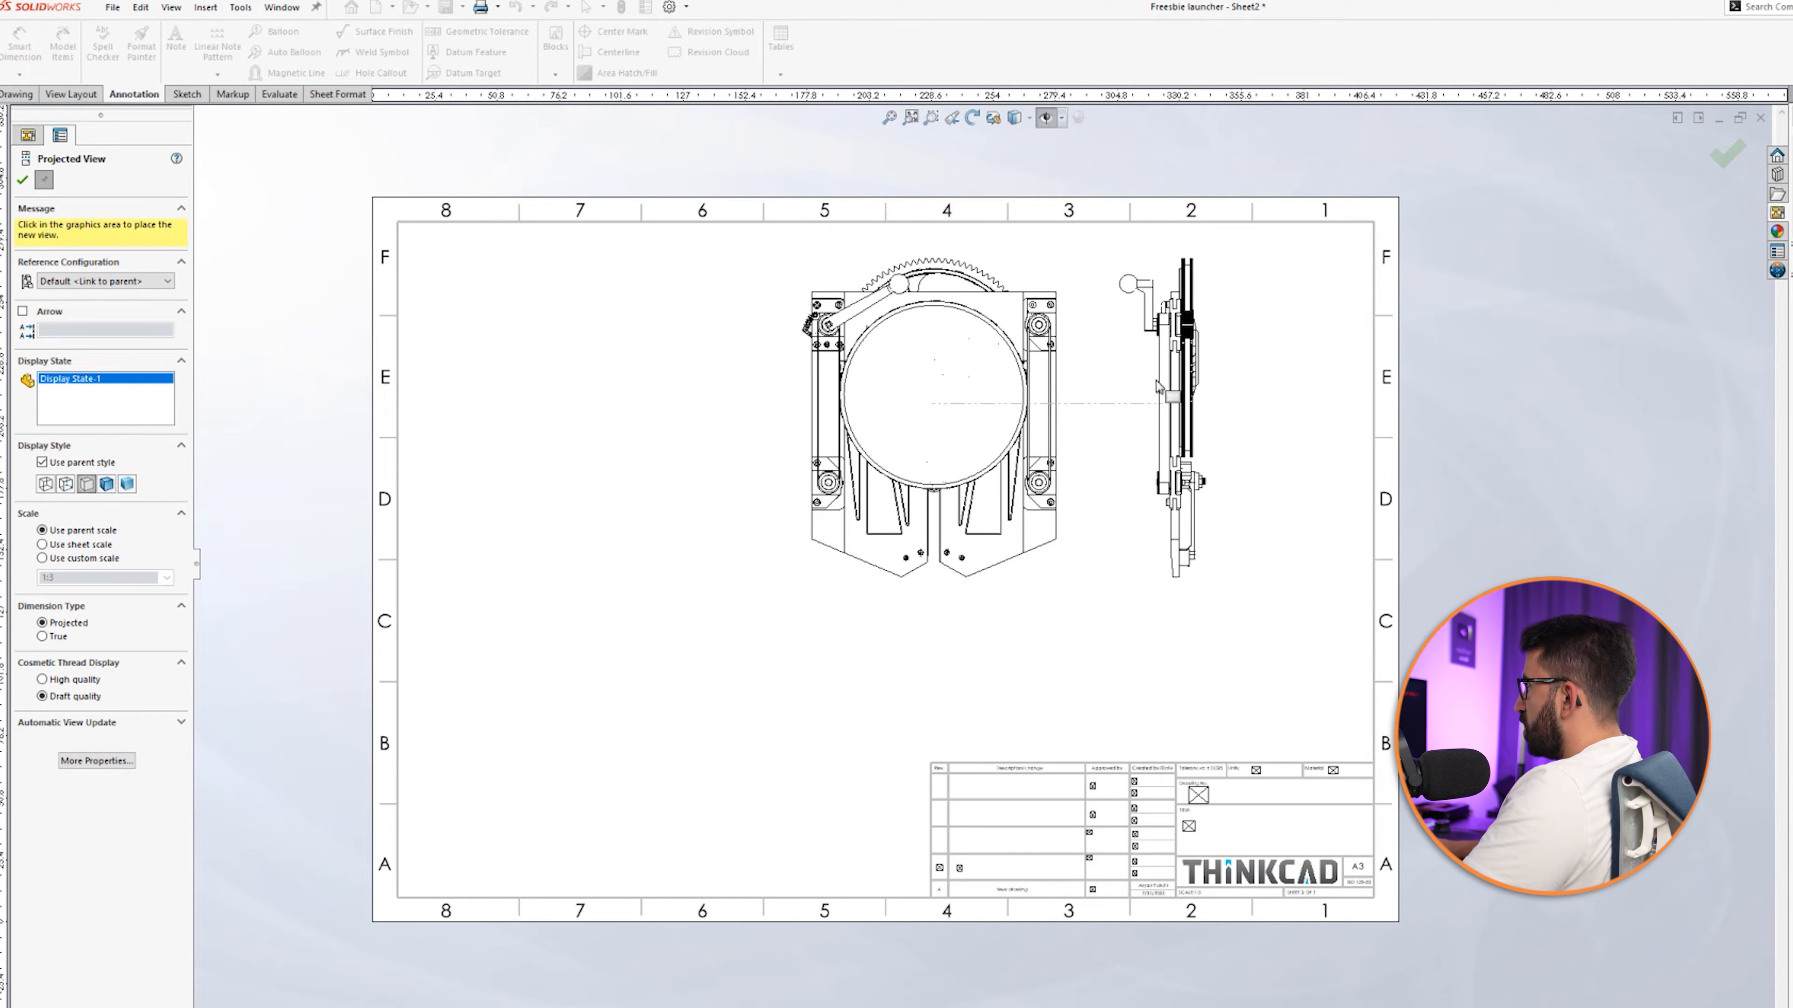
{"action": "left_click", "coordinate": [958, 674]}
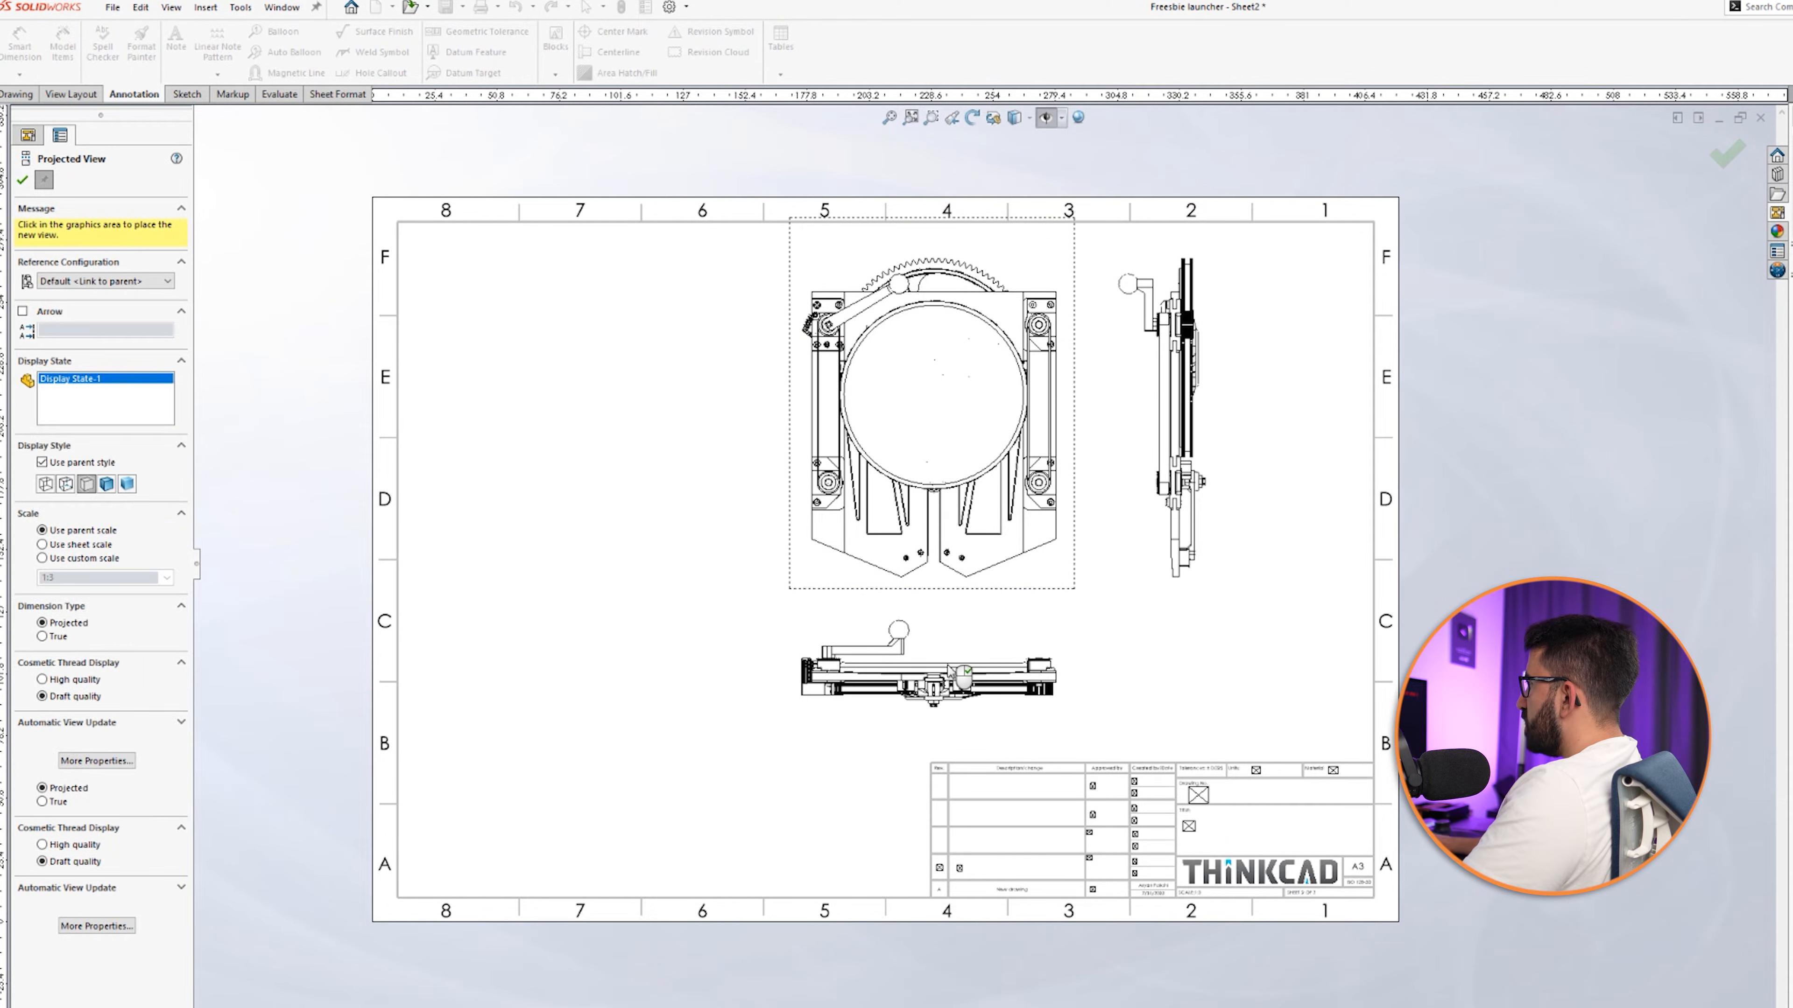
{"action": "right_click", "coordinate": [92, 228]}
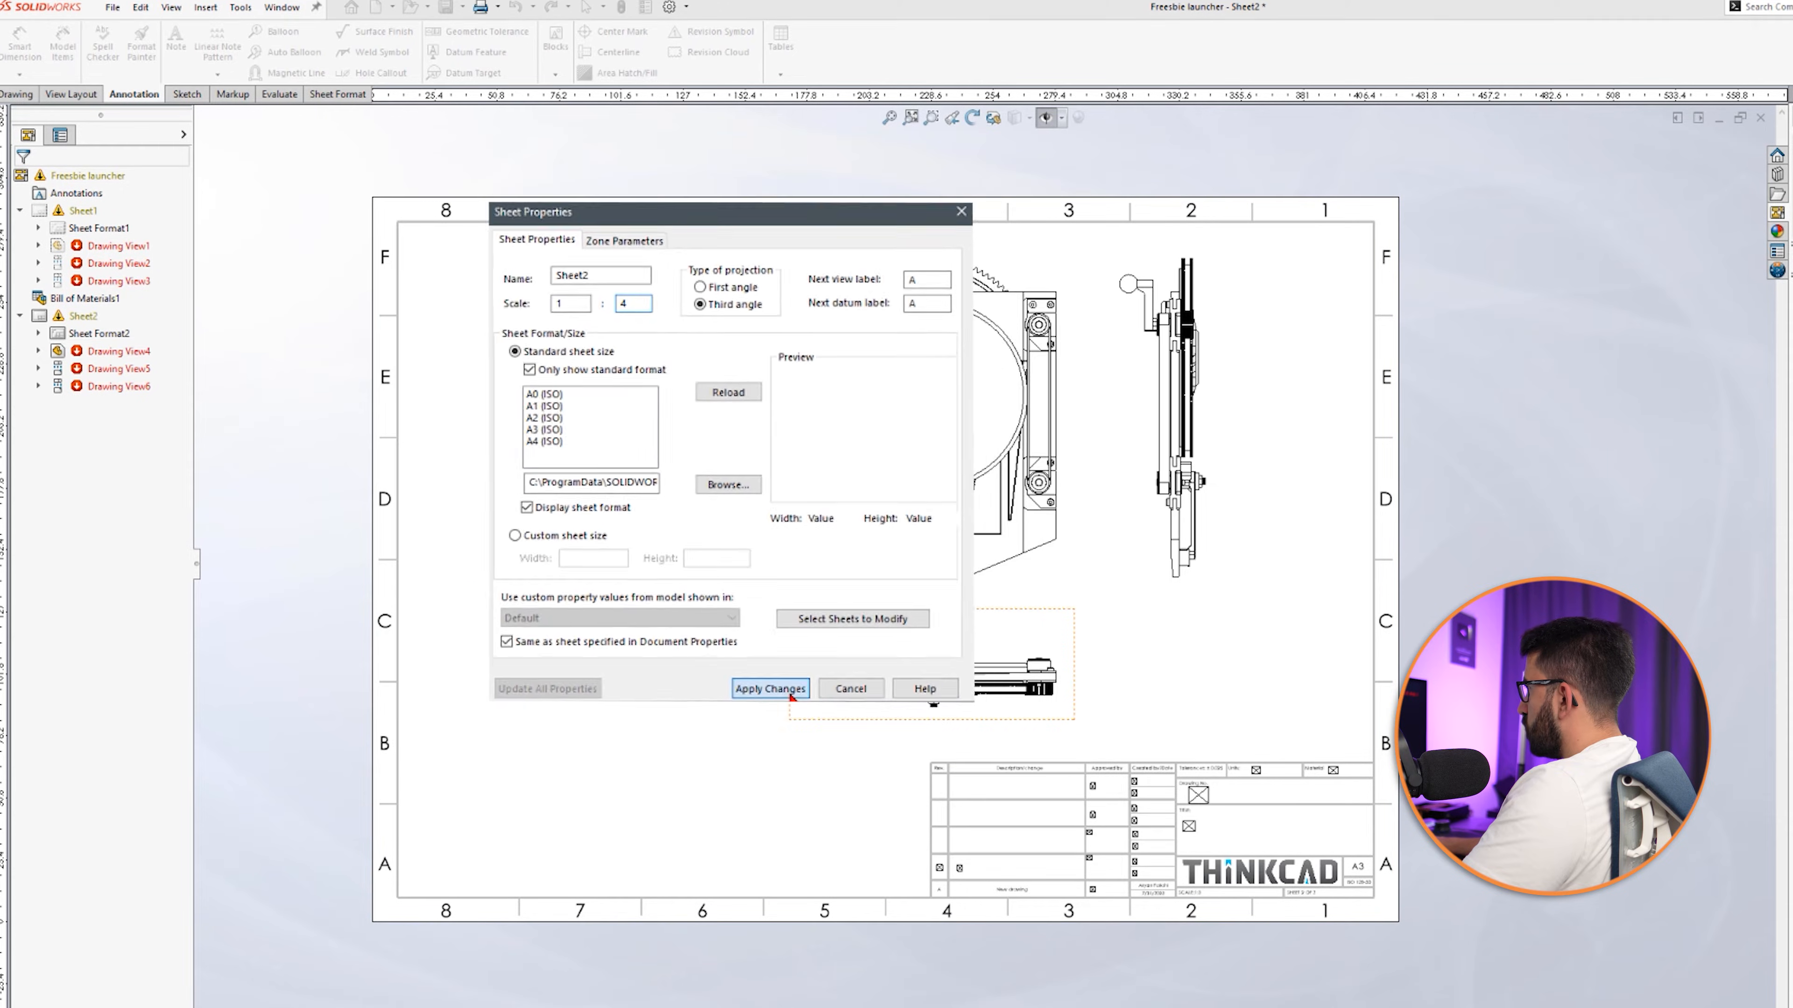
{"action": "left_click", "coordinate": [770, 689]}
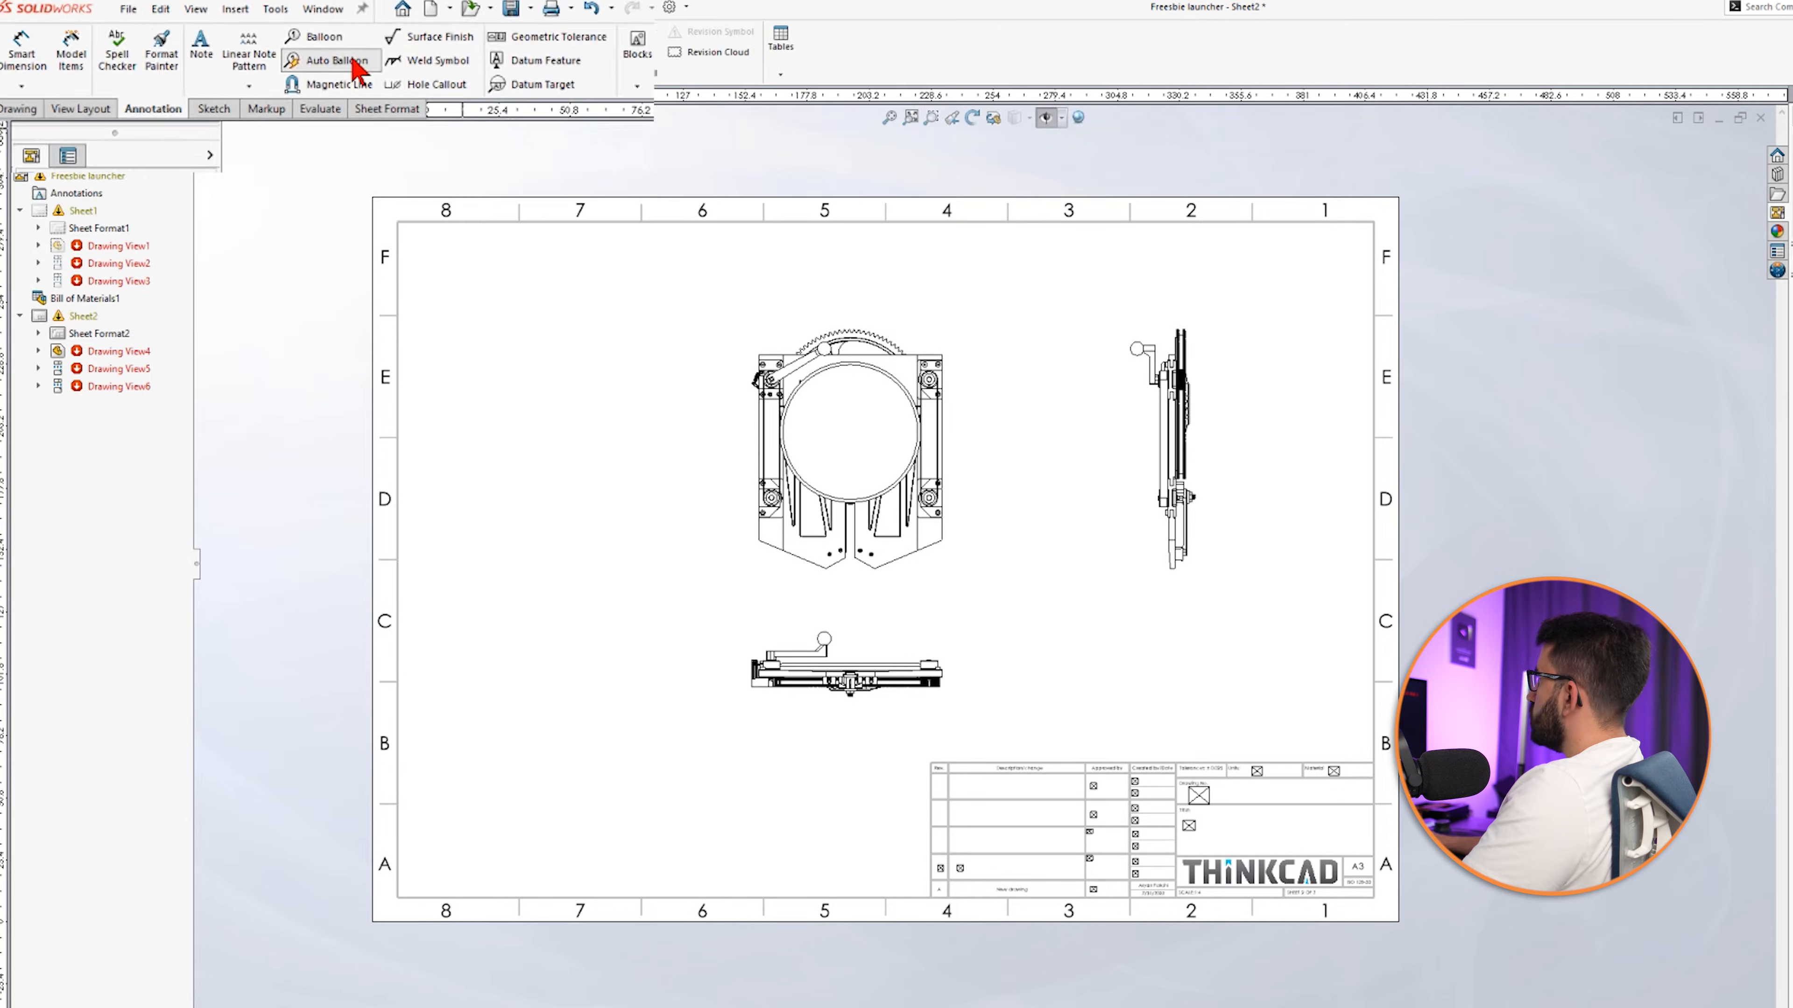
Preview Auto Balloon layouts on Sheet2, discard them, and restart Auto Balloon.
{"action": "left_click", "coordinate": [336, 61]}
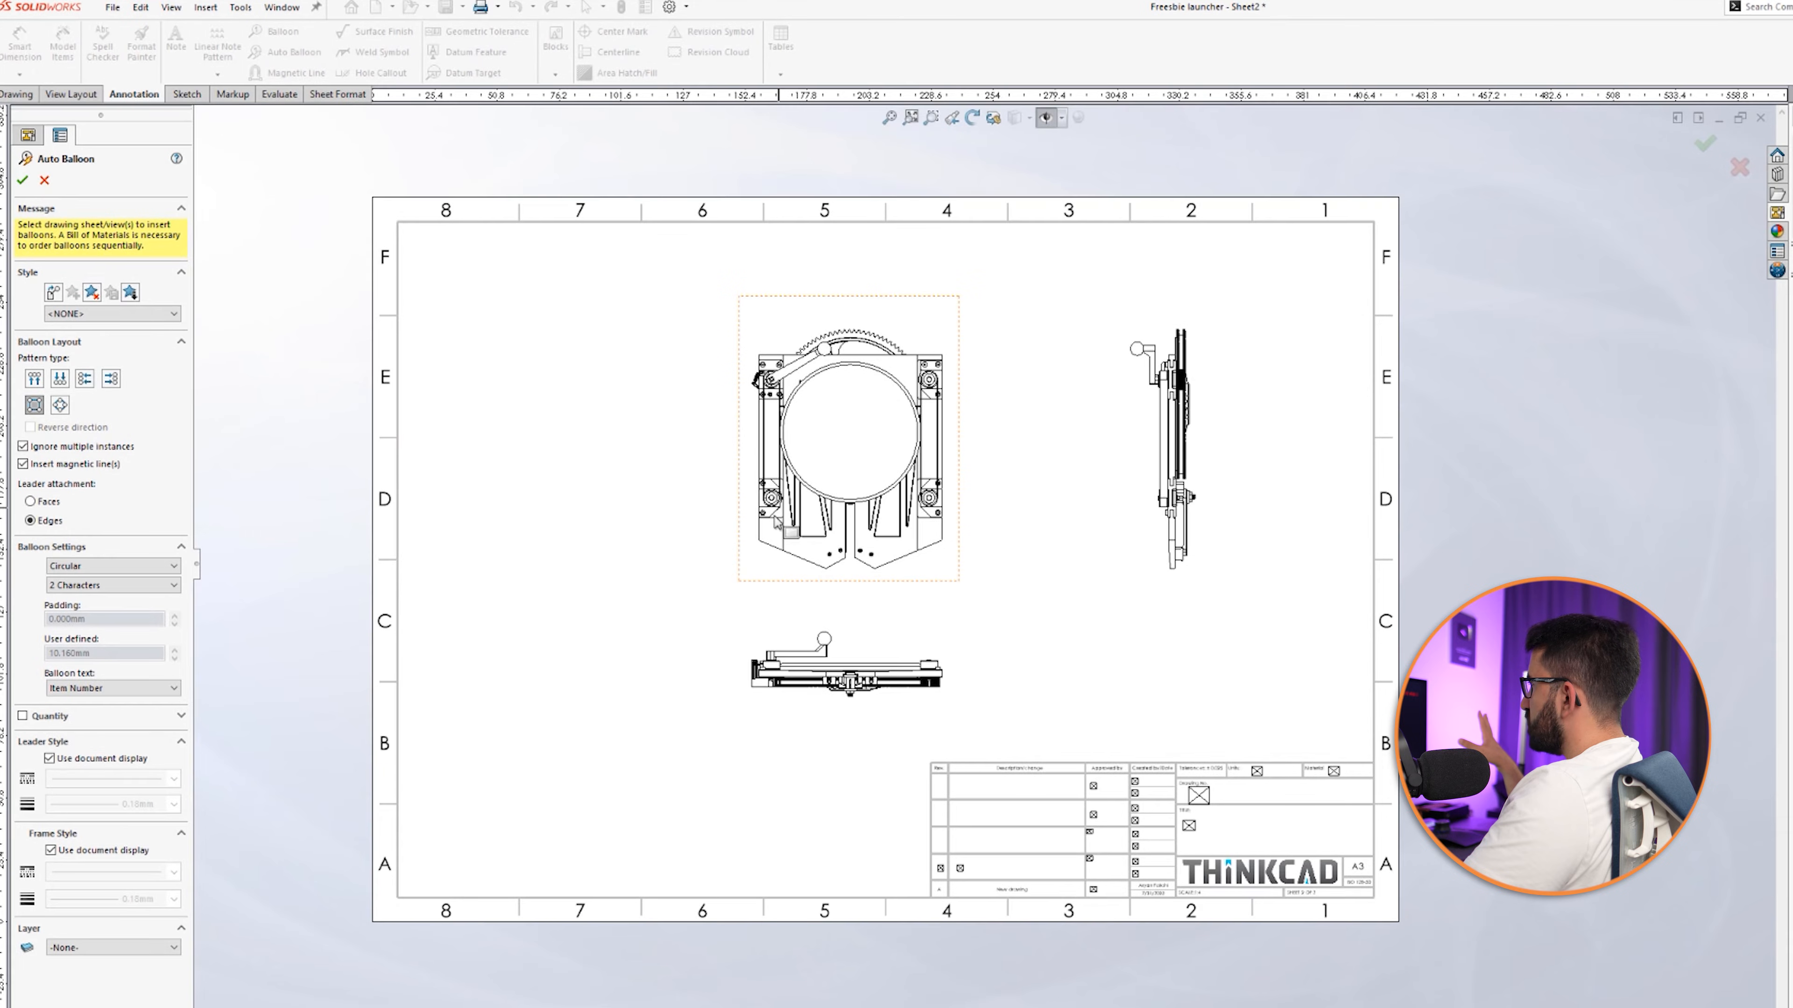
{"action": "left_click", "coordinate": [846, 449]}
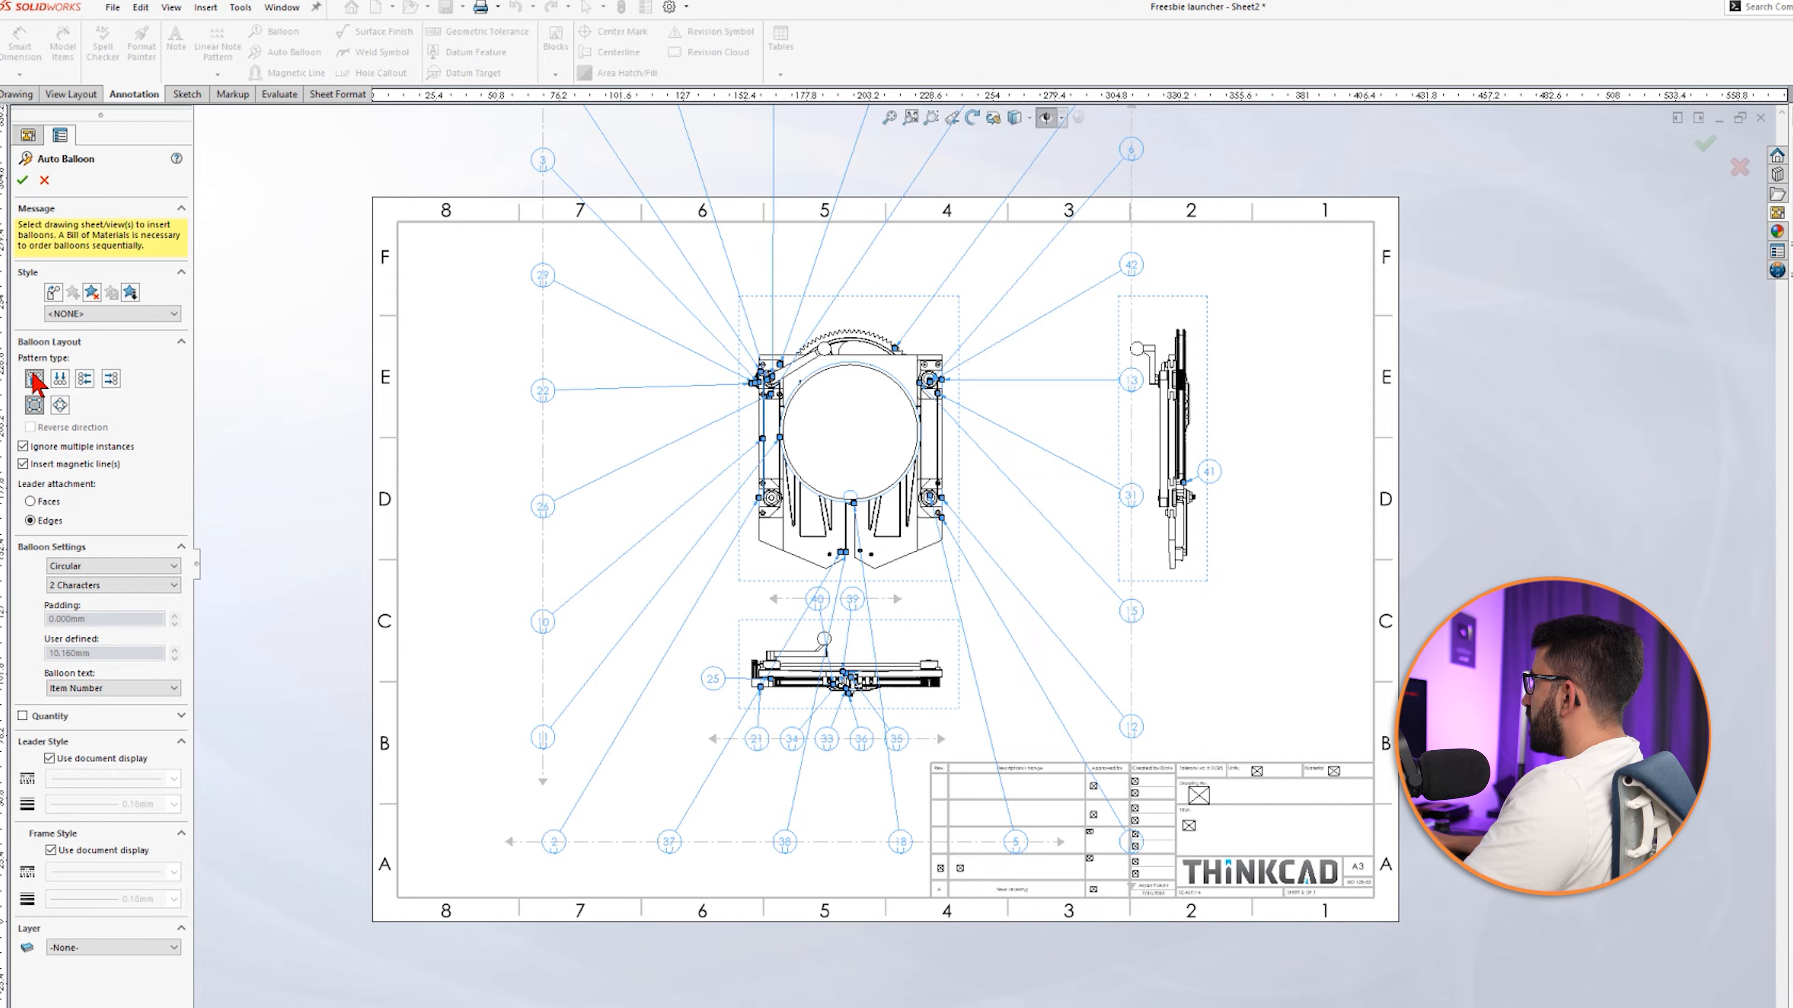
{"action": "left_click", "coordinate": [60, 379]}
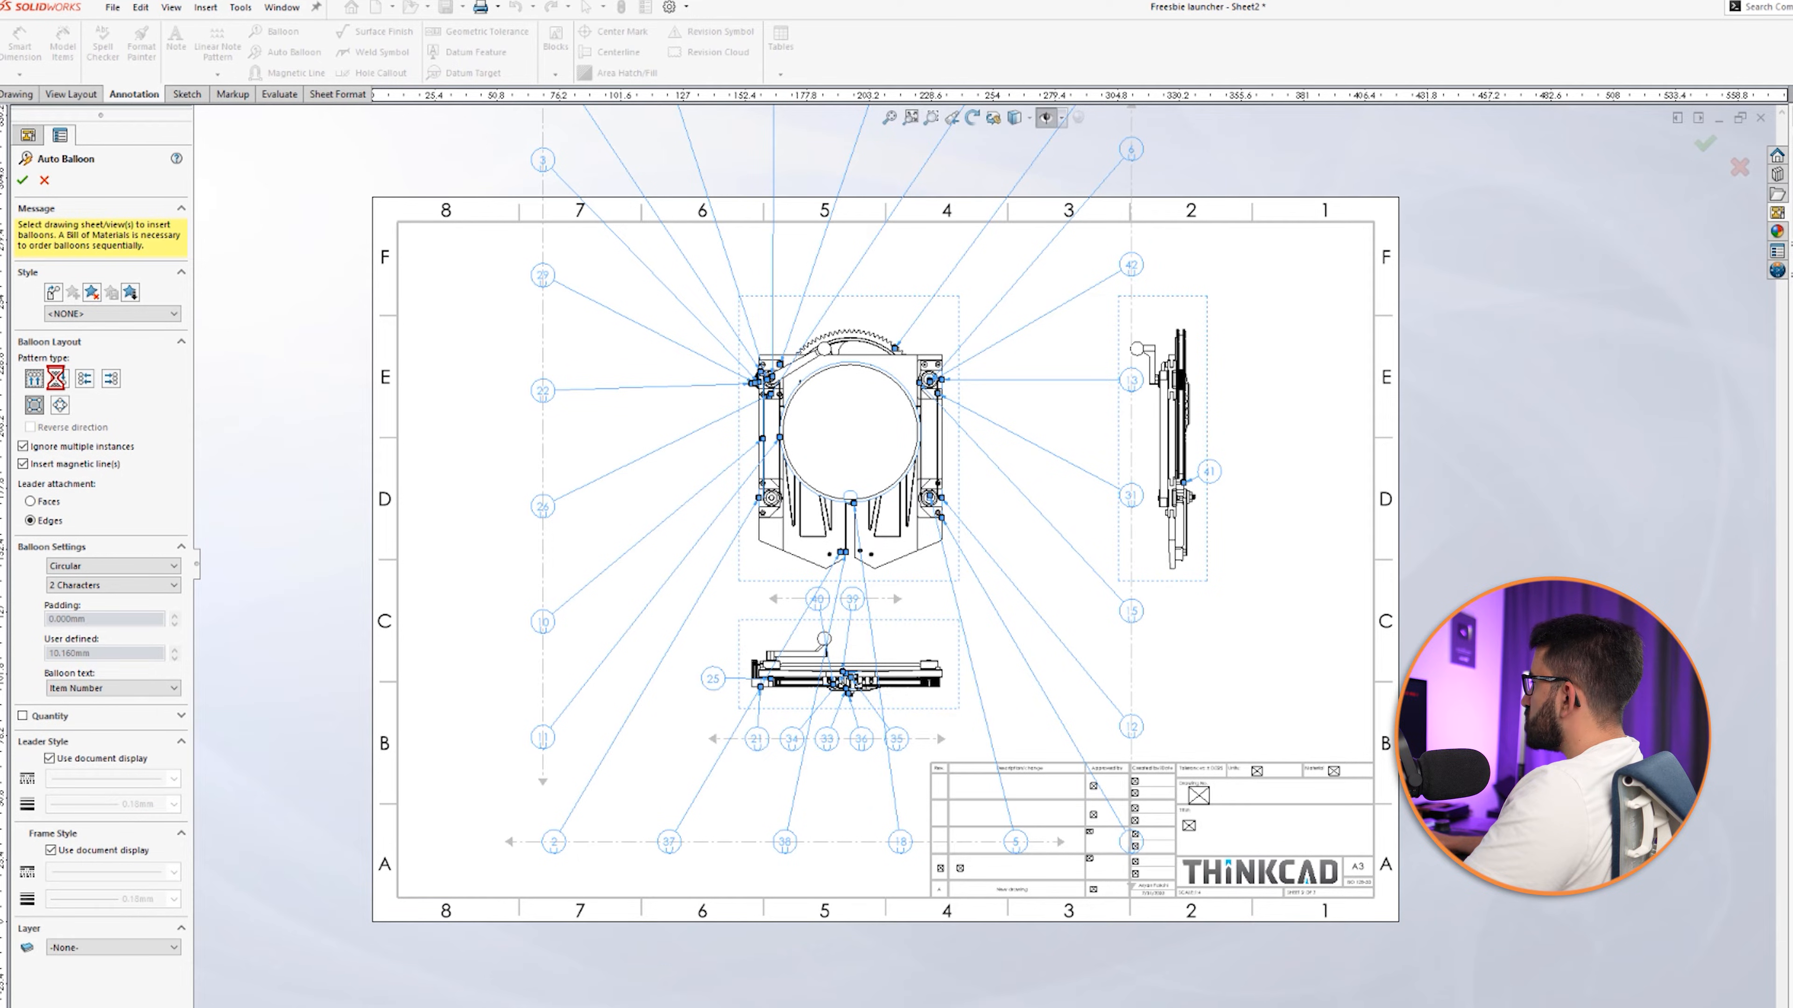
{"action": "left_click", "coordinate": [33, 379]}
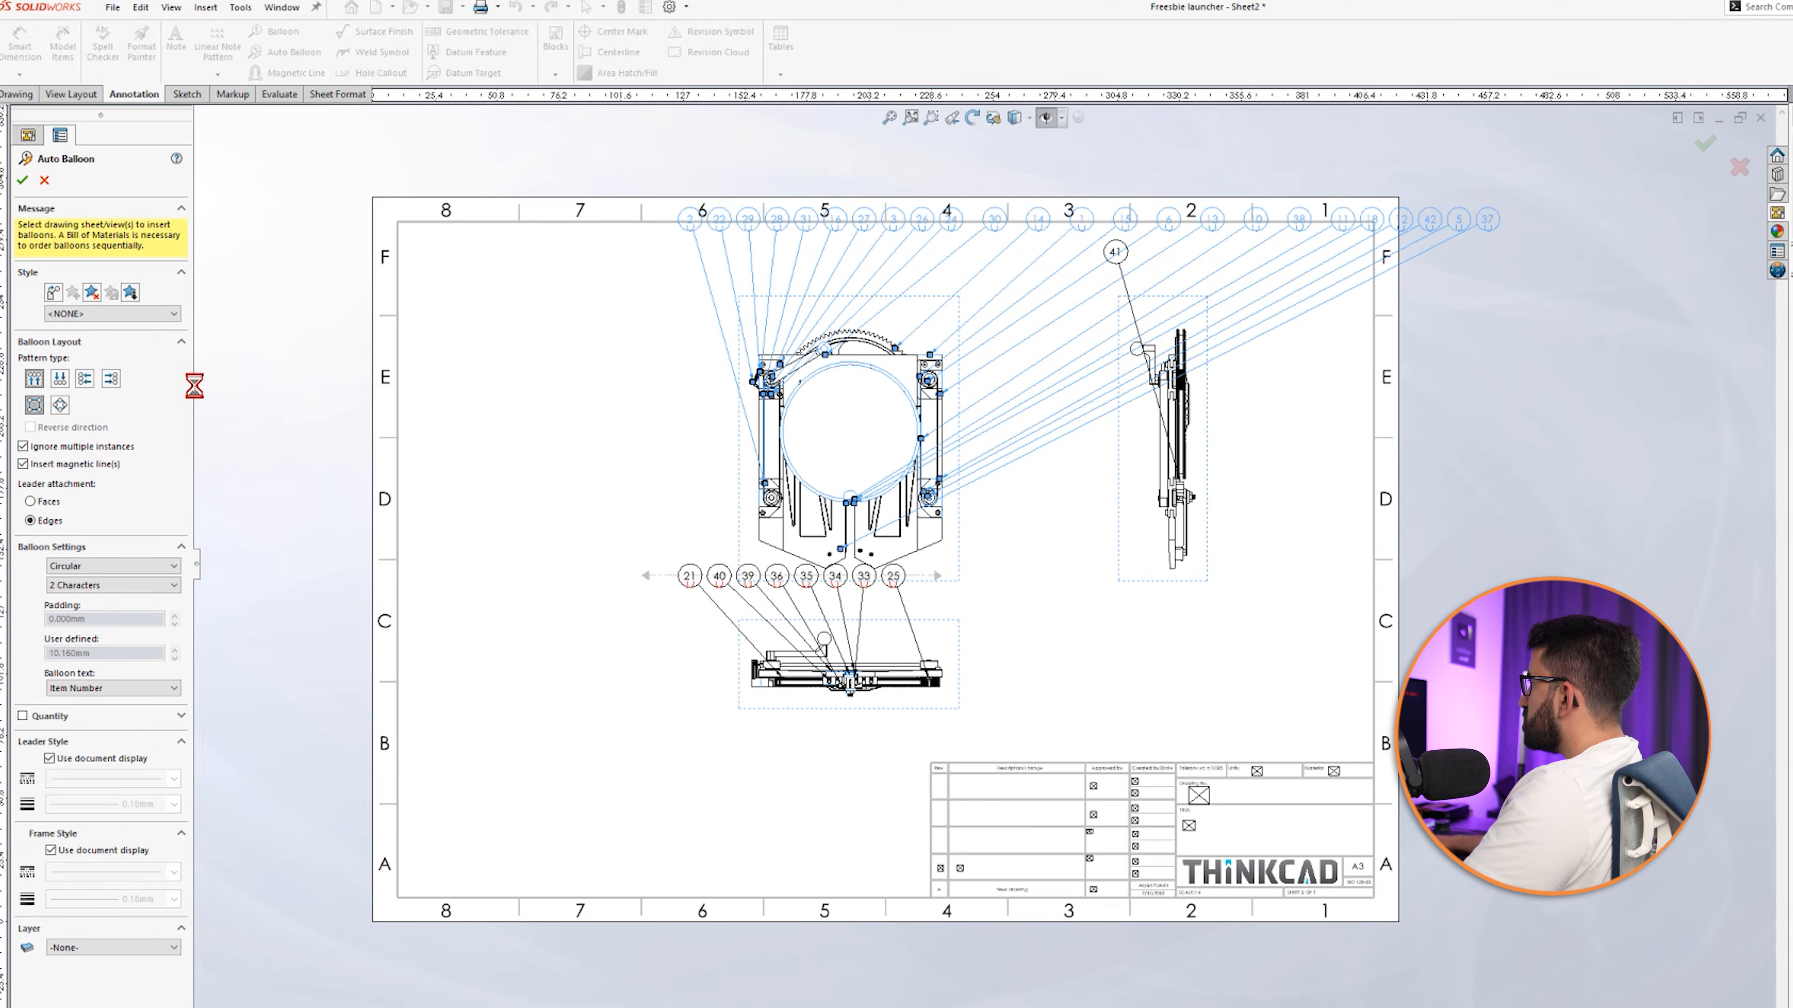
{"action": "left_click", "coordinate": [59, 404]}
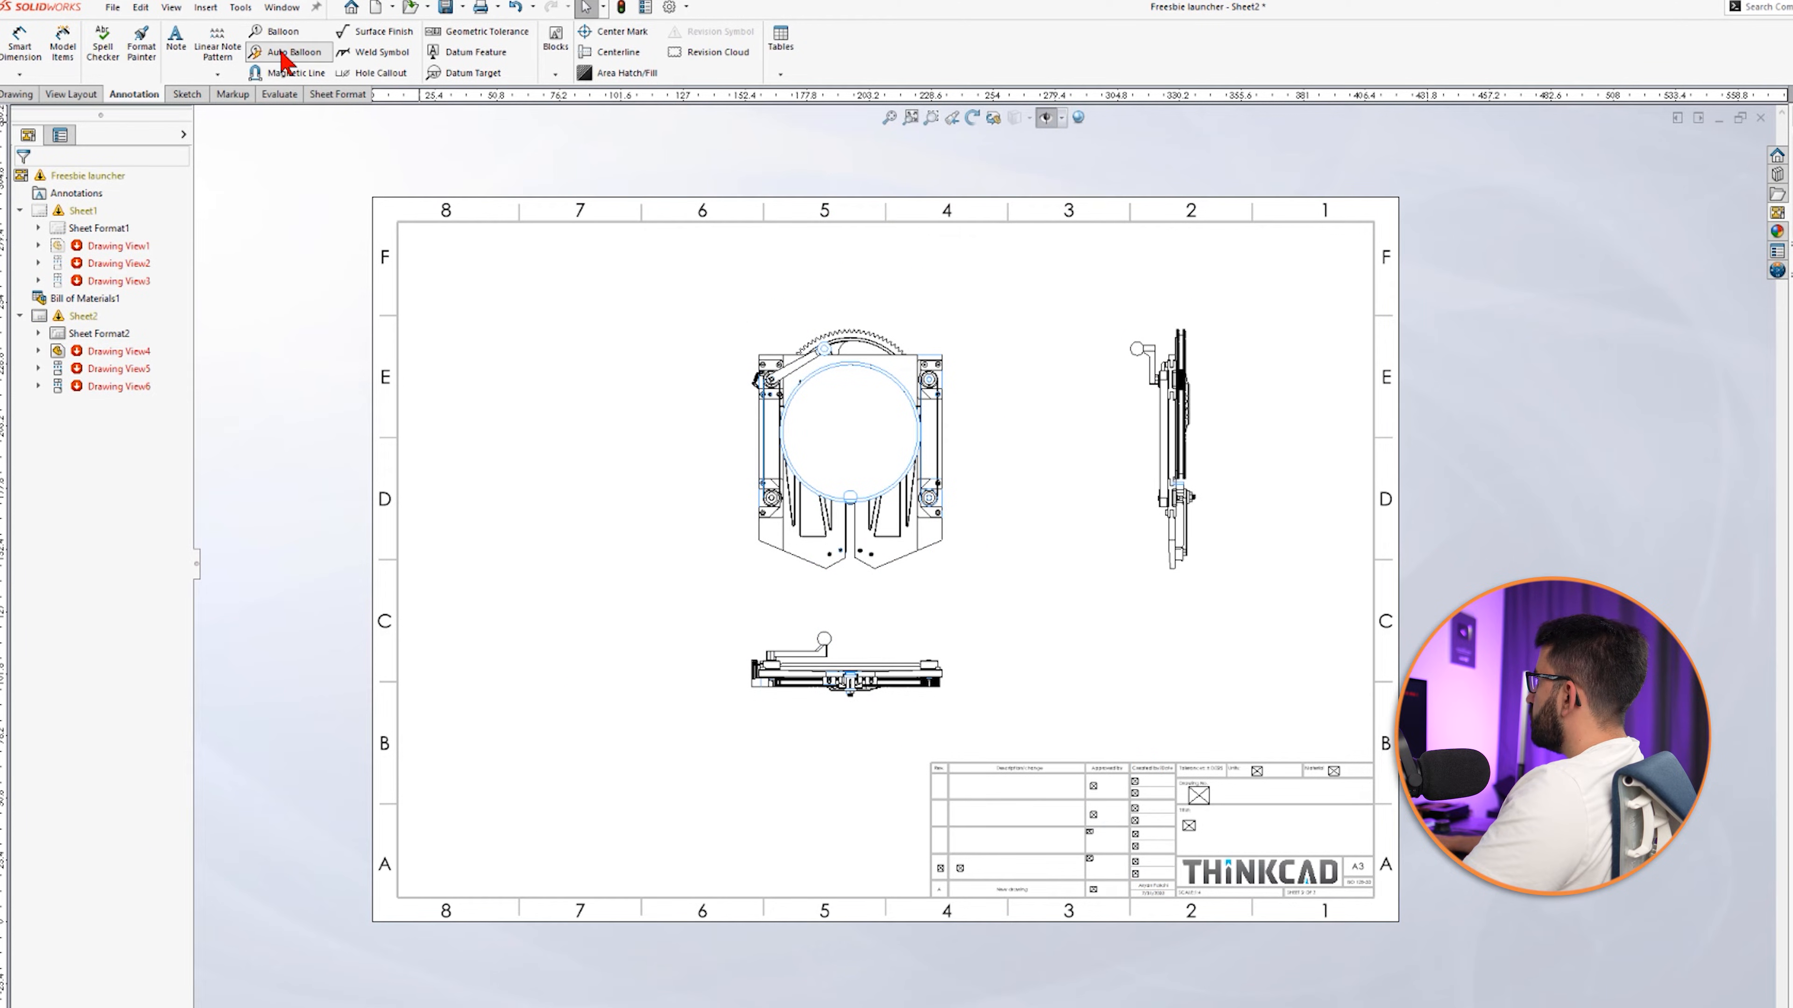
{"action": "left_click", "coordinate": [293, 52]}
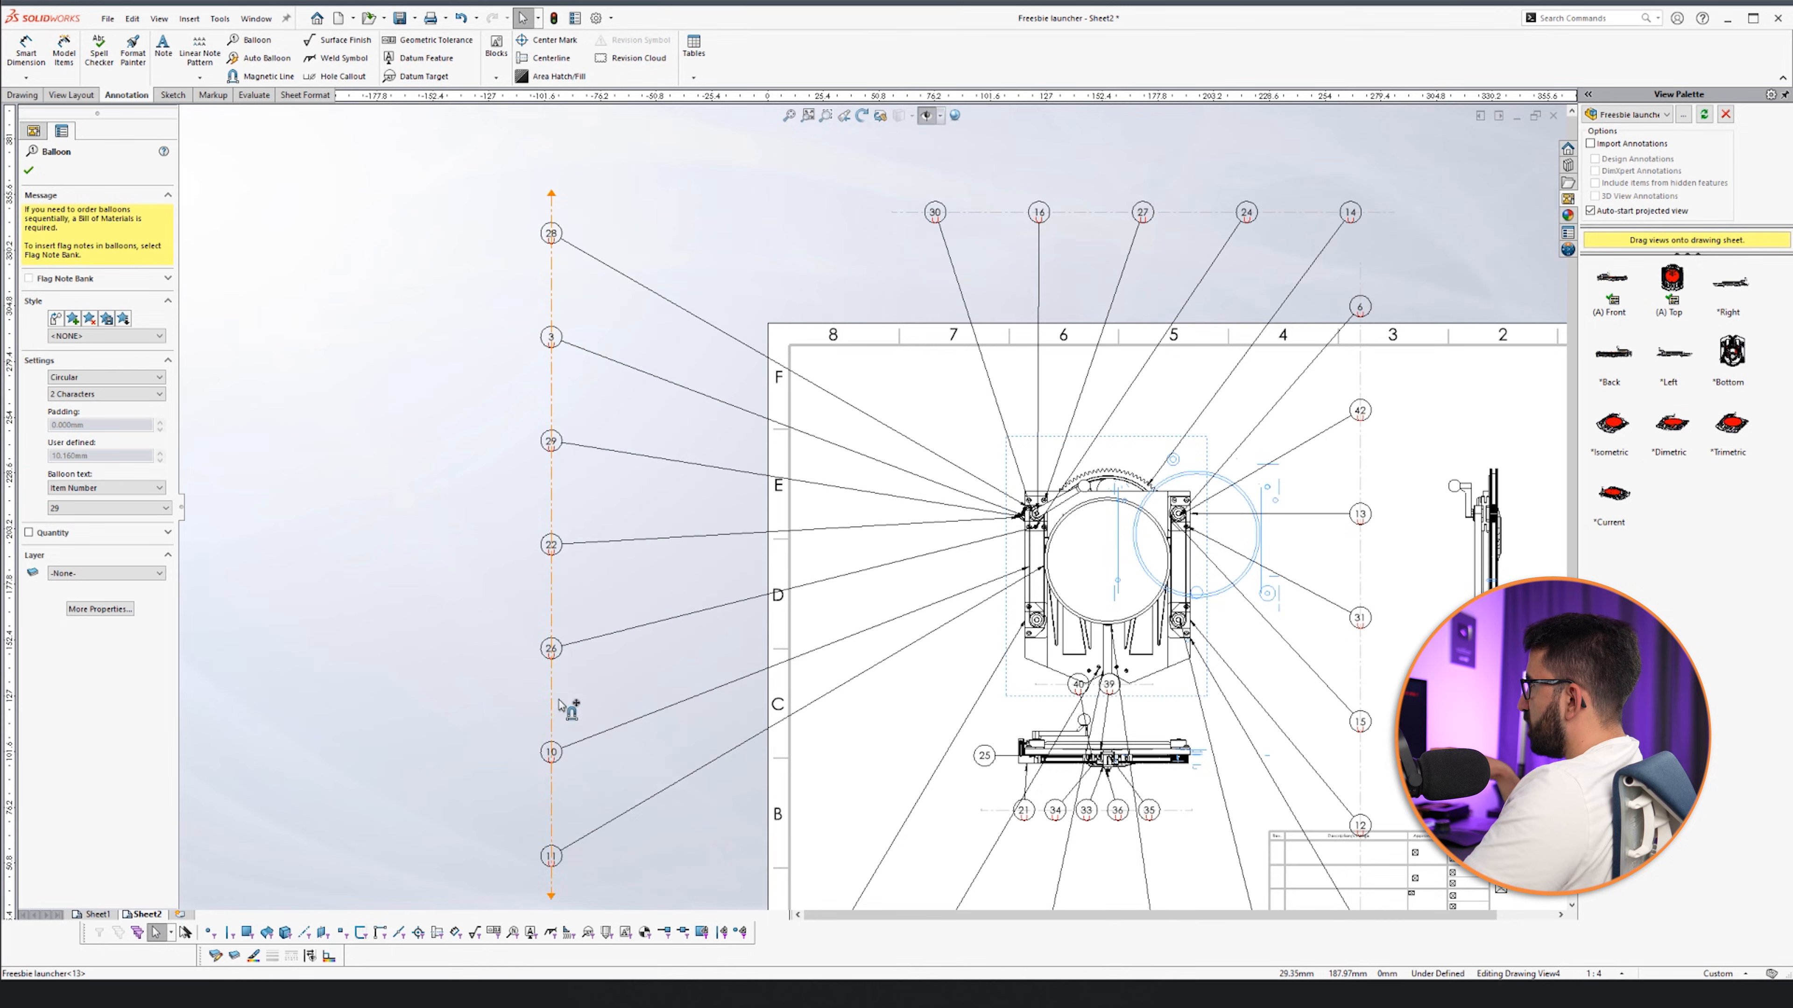
Position the accepted item balloons alongside the front view.
{"action": "left_click", "coordinate": [268, 77]}
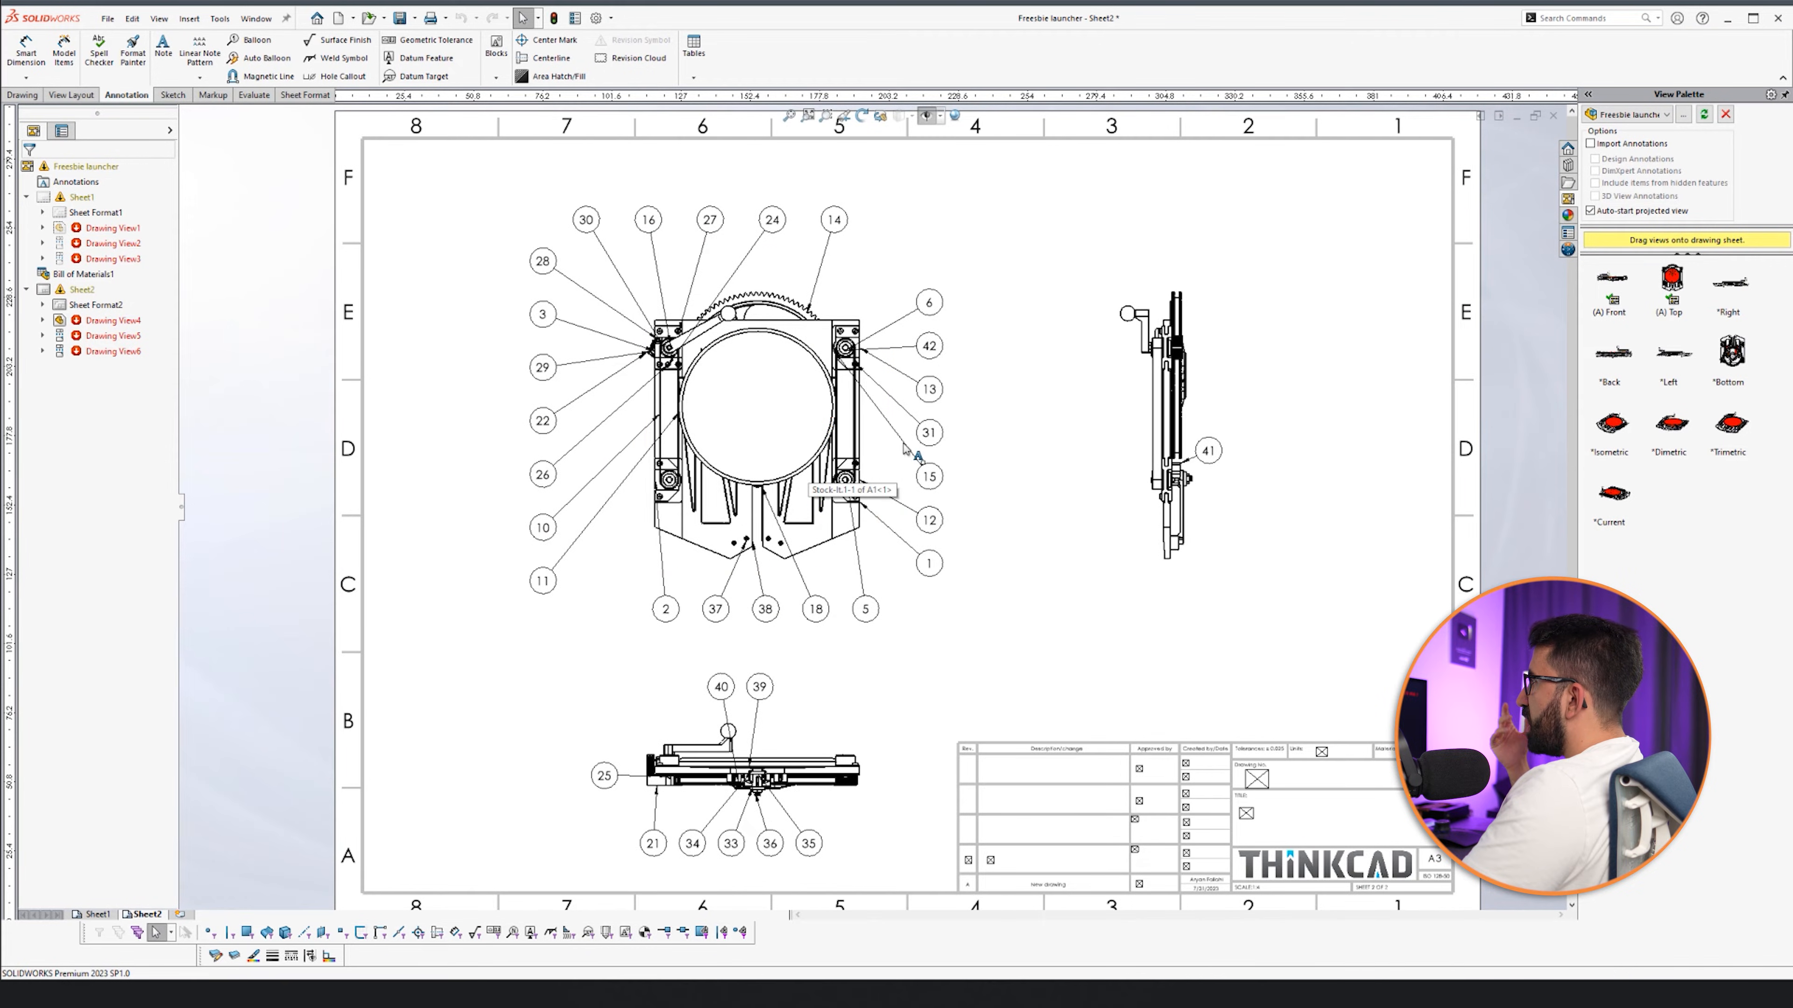
Add a bottom view on Sheet2 with balloon 32, then return to Sheet1.
{"action": "left_click", "coordinate": [750, 388]}
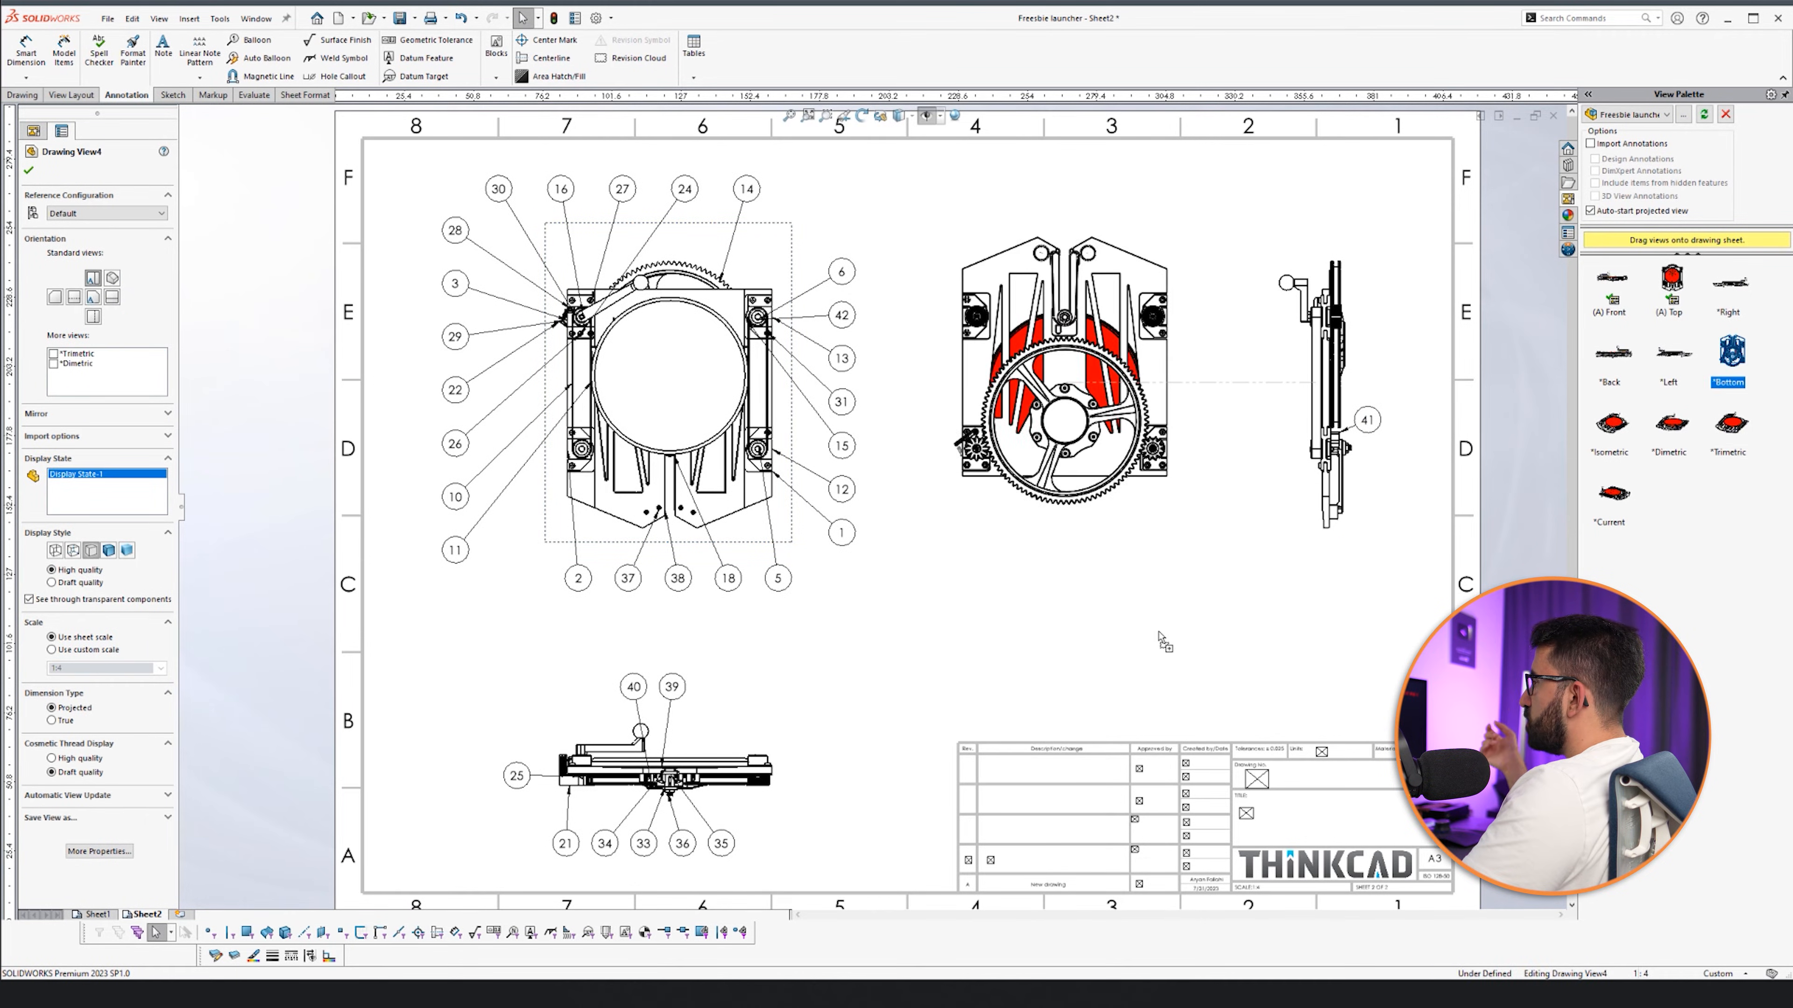
{"action": "left_click", "coordinate": [233, 58]}
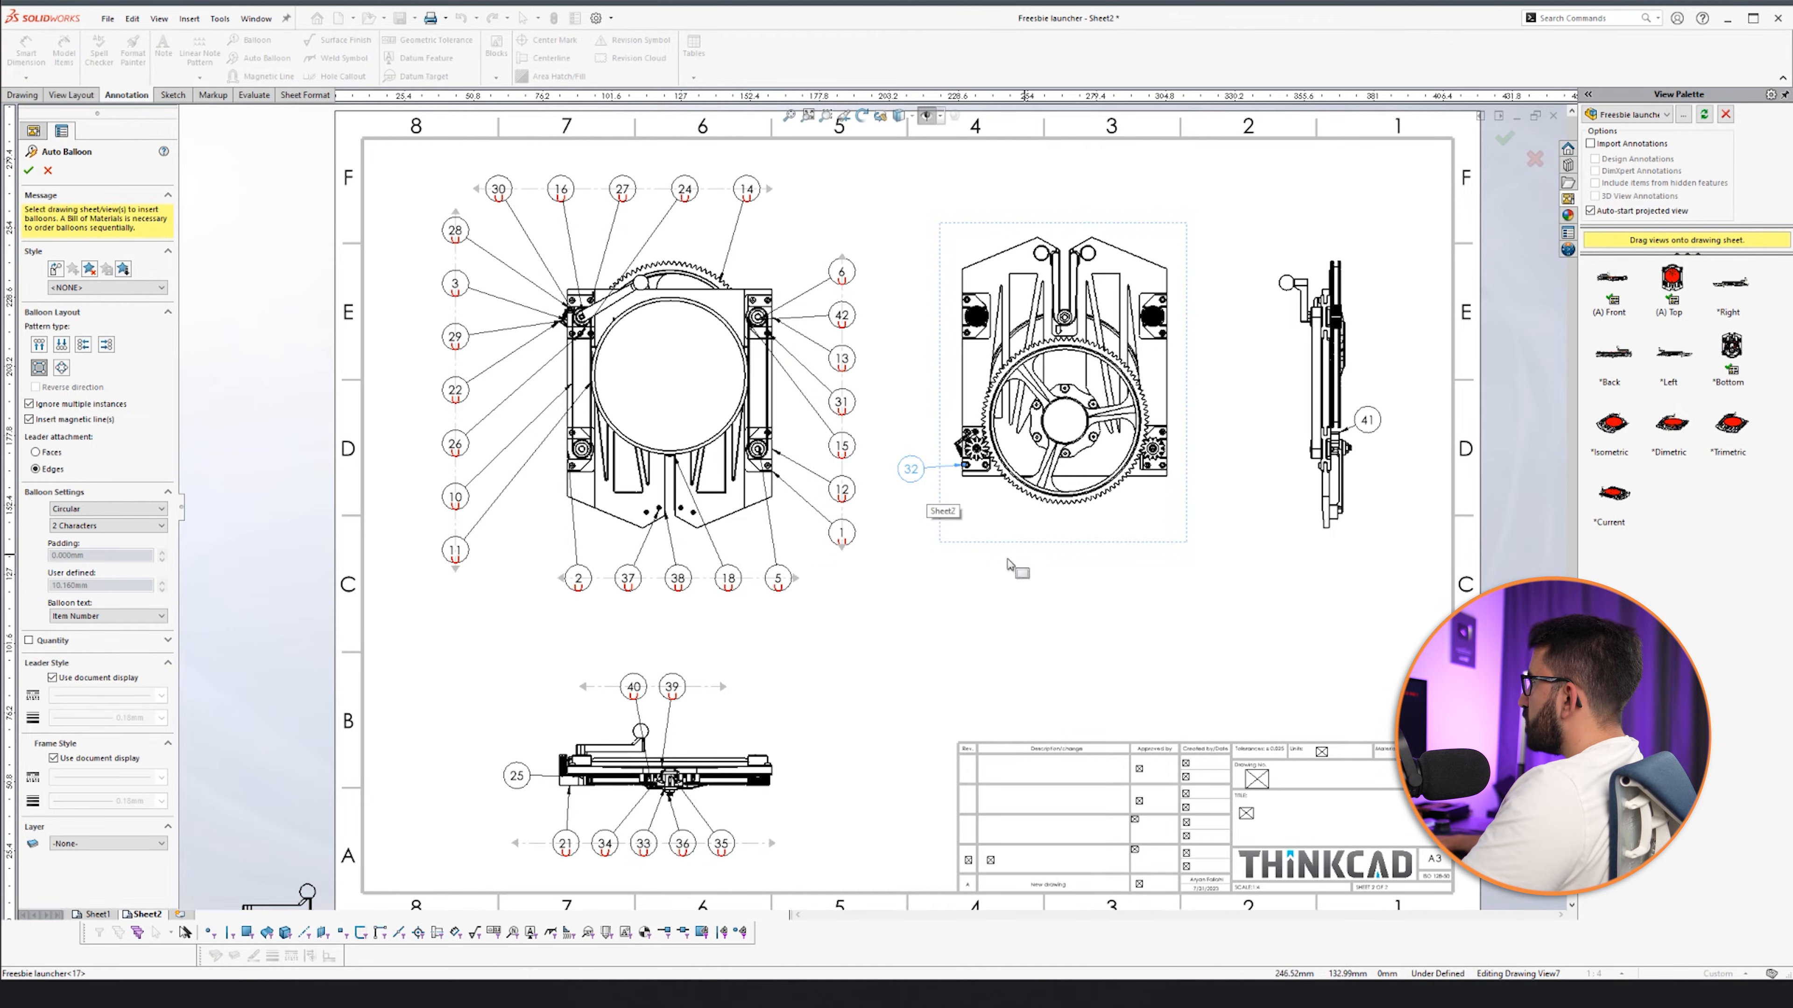
{"action": "left_click", "coordinate": [29, 170]}
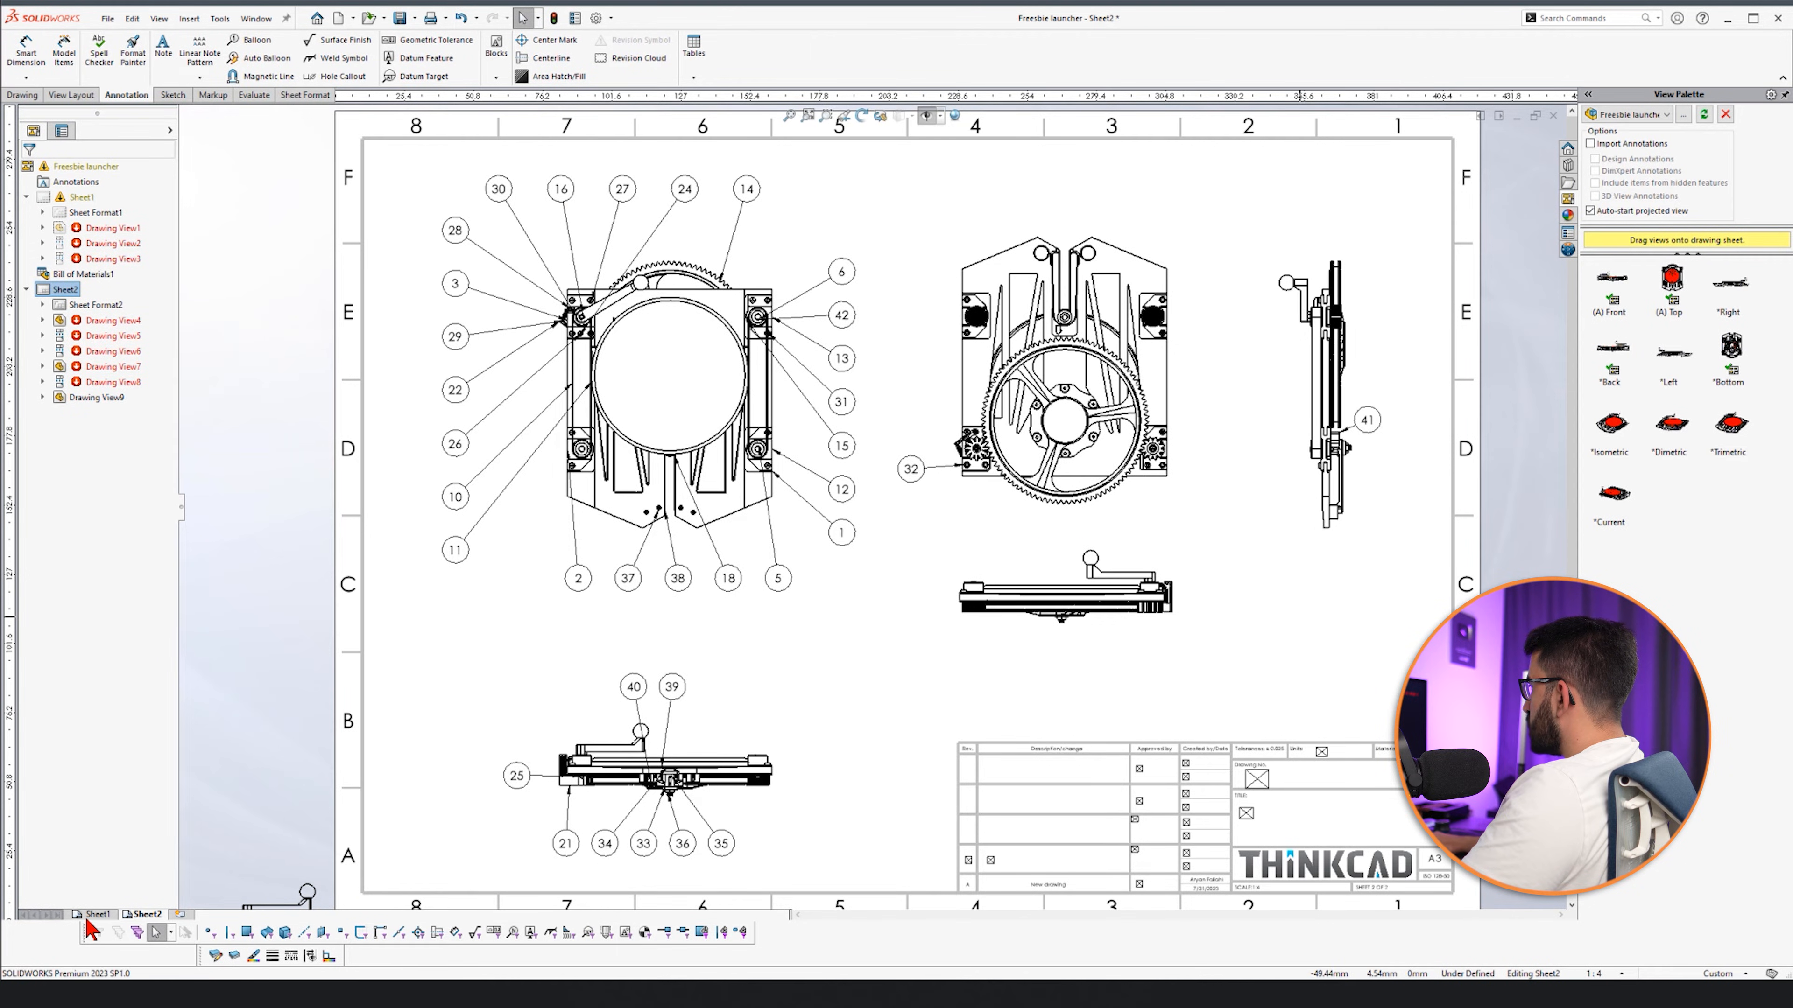
{"action": "left_click", "coordinate": [95, 914]}
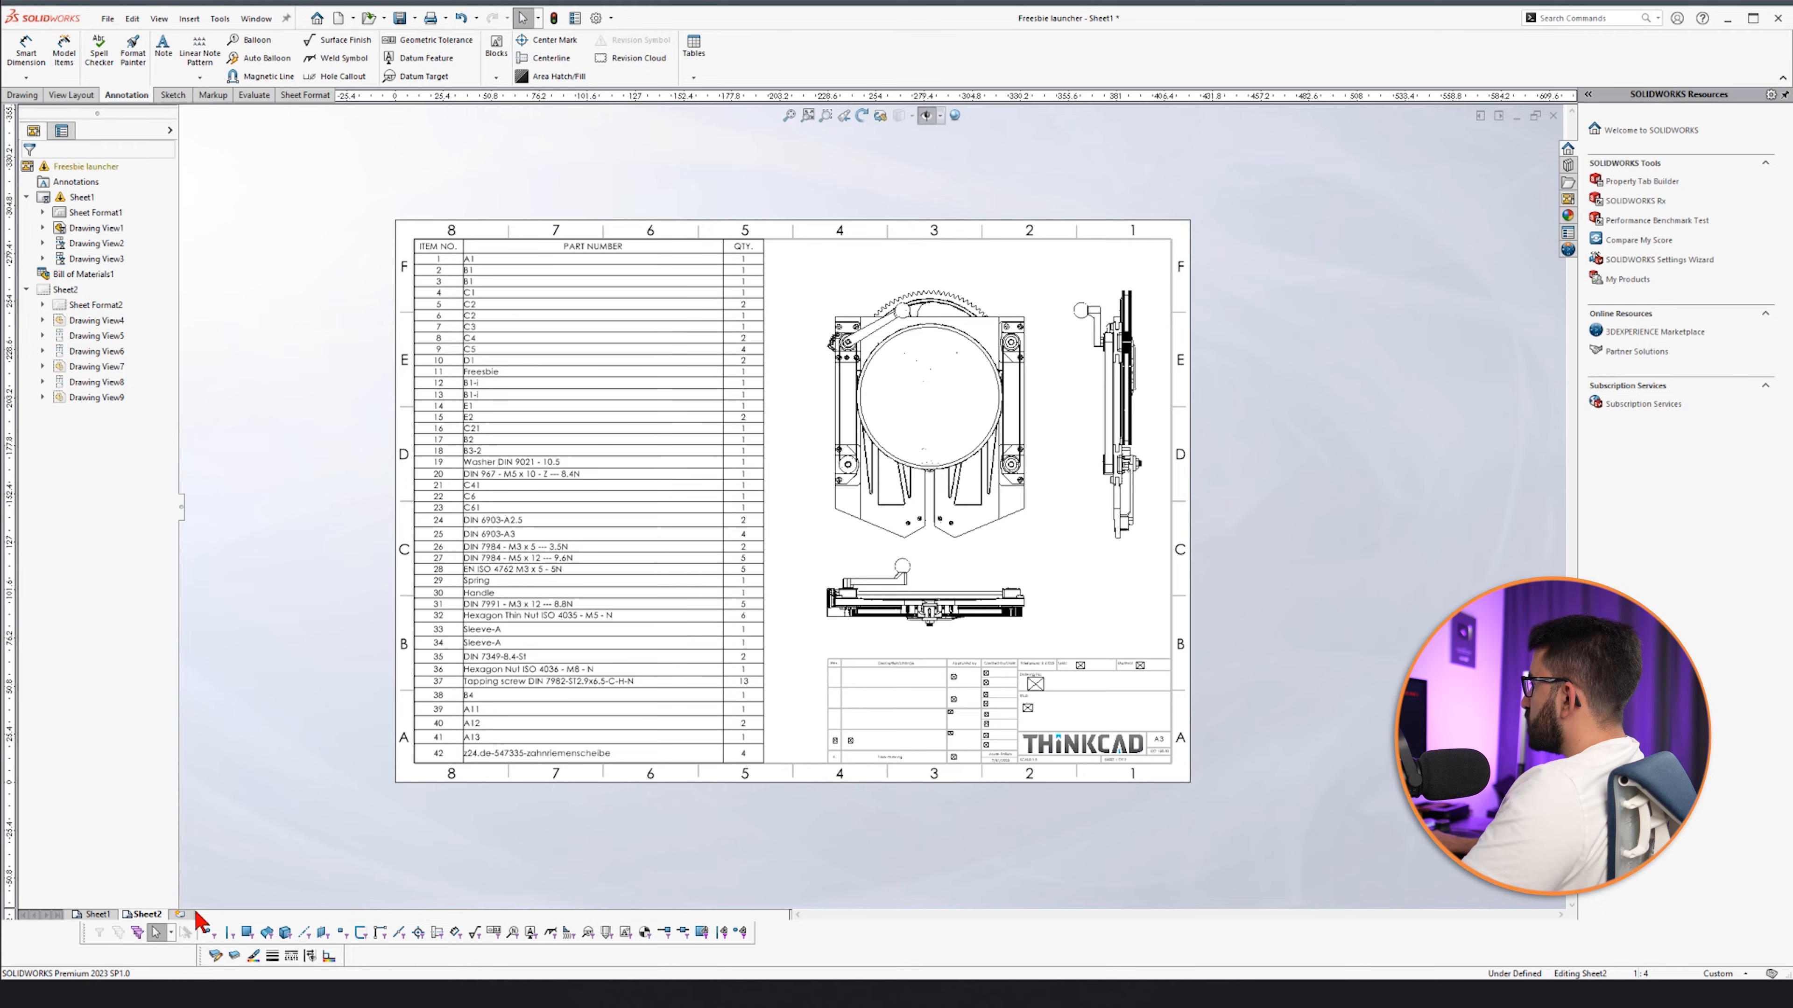
Add Sheet3 and cut the front view with angled section line A-A, placing Section View A-A below.
{"action": "left_click", "coordinate": [179, 915]}
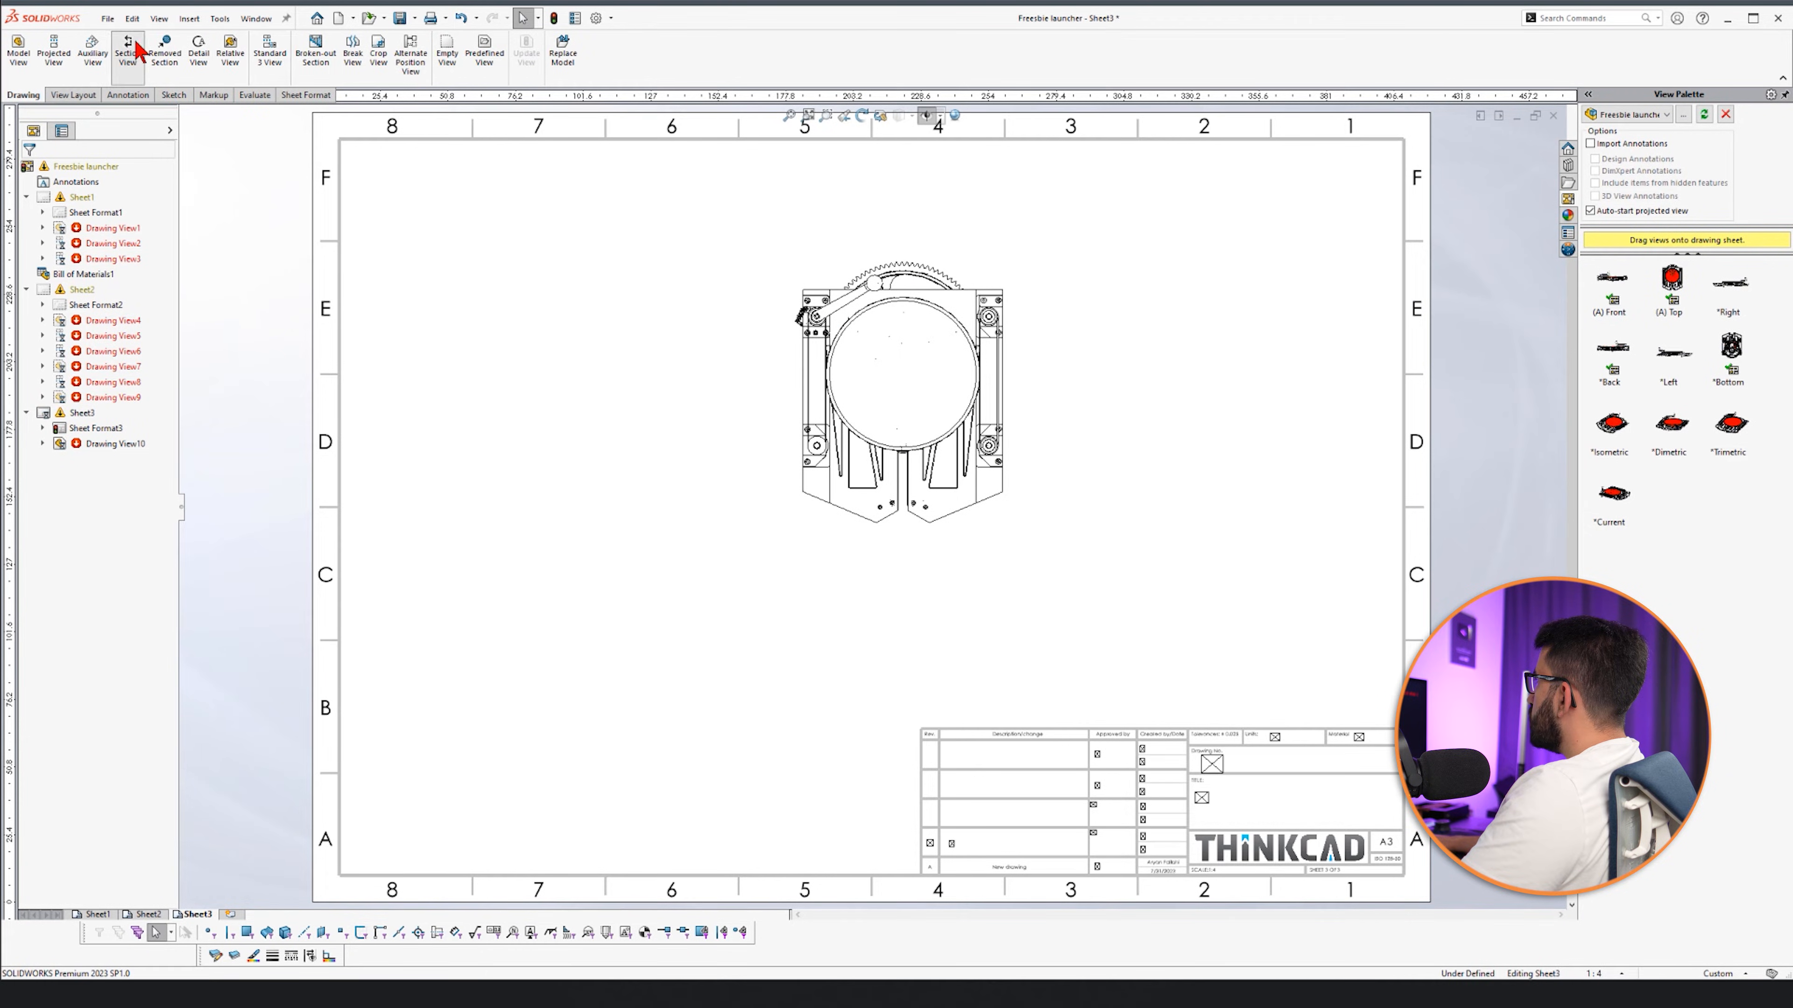
{"action": "left_click", "coordinate": [128, 42]}
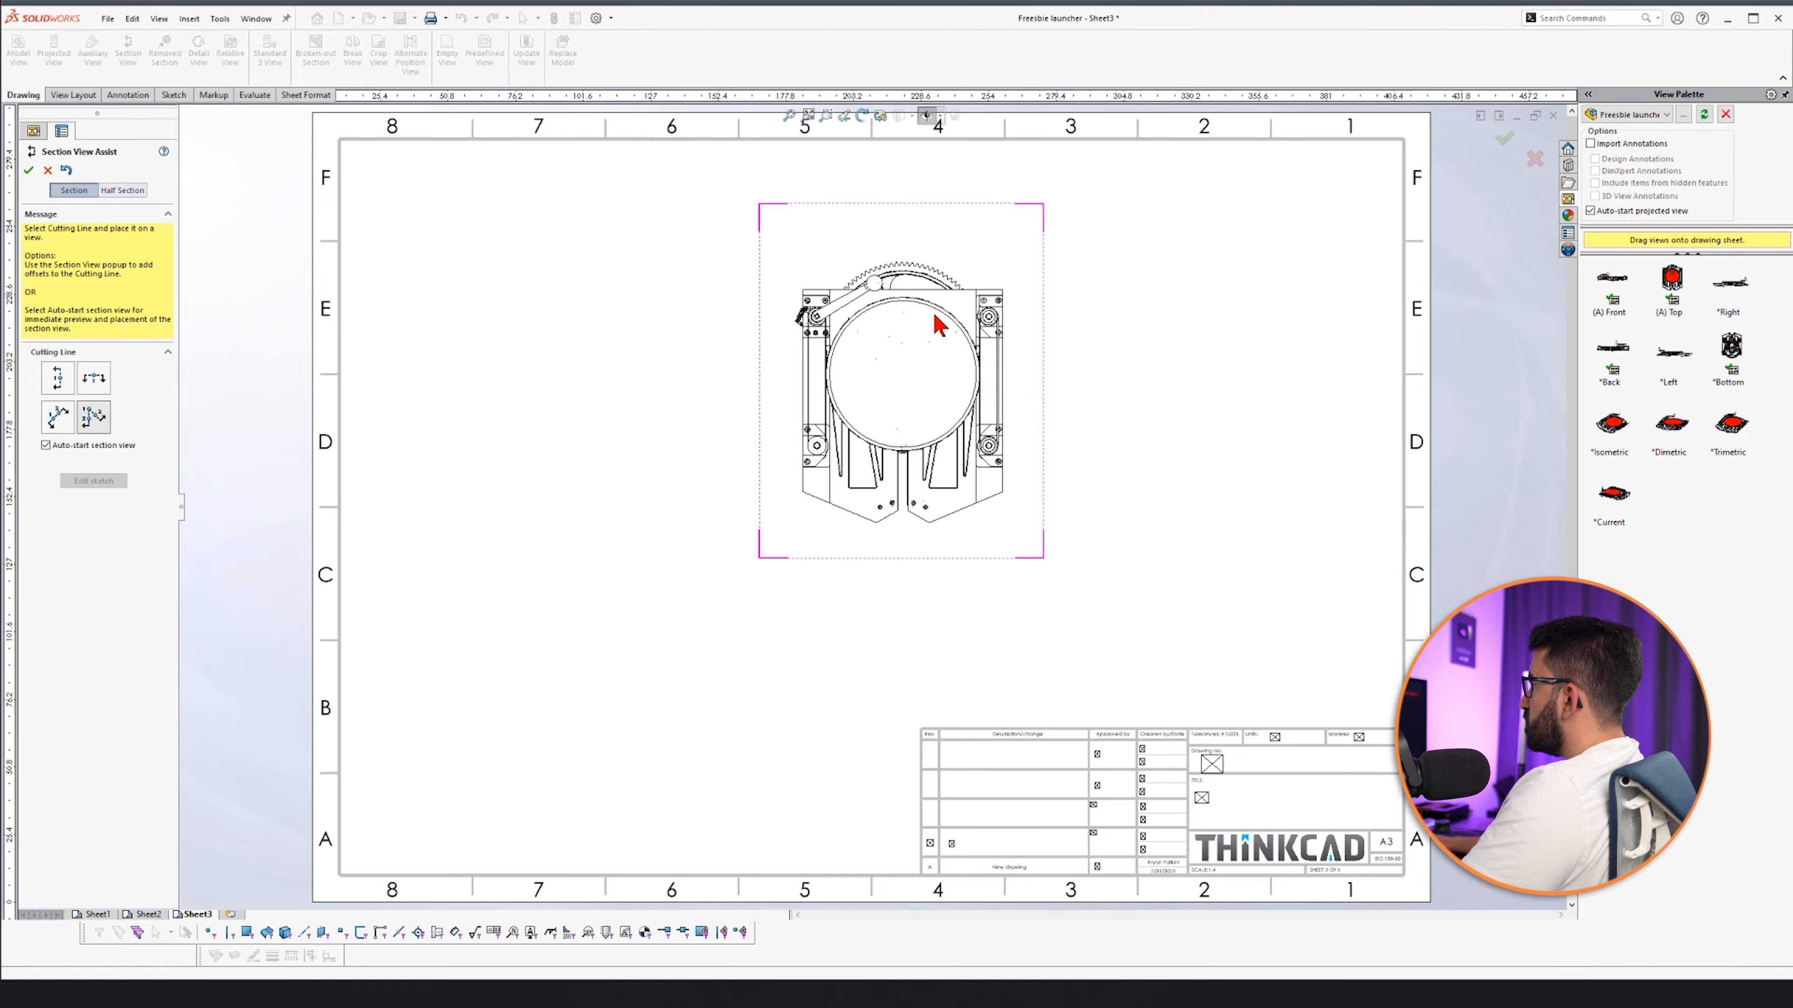
{"action": "left_click", "coordinate": [901, 374]}
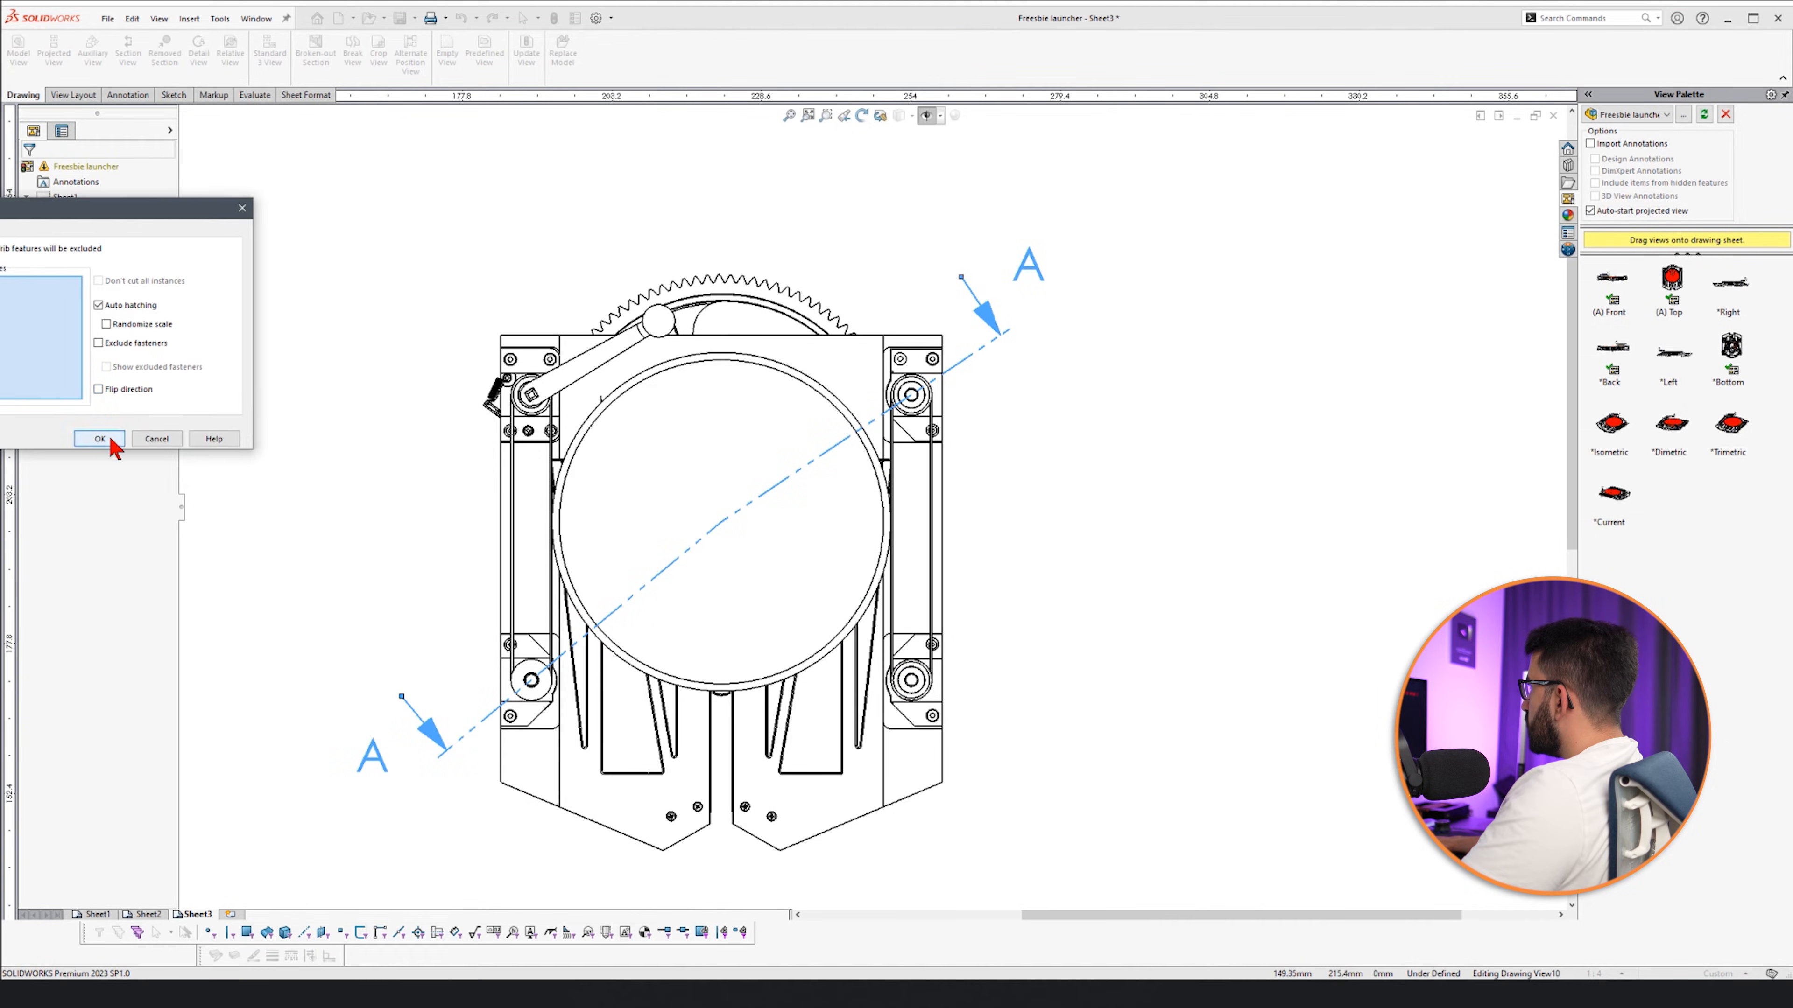
{"action": "left_click", "coordinate": [99, 439]}
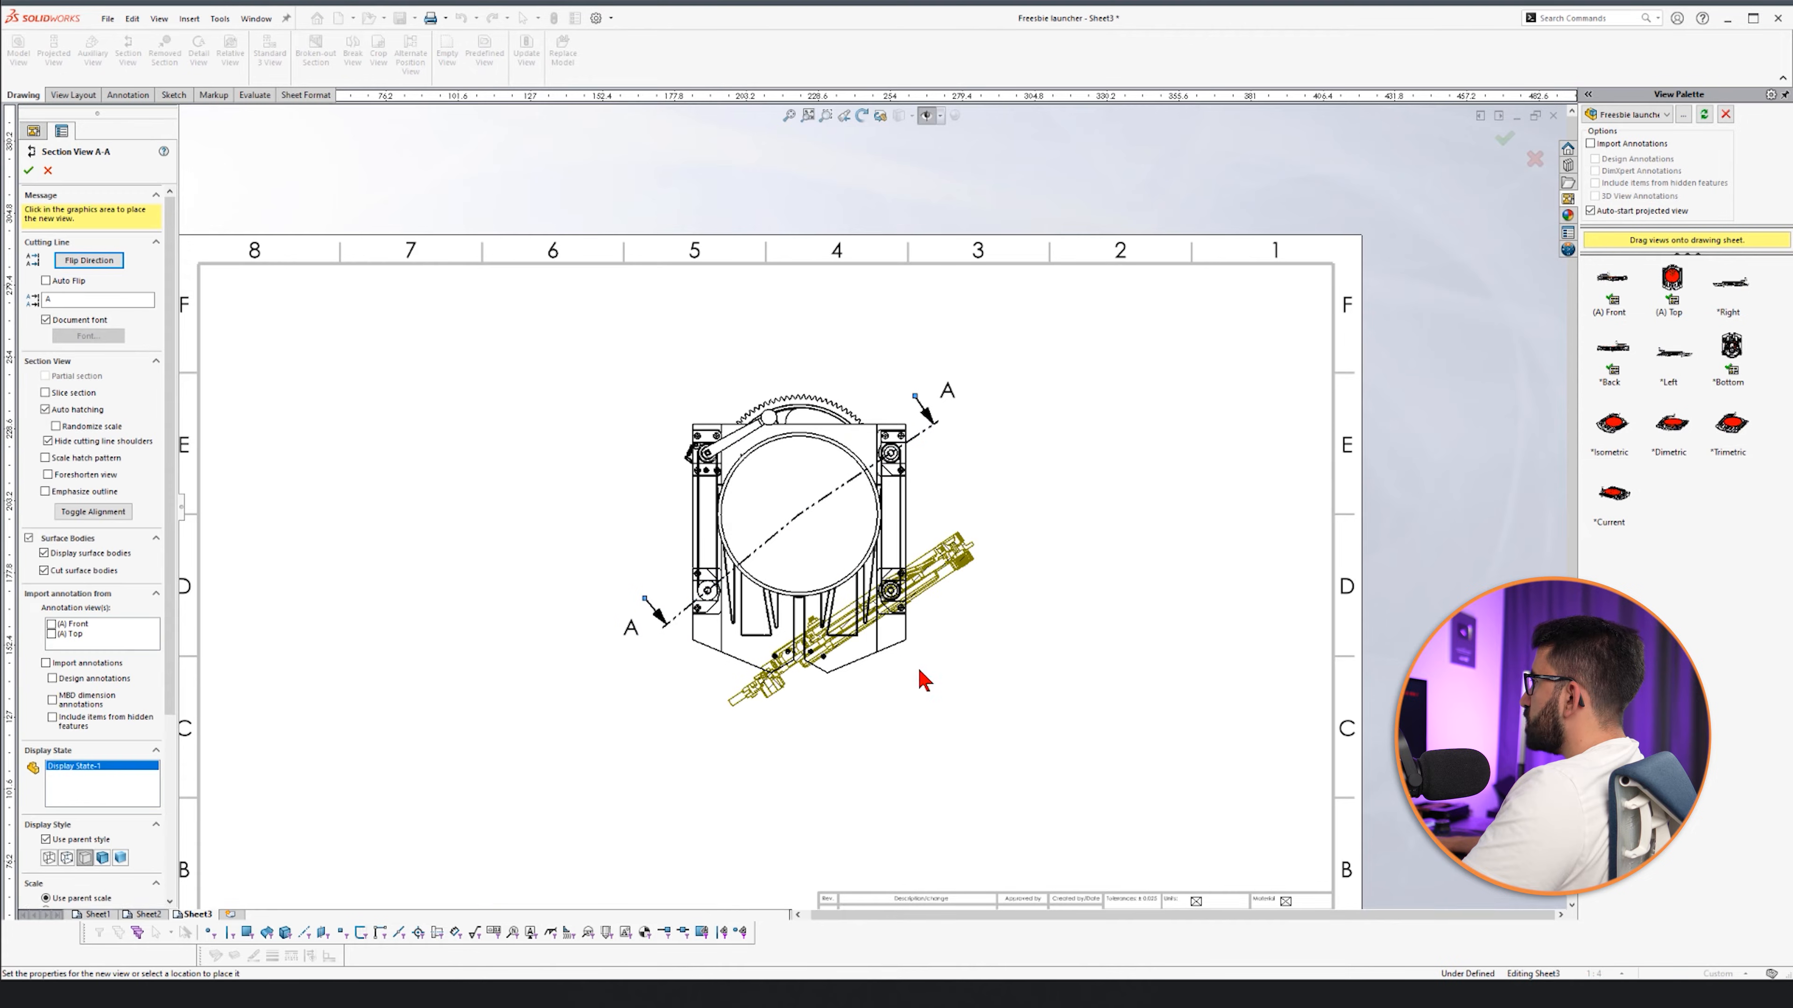
{"action": "left_click", "coordinate": [924, 683]}
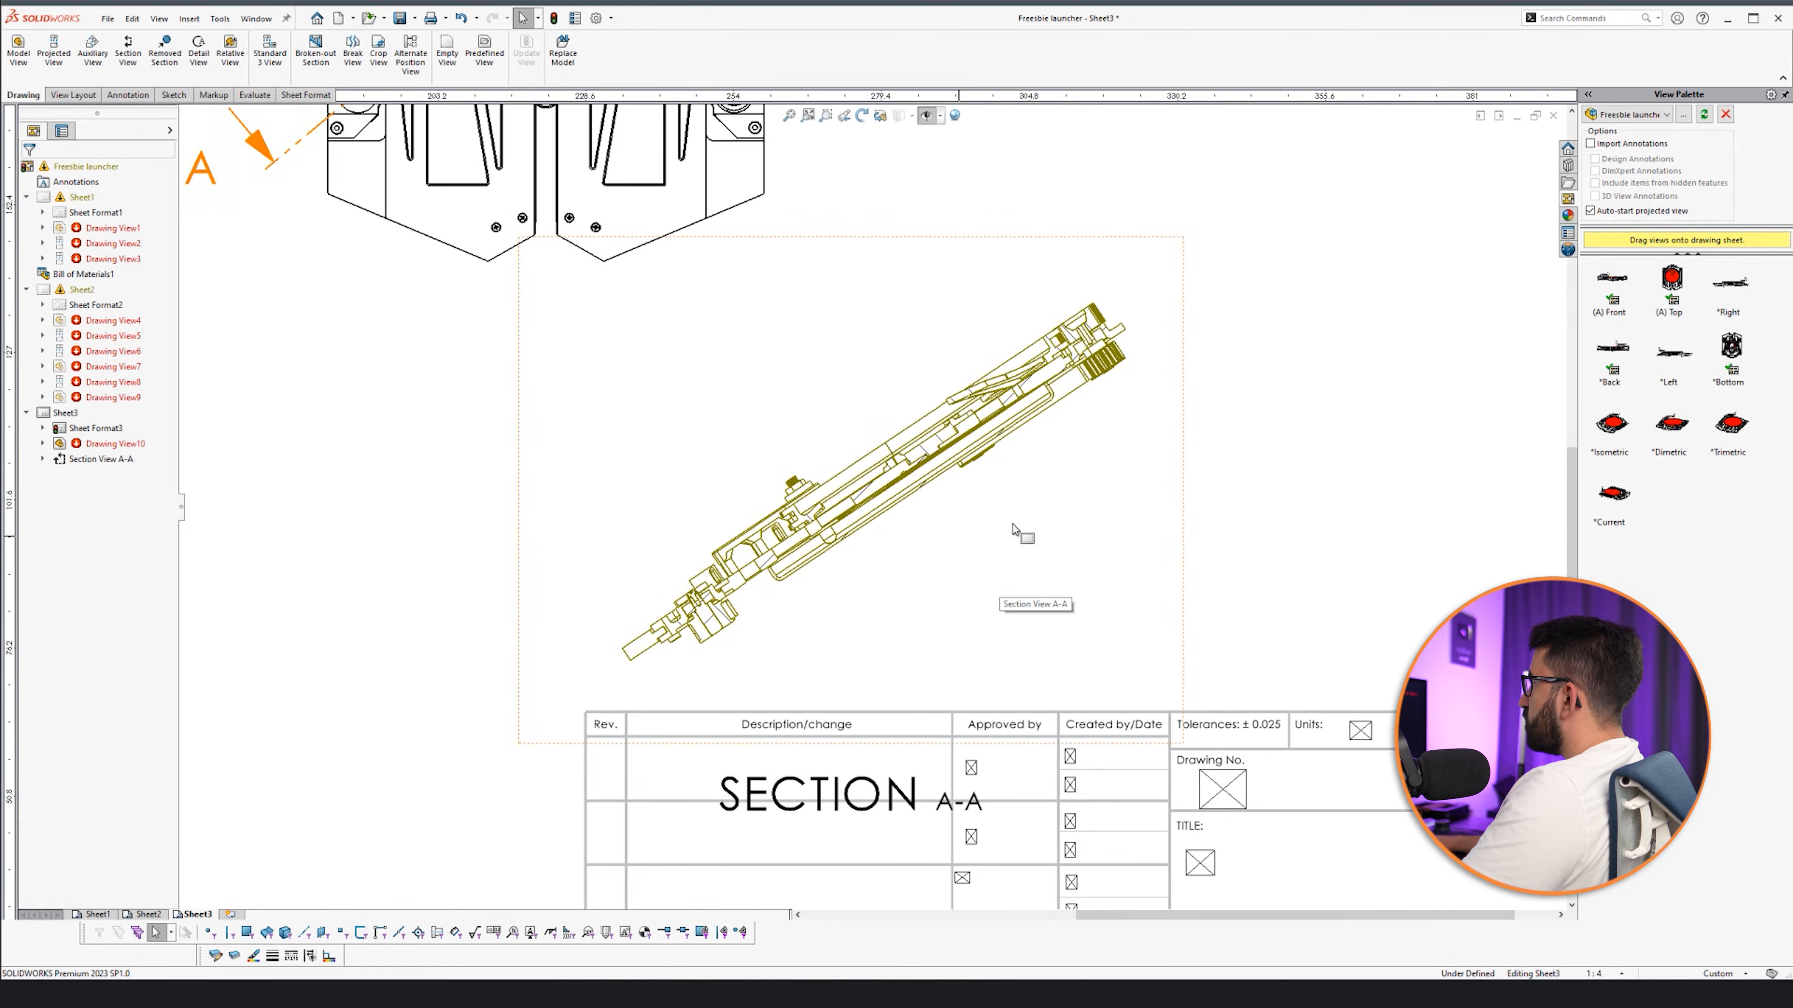
Auto Balloon Section View A-A so it carries item balloons 8, 4 and 9.
{"action": "left_click", "coordinate": [126, 95]}
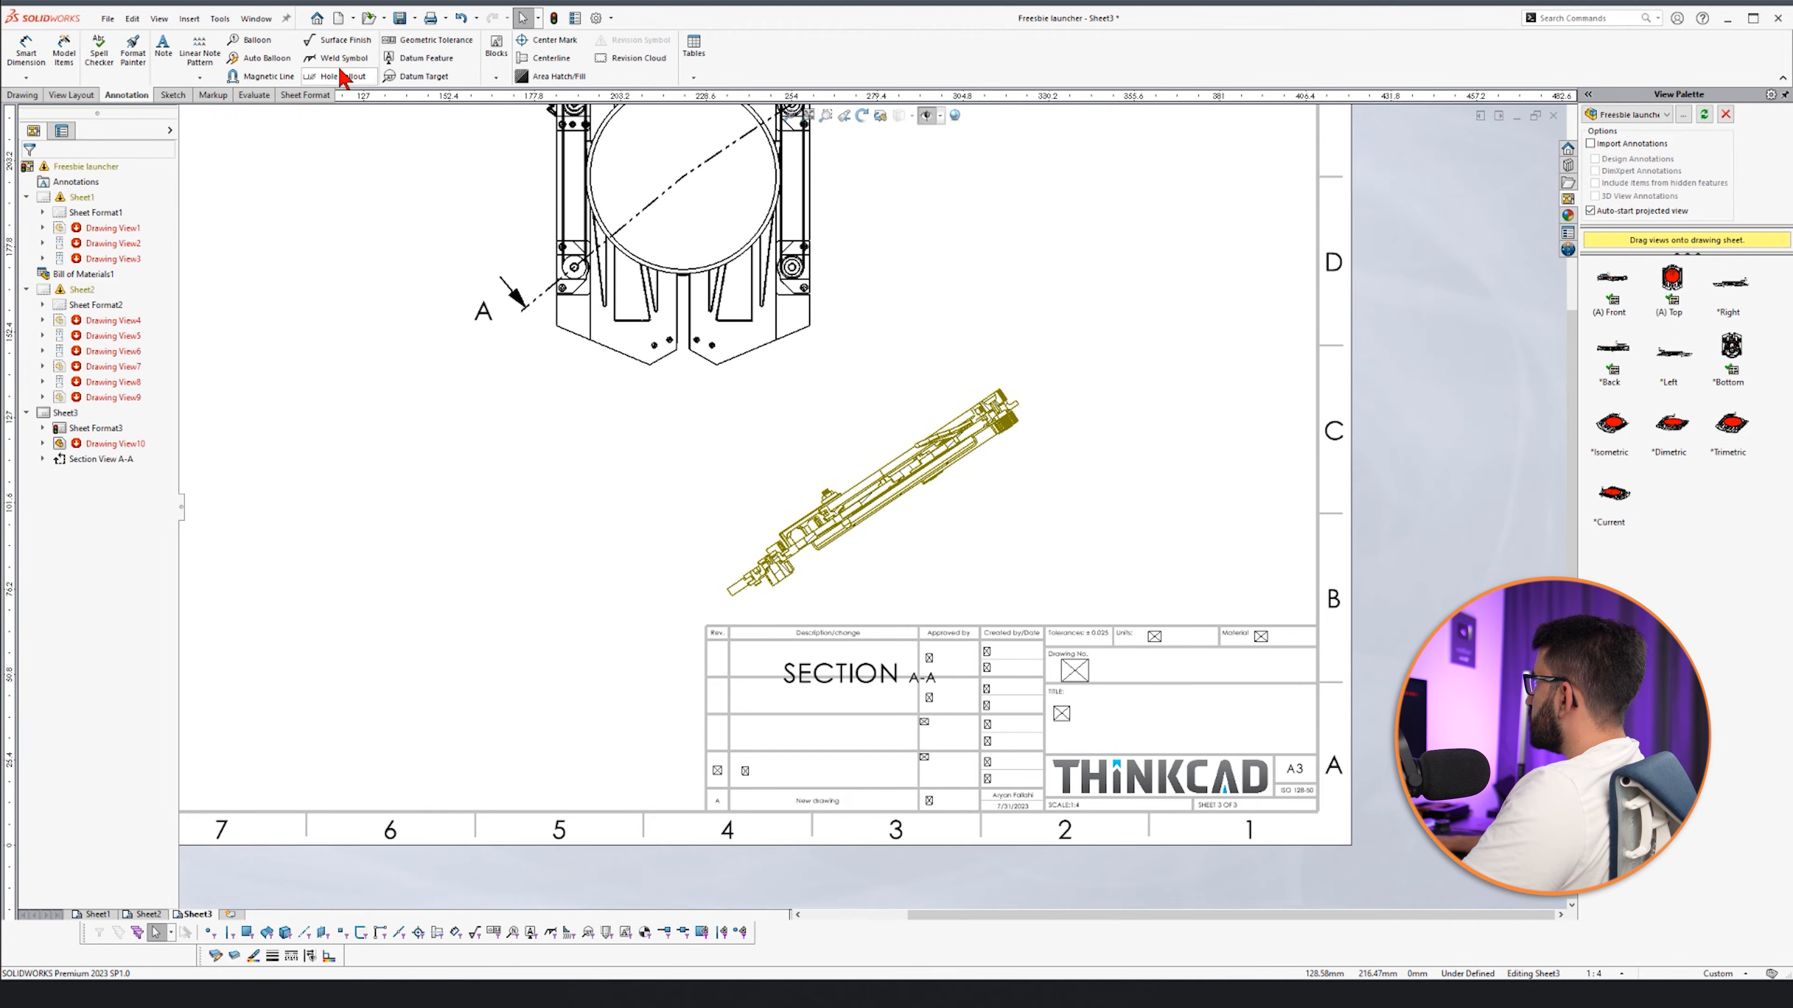
{"action": "left_click", "coordinate": [237, 58]}
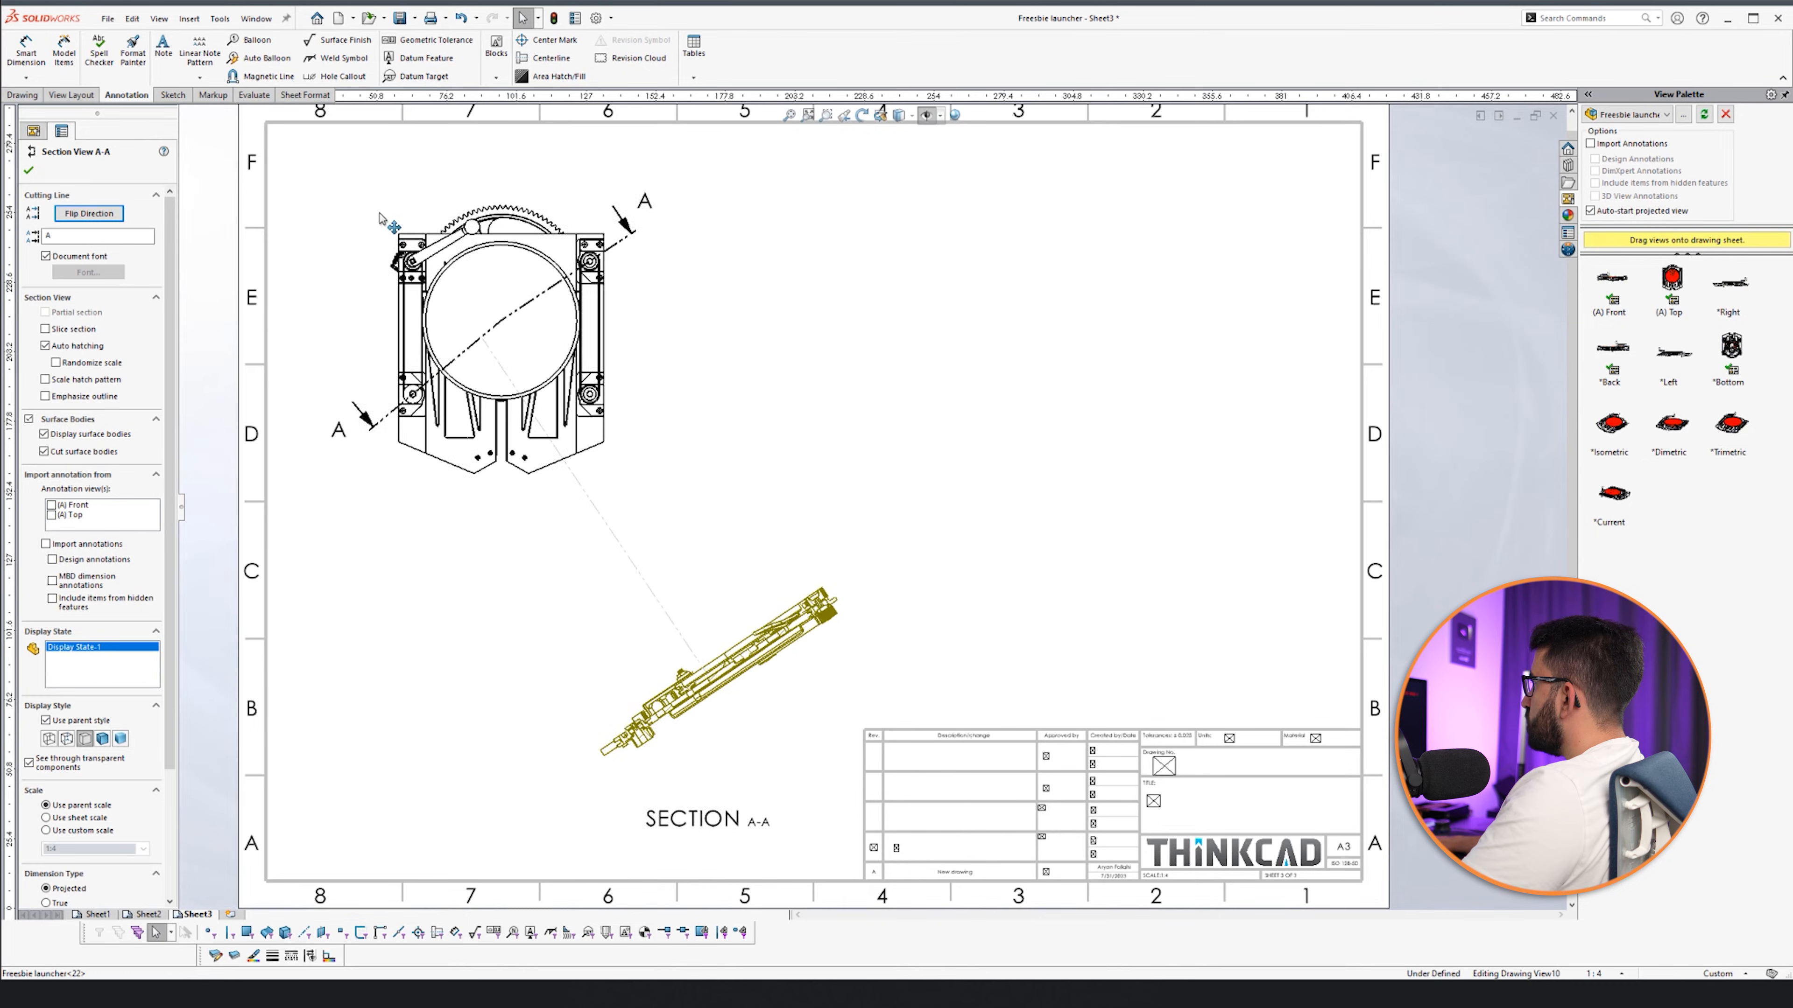
{"action": "left_click", "coordinate": [234, 58]}
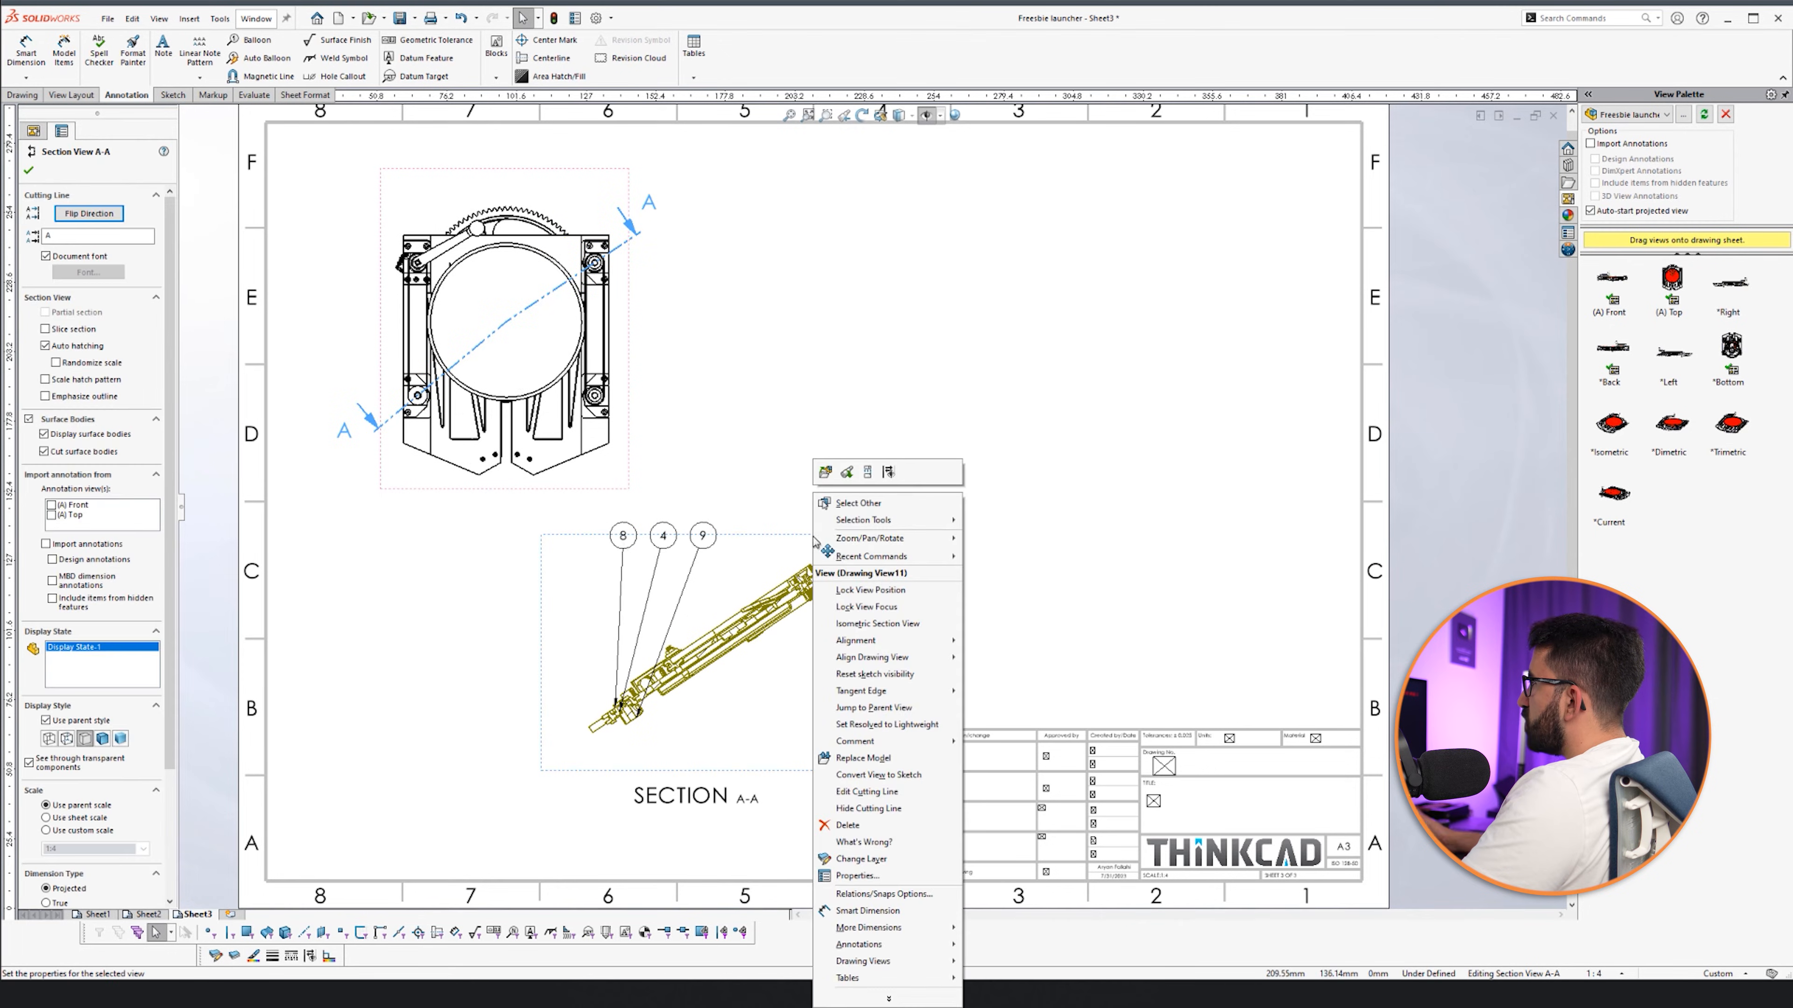
{"action": "mouse_move", "coordinate": [855, 640]}
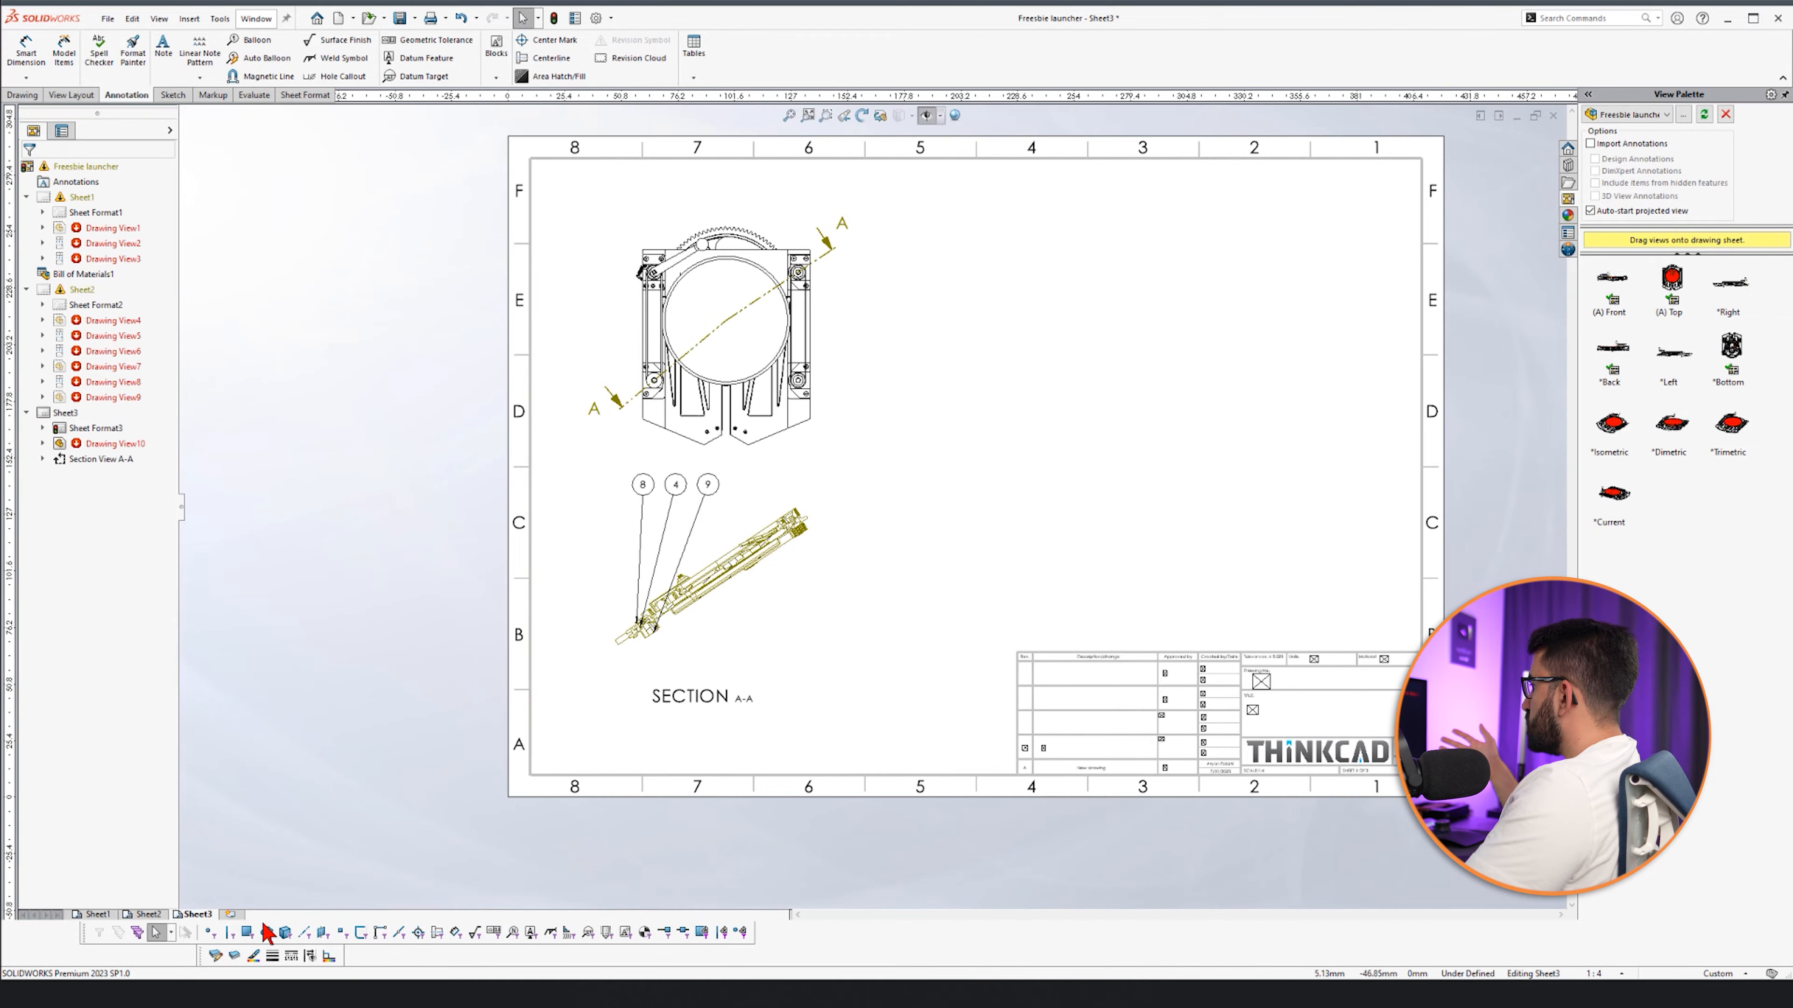
Check balloons 36 and 35 on Sheet2, then return to Sheet1's parts list.
{"action": "left_click", "coordinate": [146, 915]}
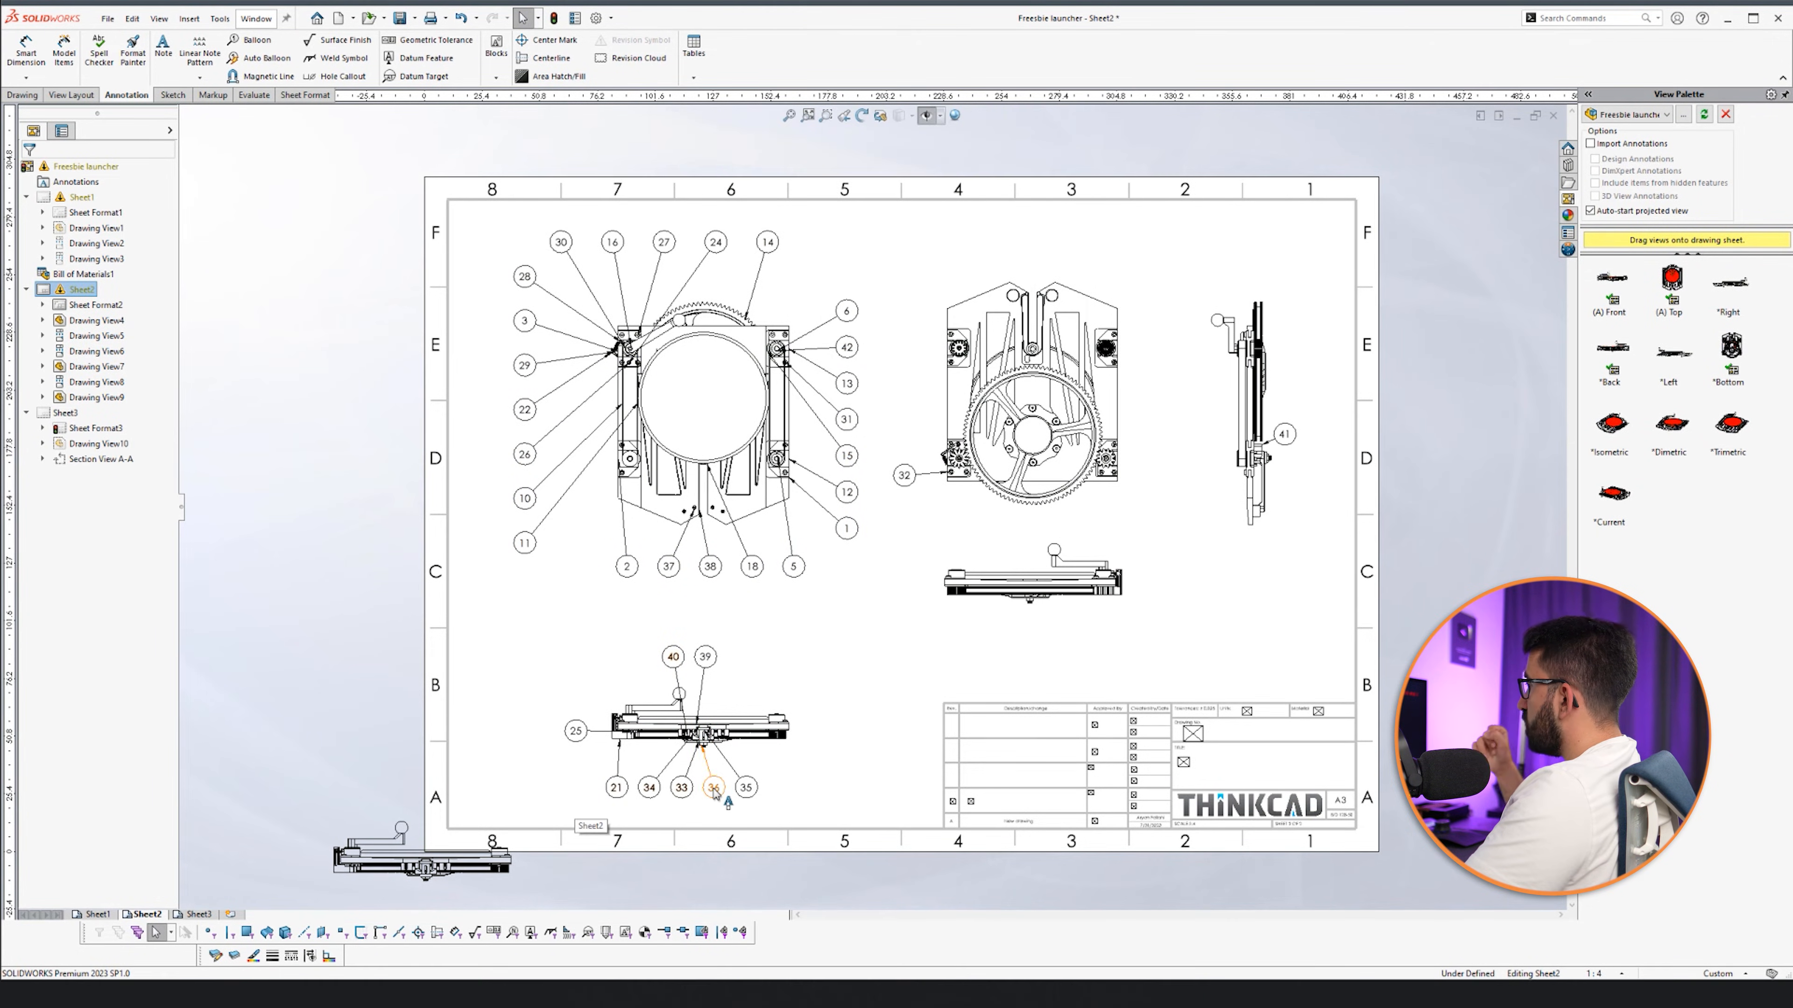
{"action": "left_click", "coordinate": [420, 868]}
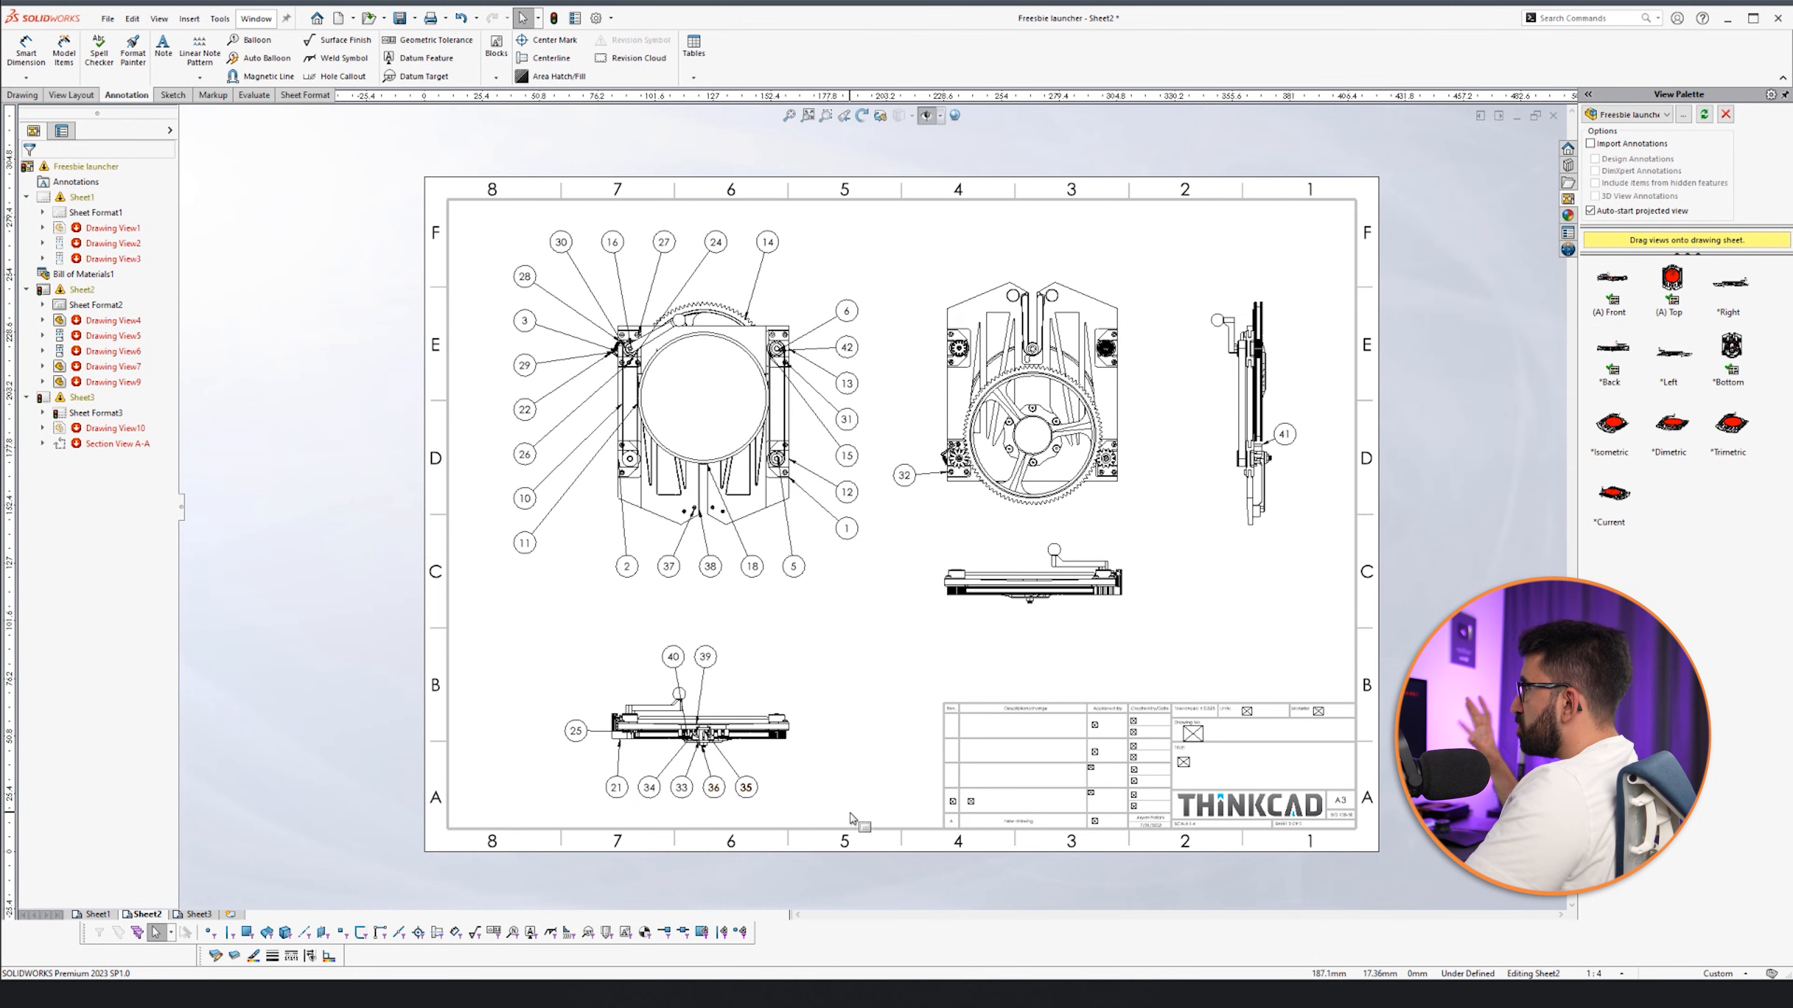
{"action": "mouse_move", "coordinate": [868, 786]}
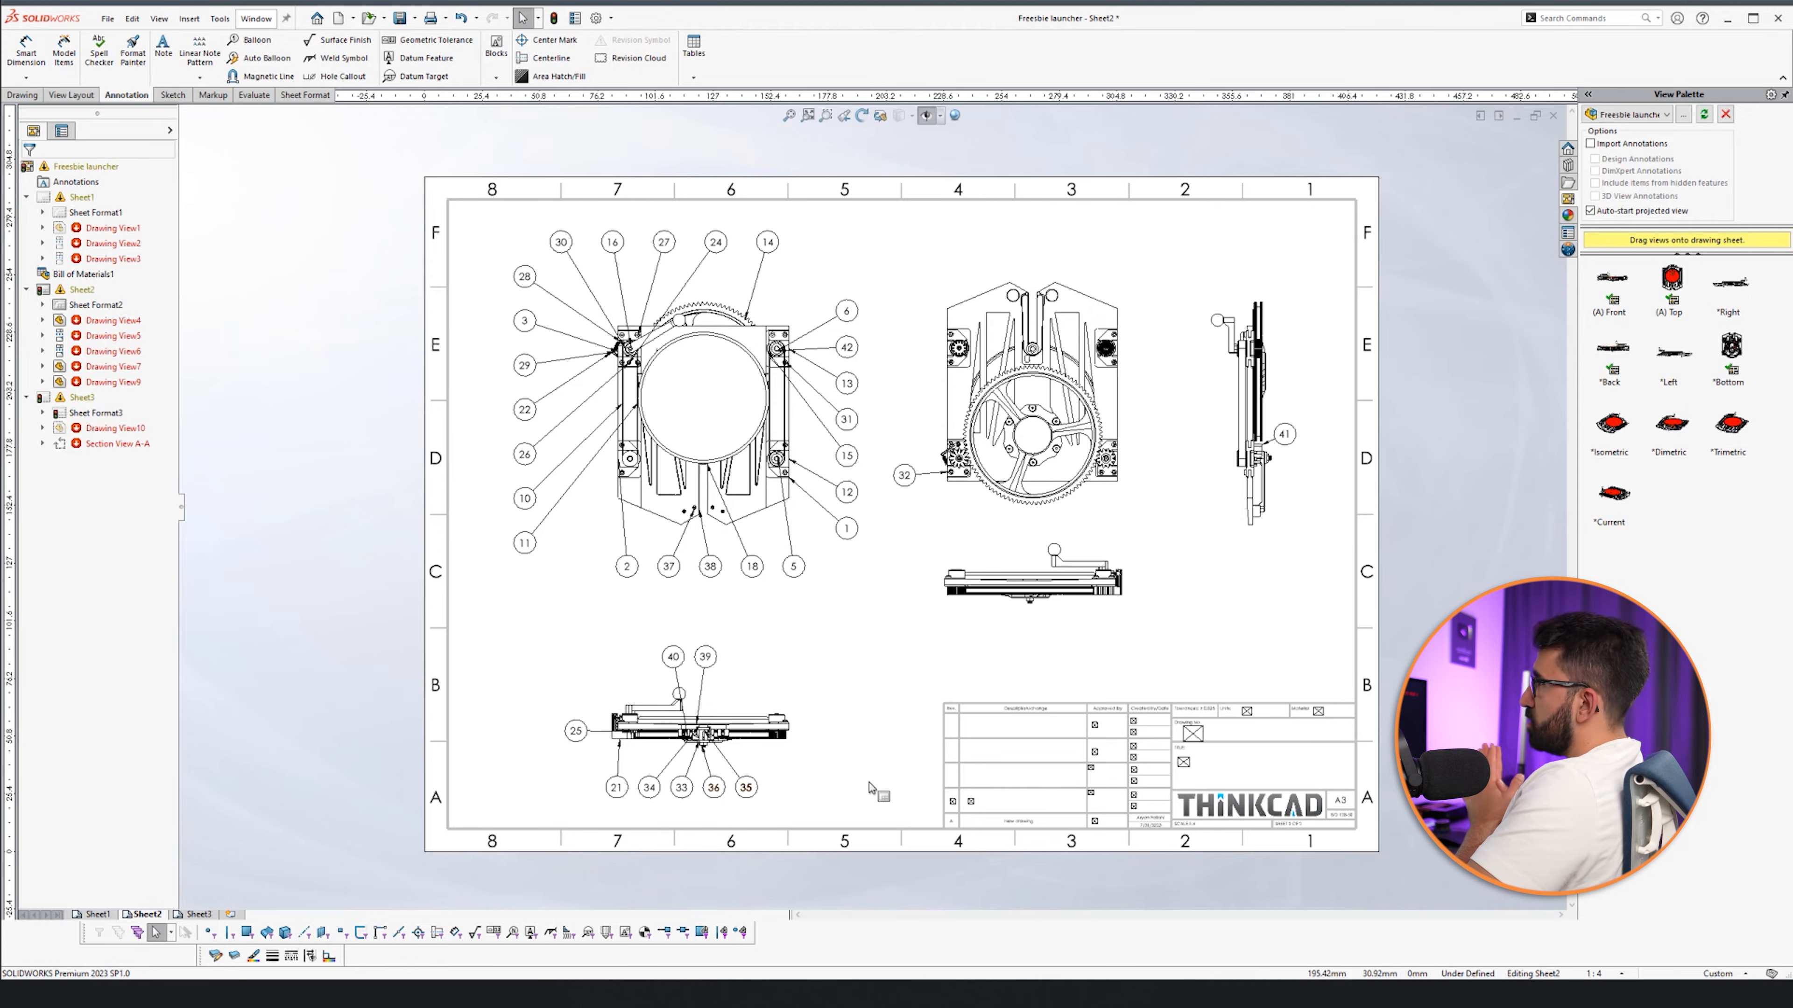
{"action": "mouse_move", "coordinate": [48, 948]}
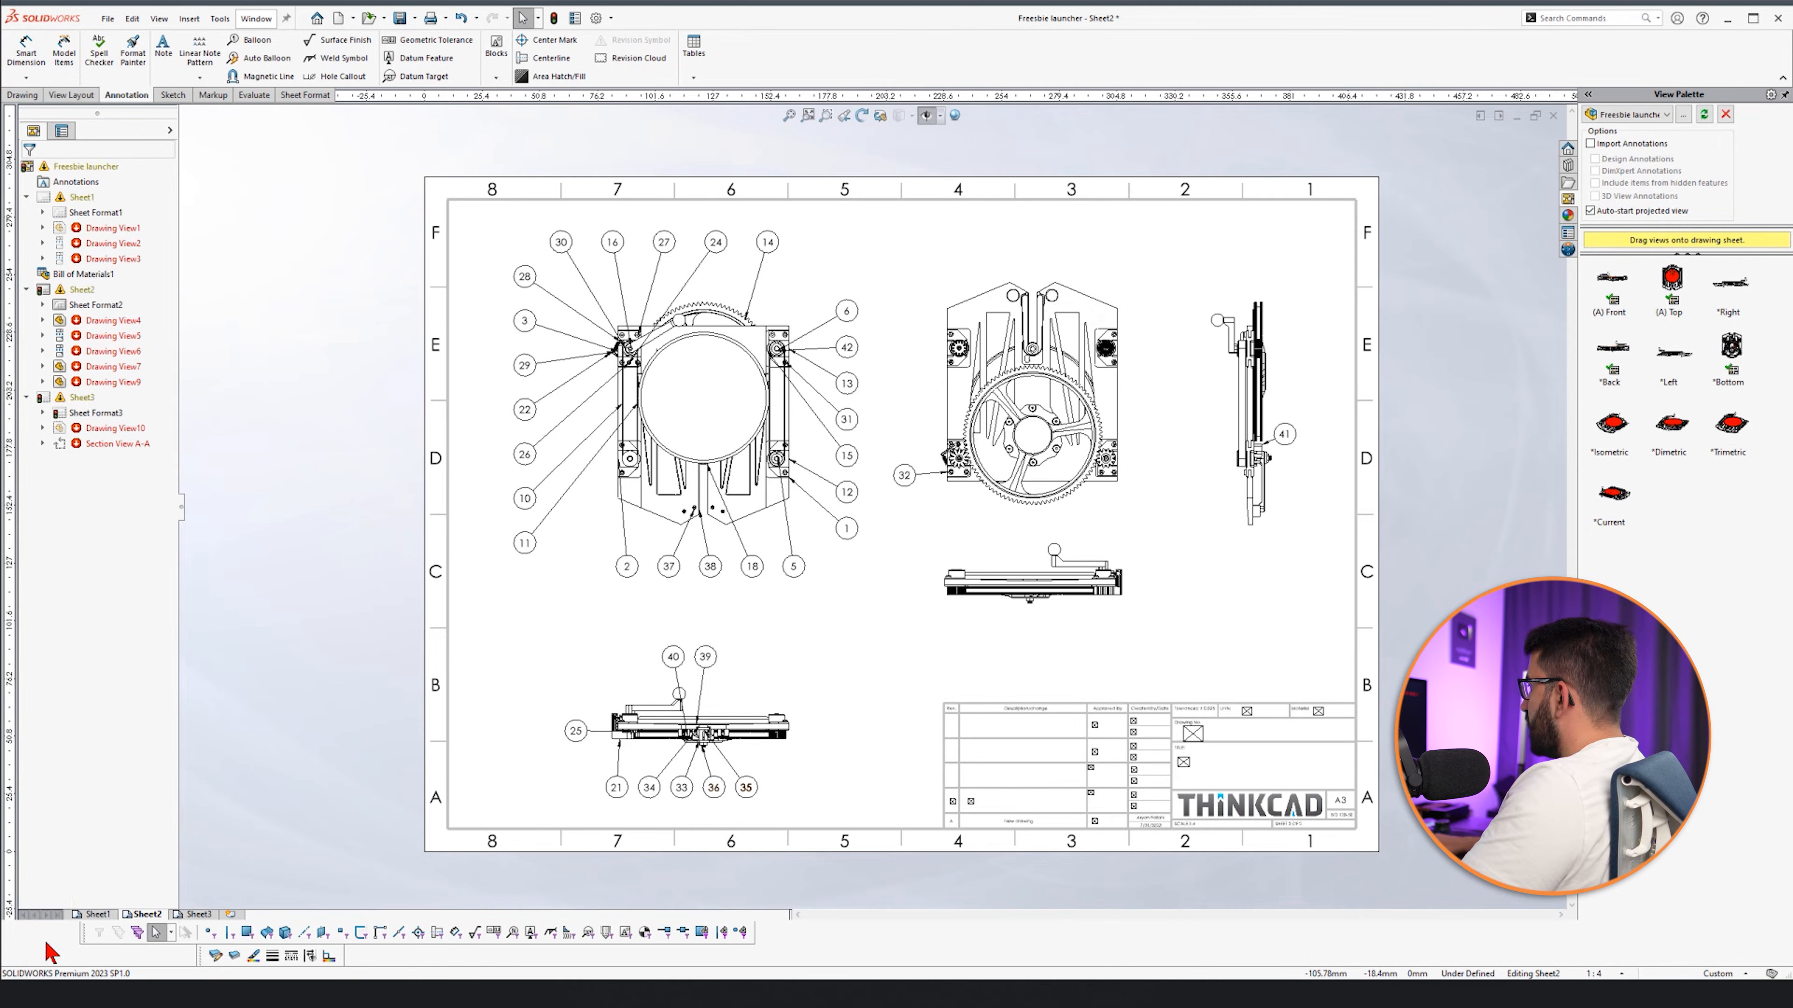
{"action": "left_click", "coordinate": [95, 914]}
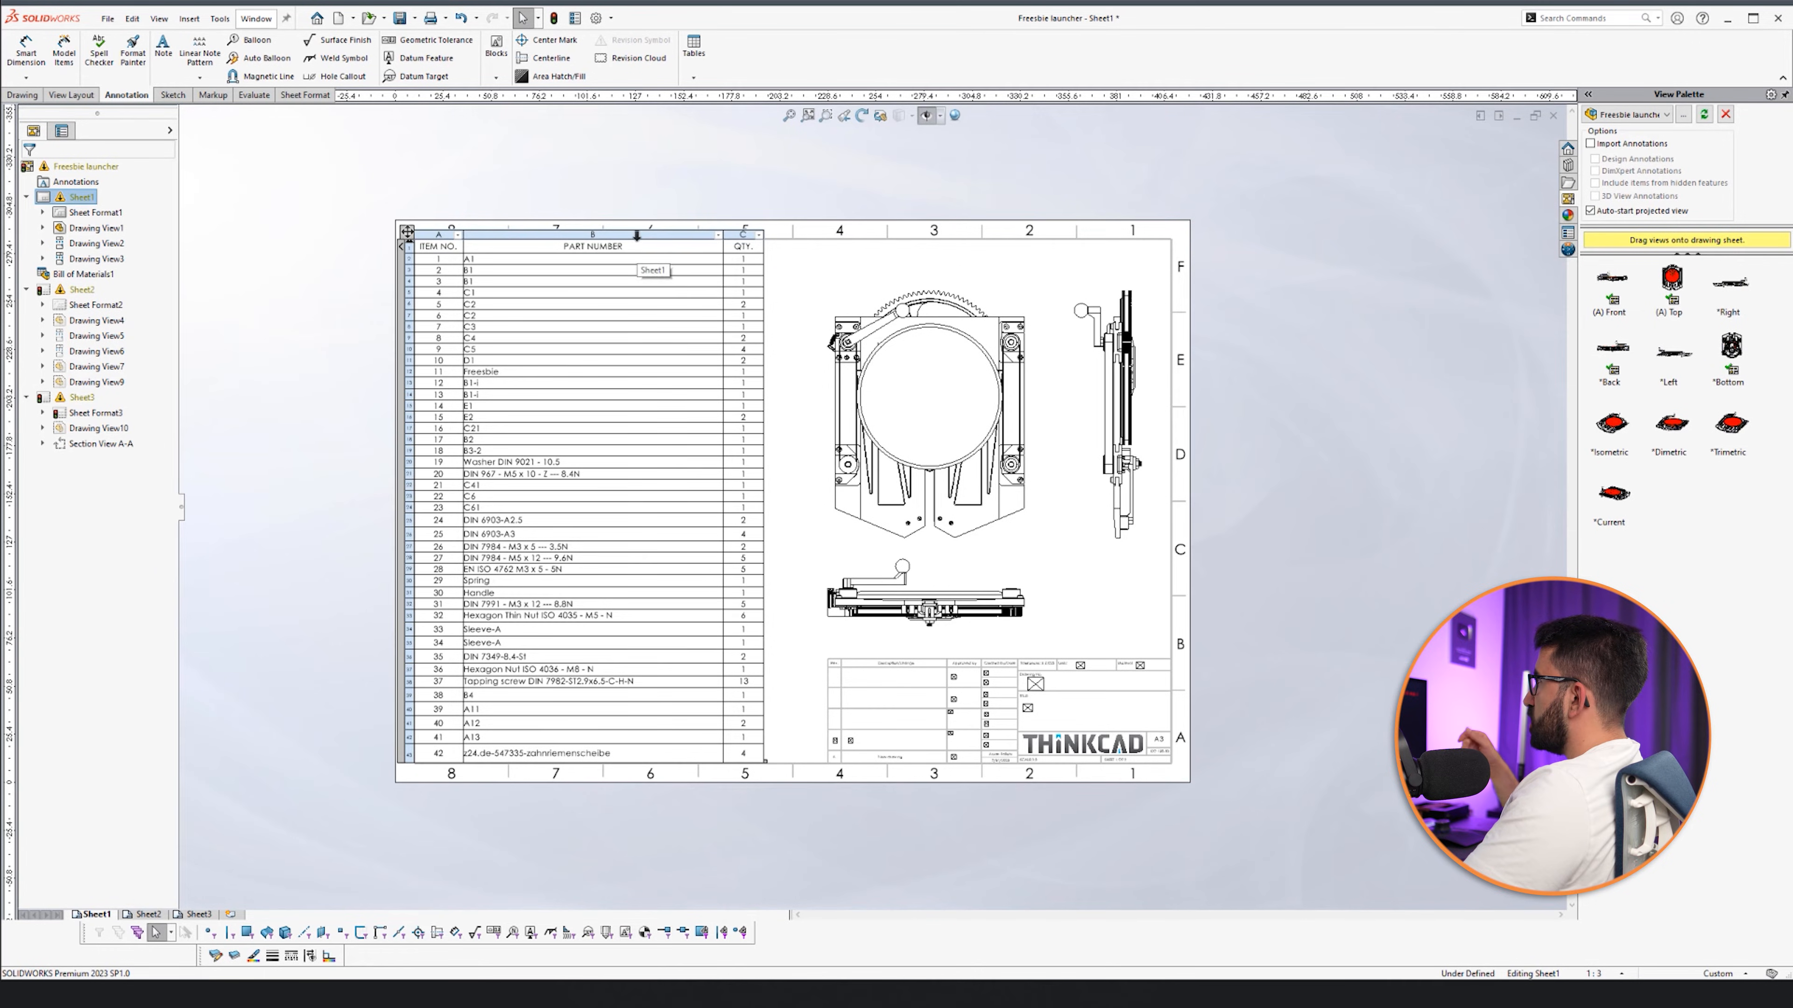
Adjust the 42-item parts list table via its context actions beside the launcher views.
{"action": "right_click", "coordinate": [593, 246]}
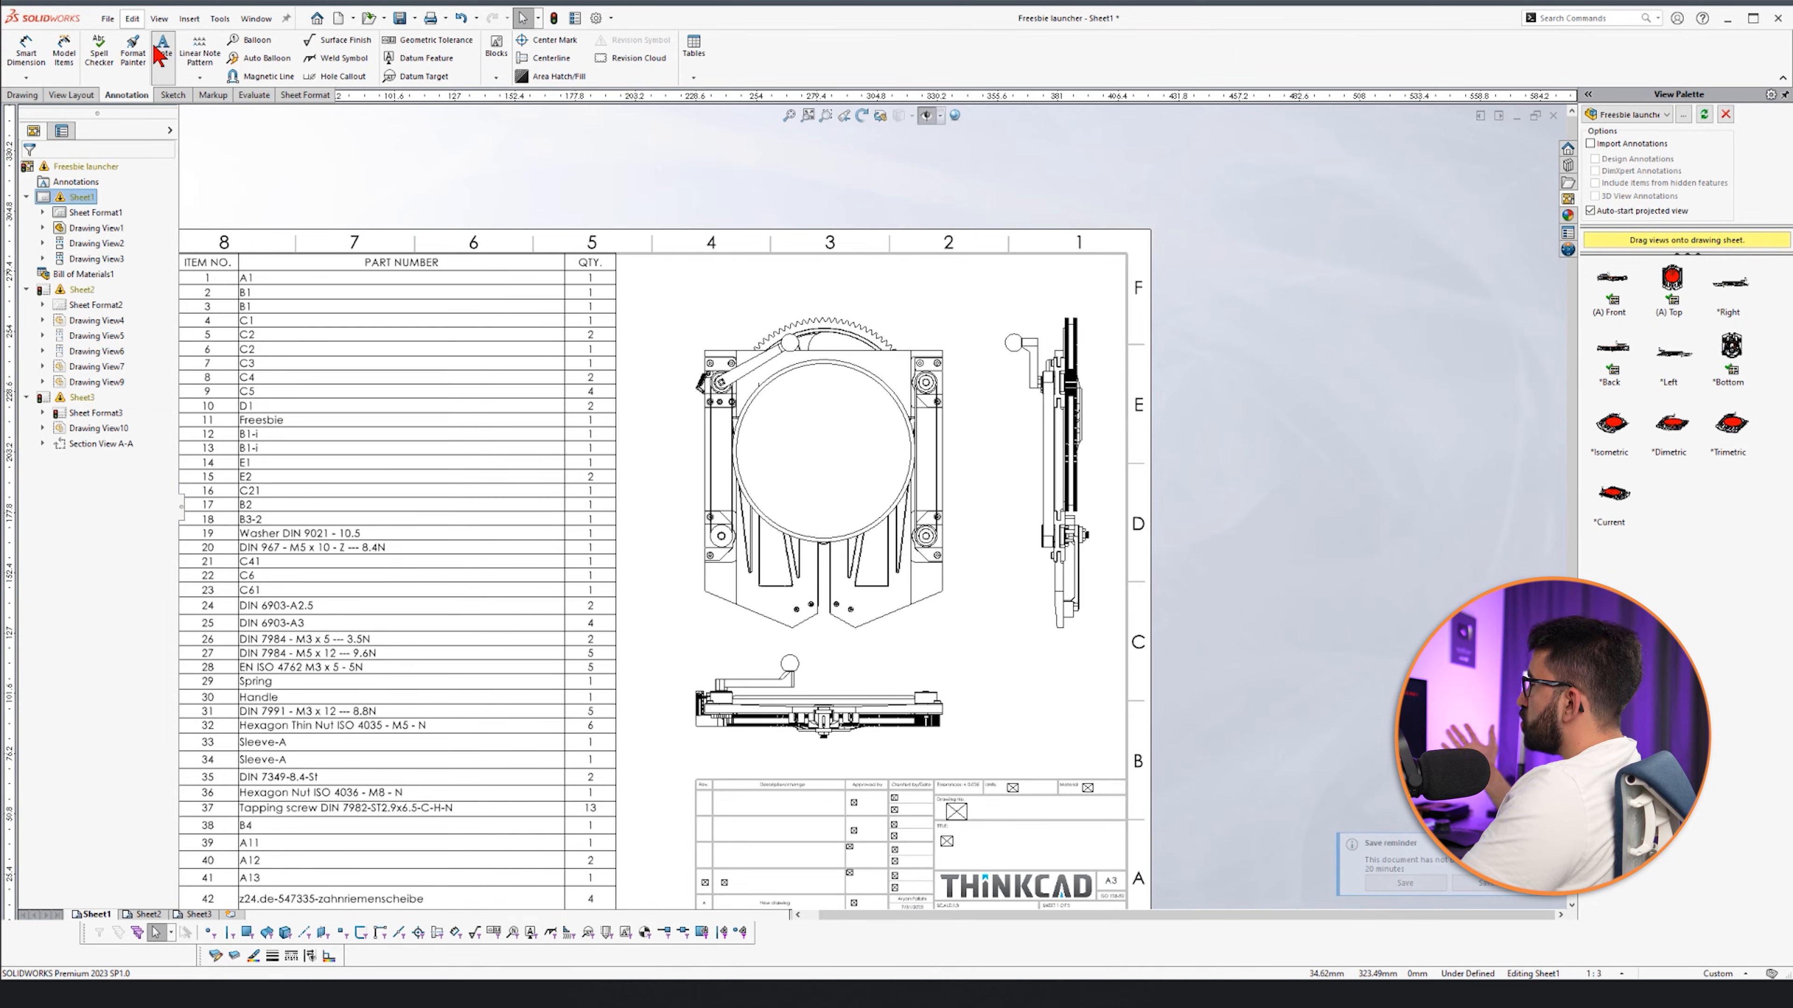
{"action": "left_click", "coordinate": [163, 48]}
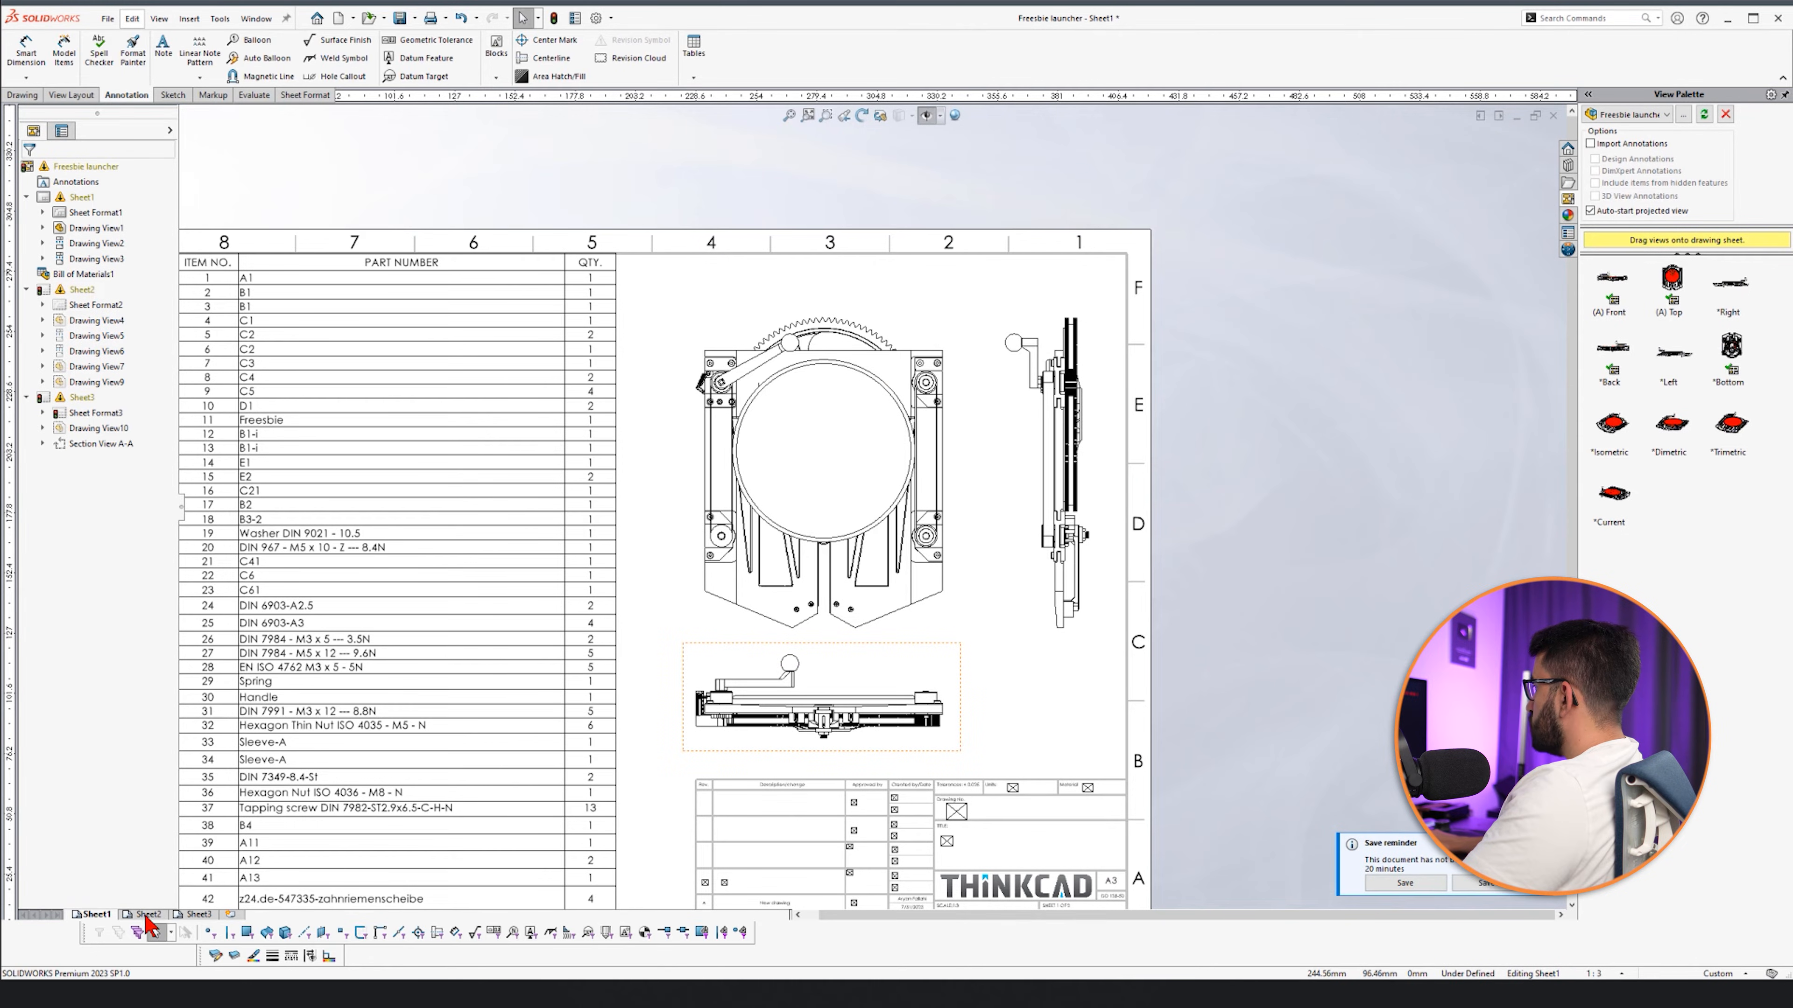
Switch to Sheet2 of the launcher drawing.
{"action": "left_click", "coordinate": [147, 915]}
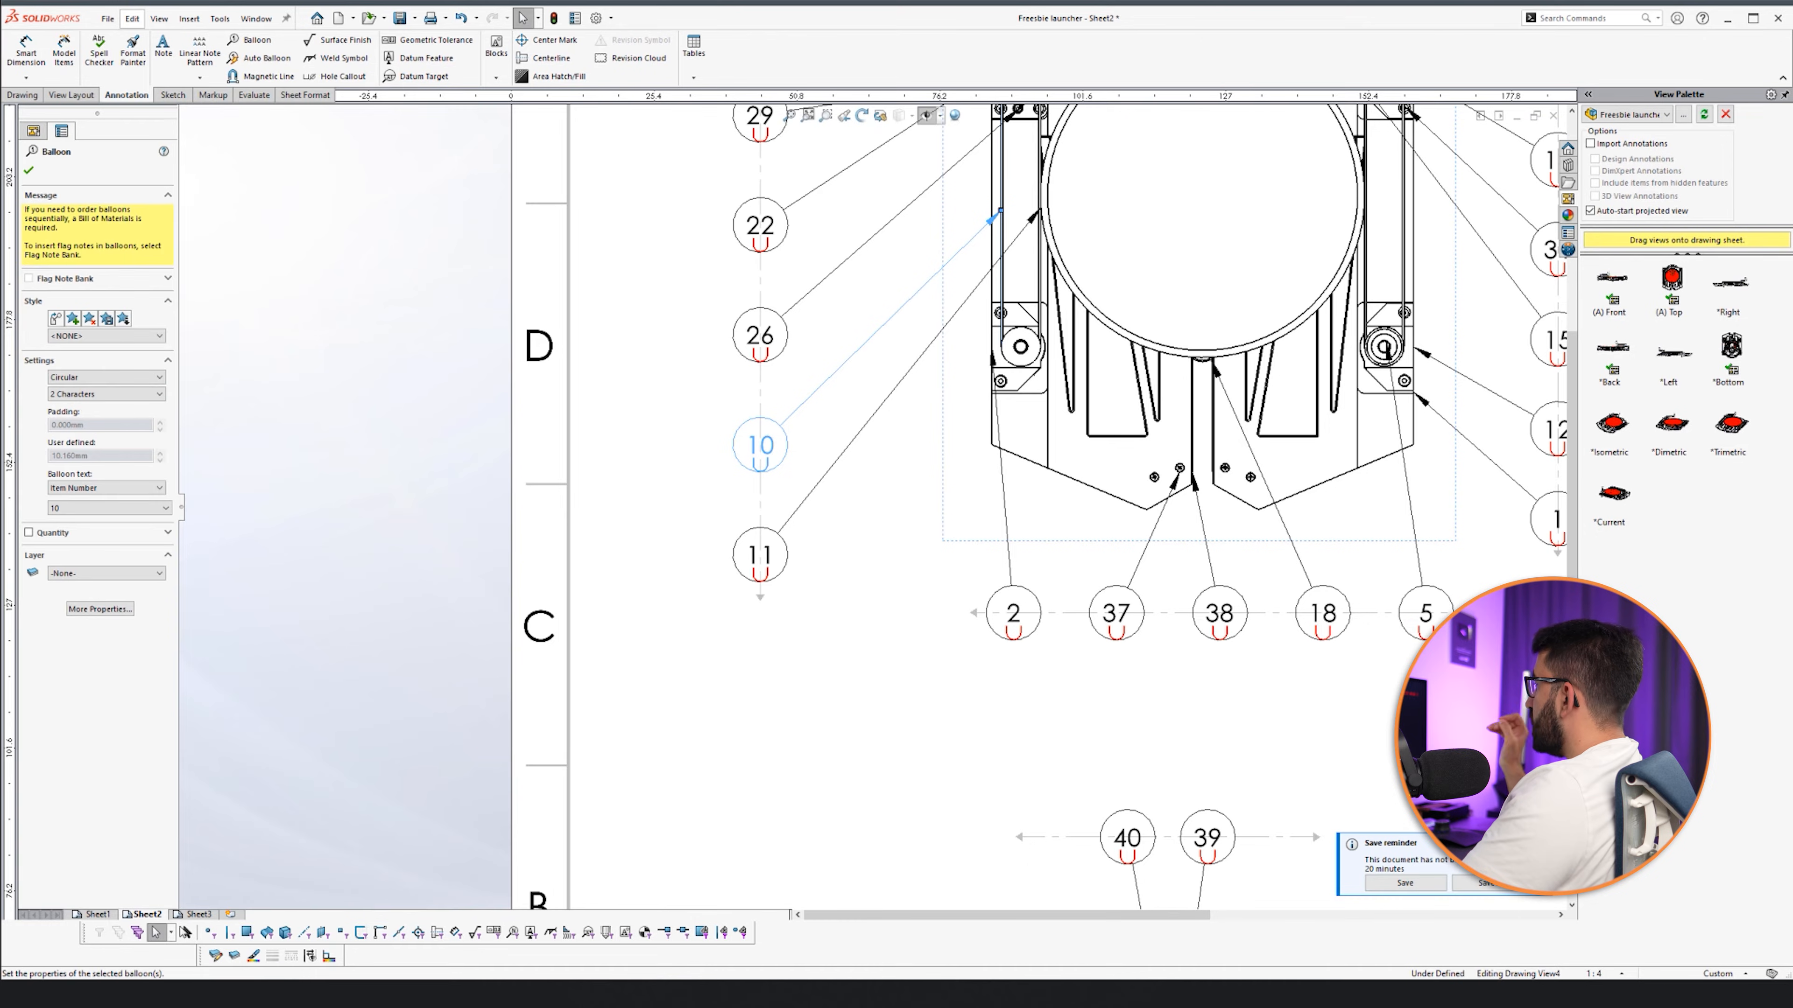
{"action": "mouse_move", "coordinate": [55, 559]}
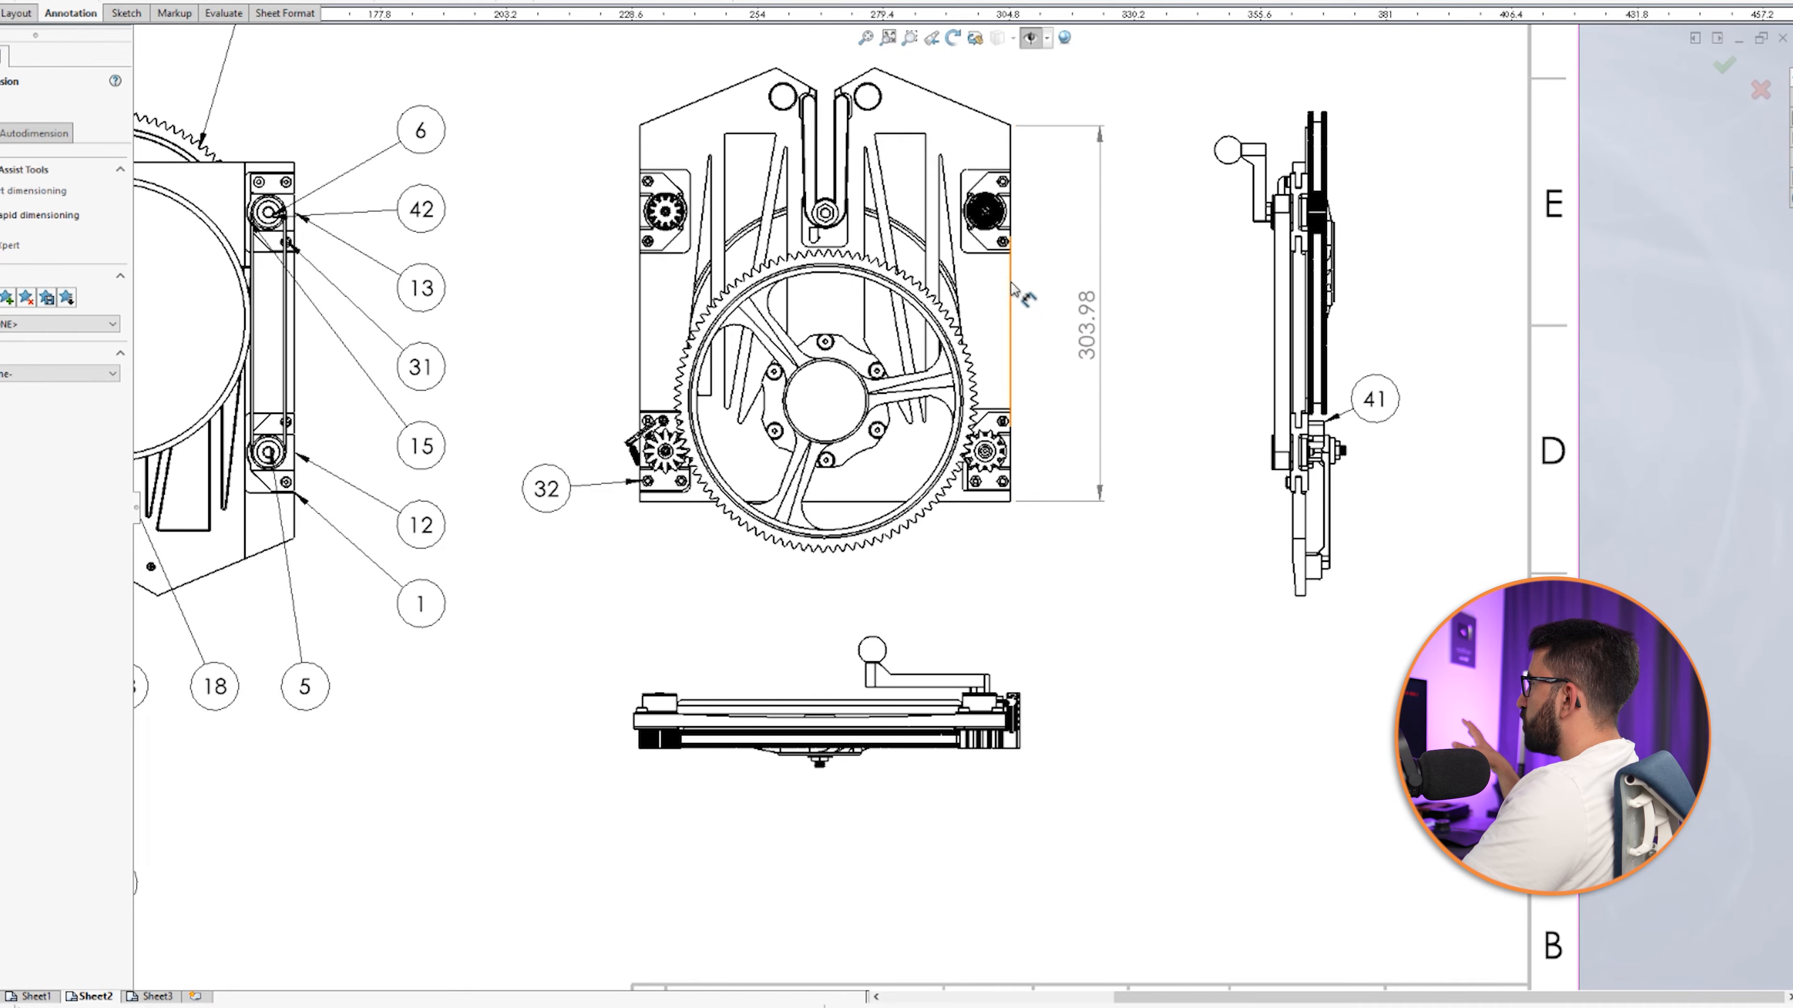
Place the 300.00 width dimension and insert a general Sizes table below the gear view.
{"action": "left_click", "coordinate": [839, 602]}
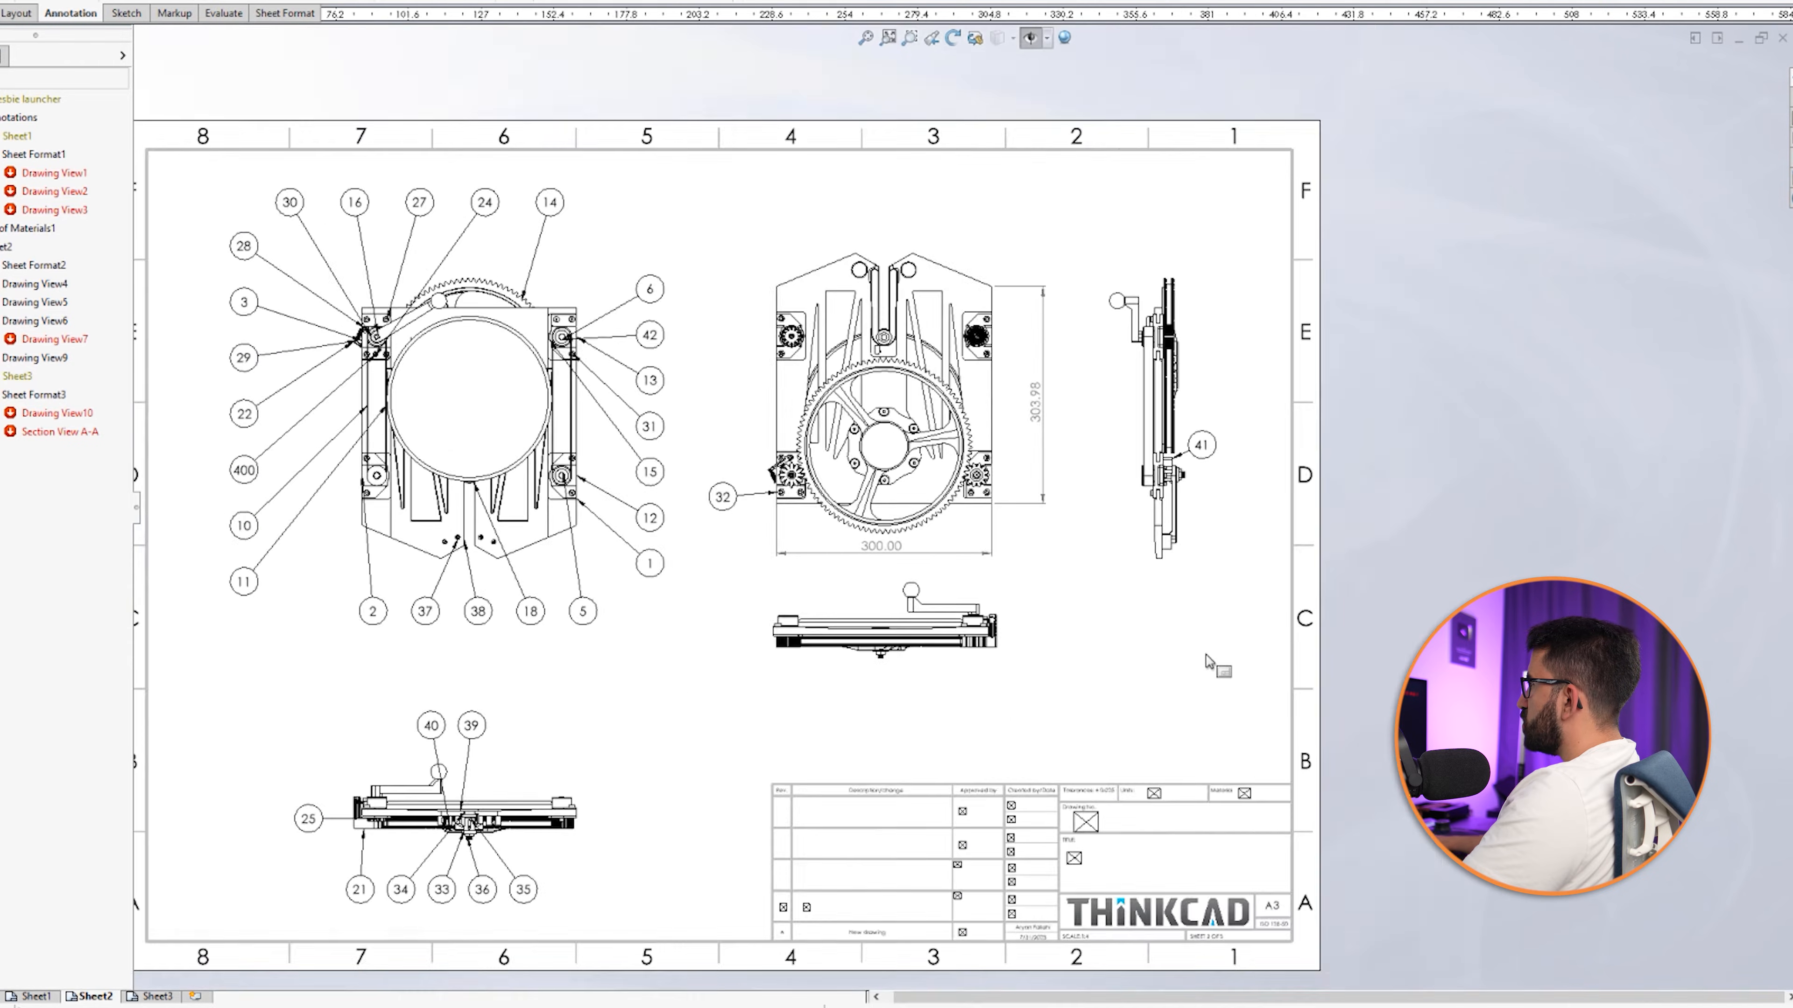
{"action": "left_click", "coordinate": [751, 39]}
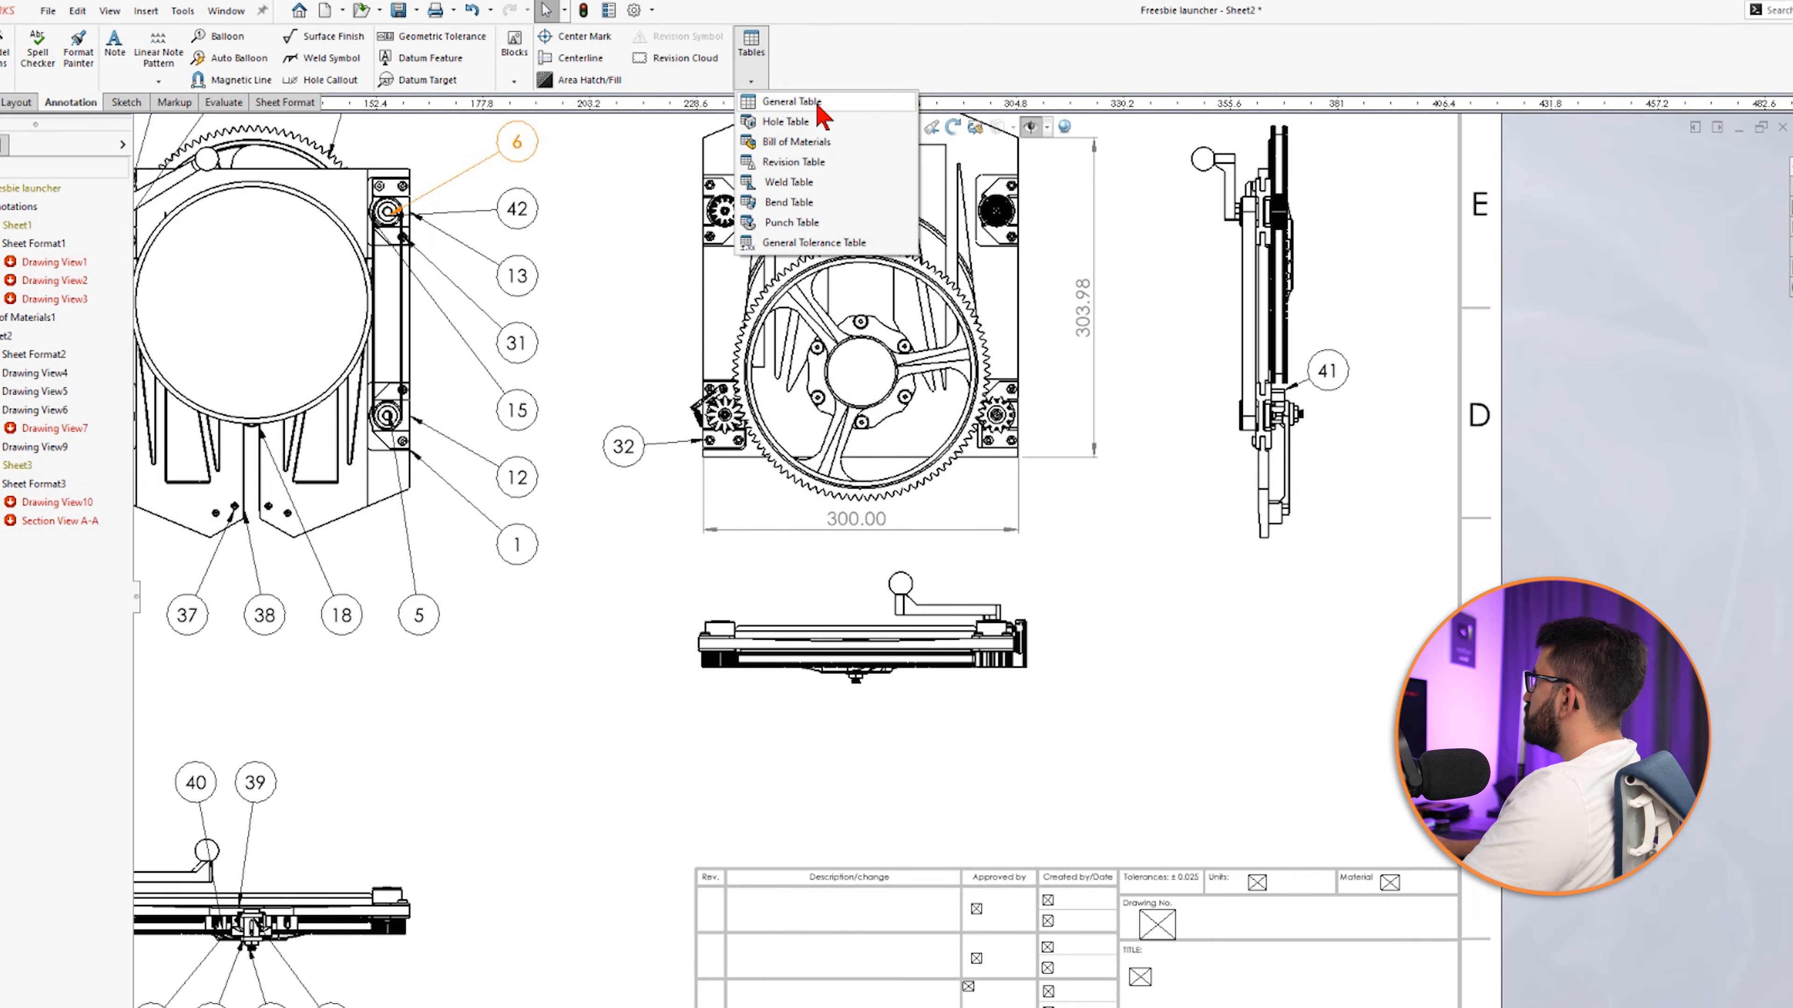
{"action": "left_click", "coordinate": [788, 102]}
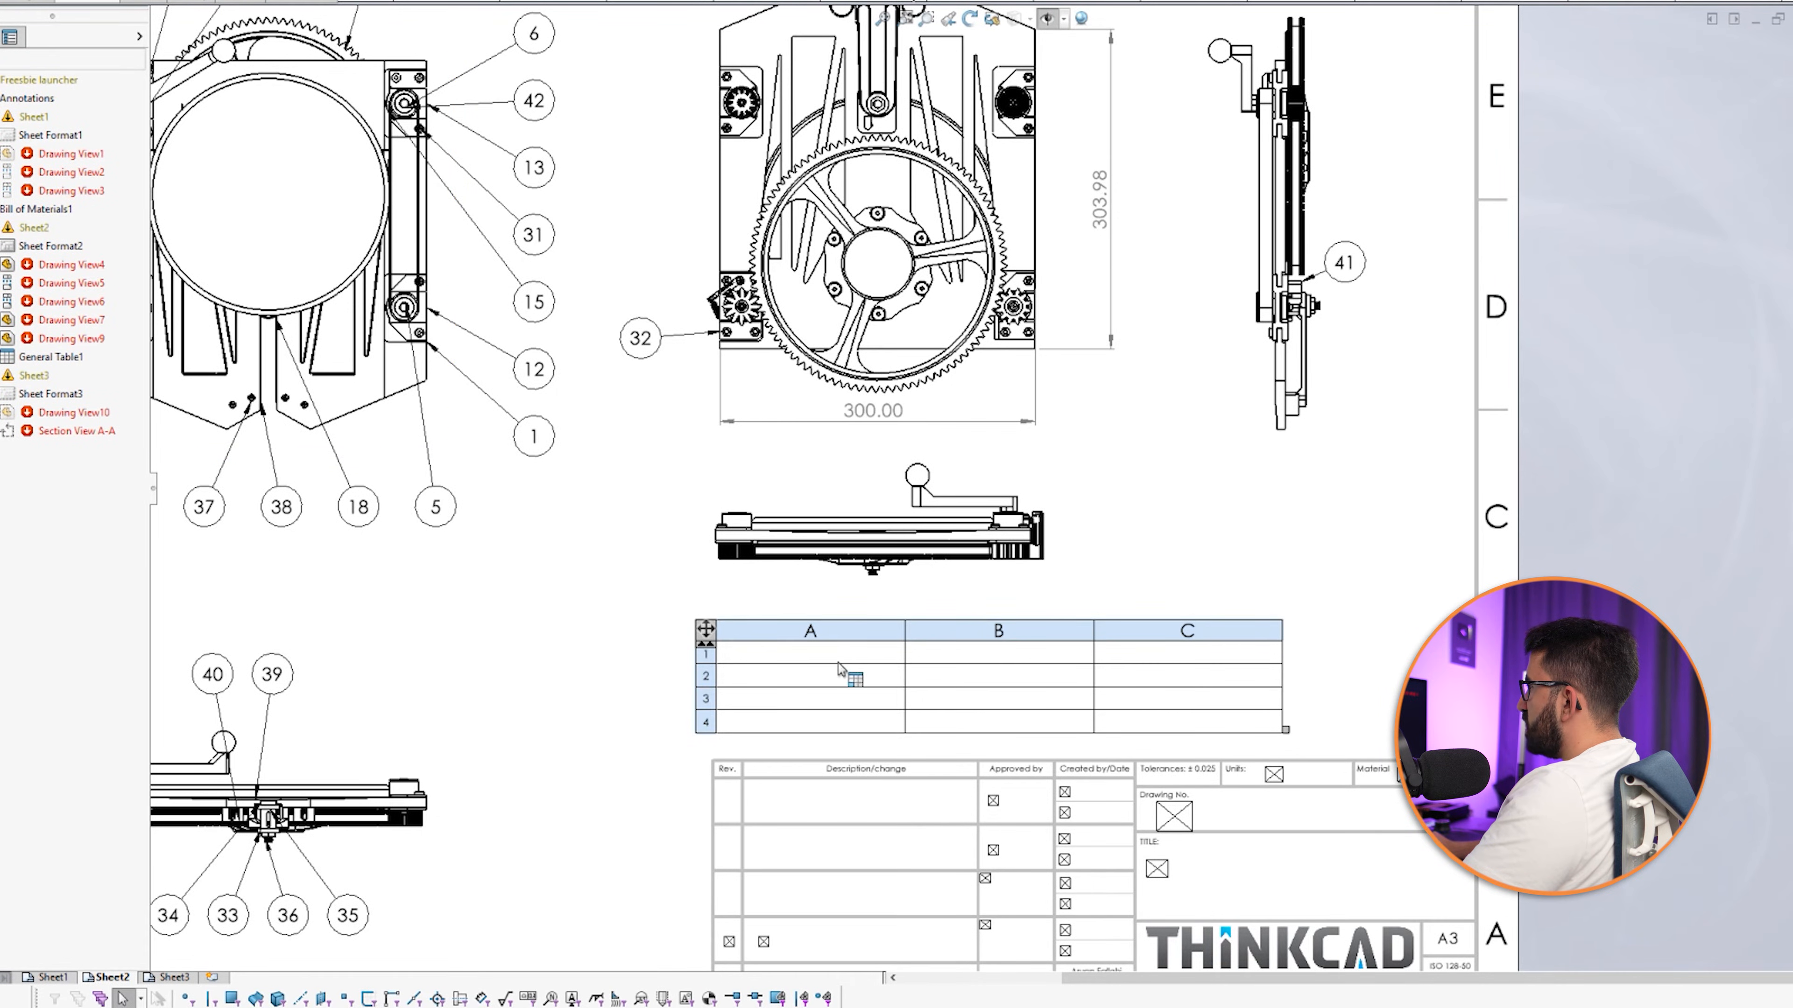
{"action": "double_click", "coordinate": [808, 631]}
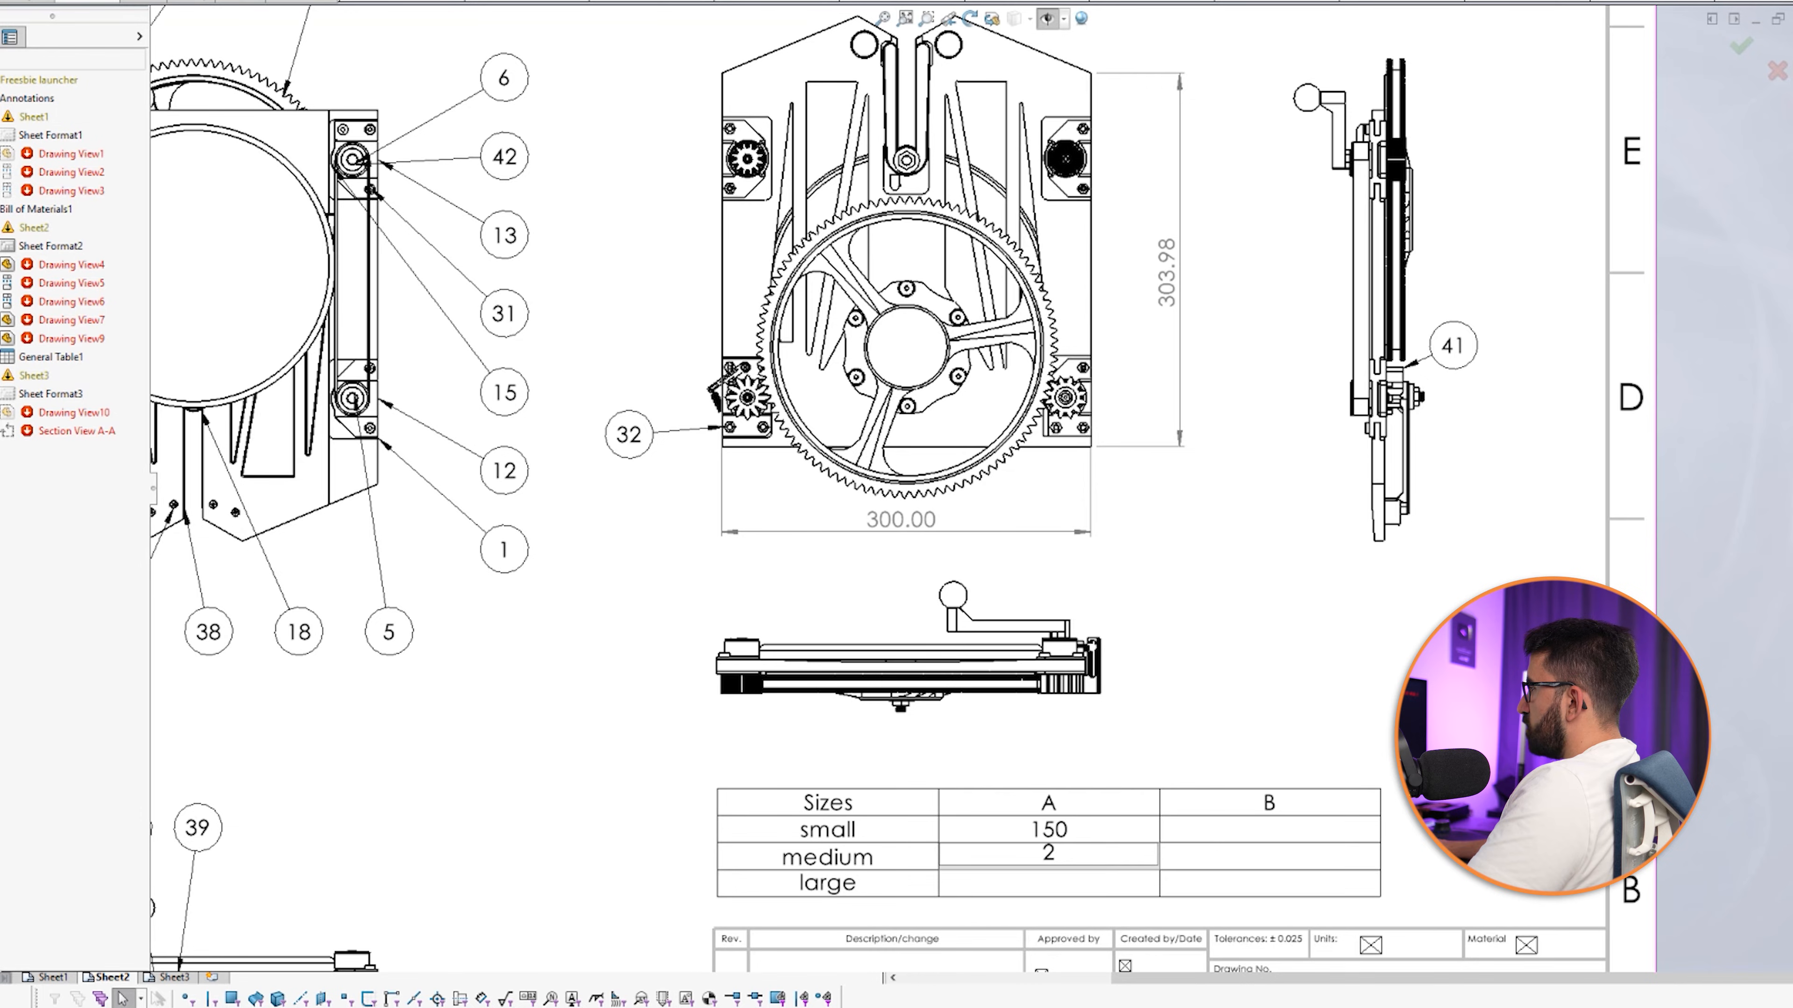
Enter the remaining A/B values (250, 210) and finish editing the sizes table.
{"action": "type", "text": "250"}
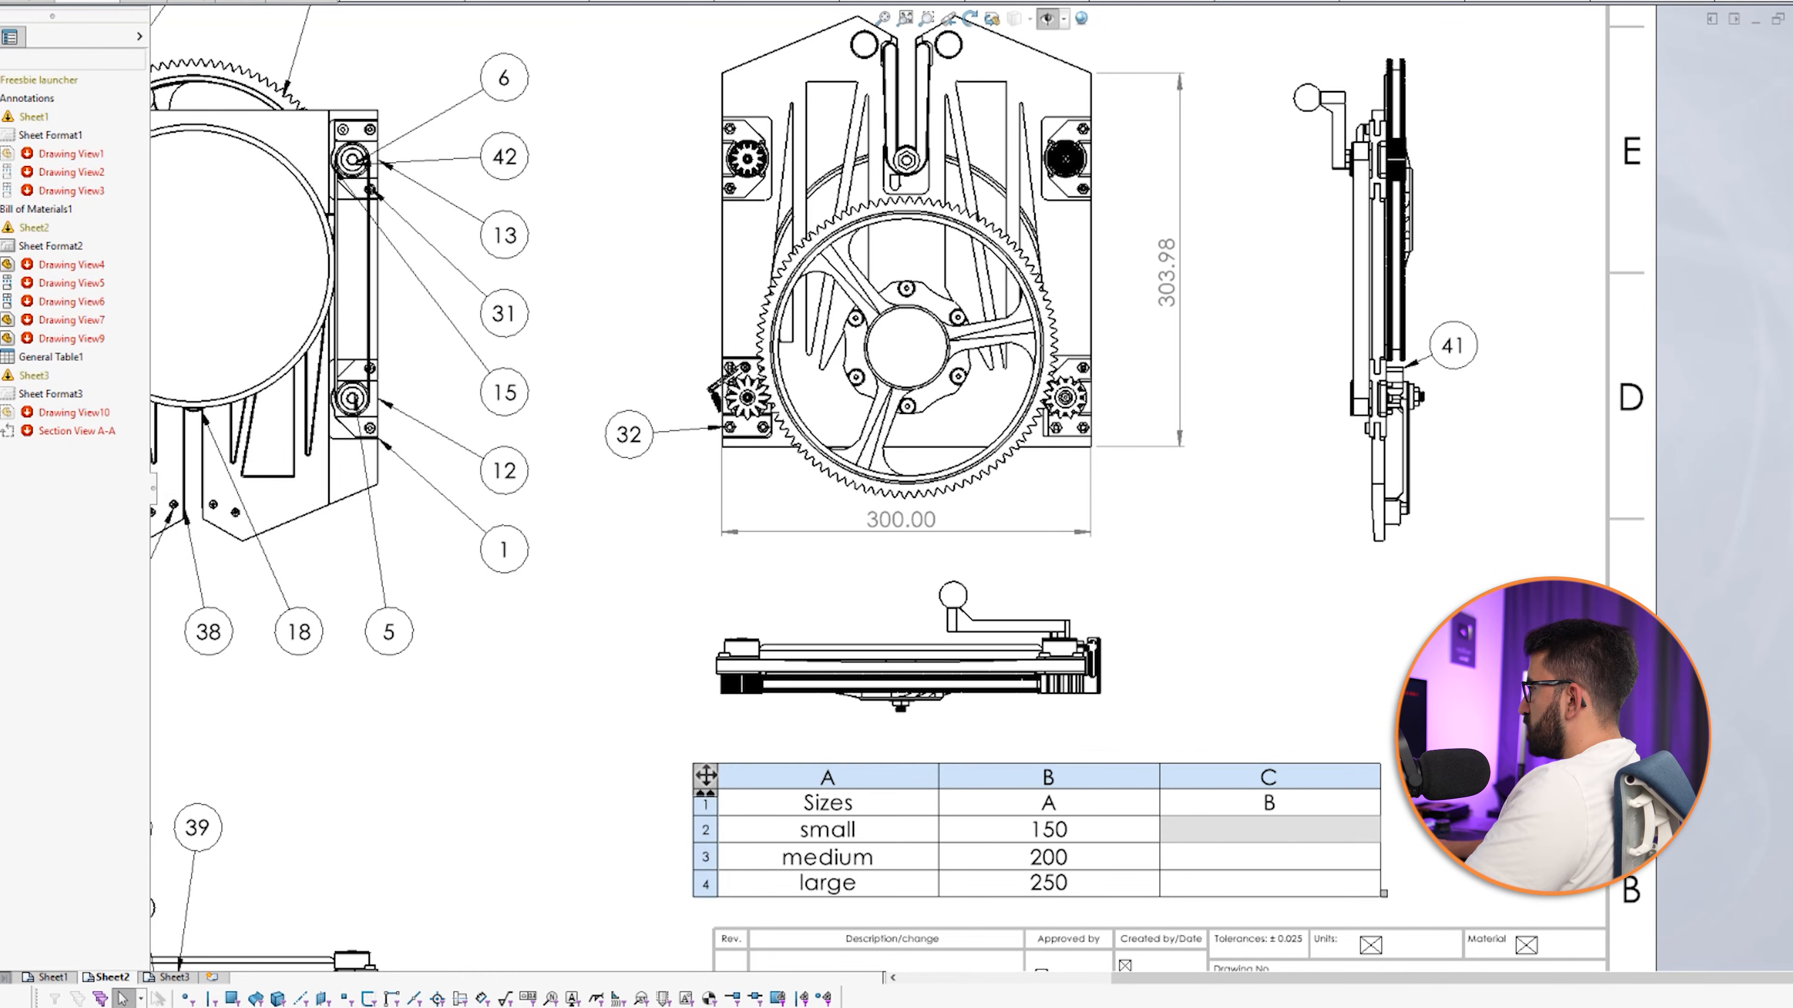
{"action": "type", "text": "210"}
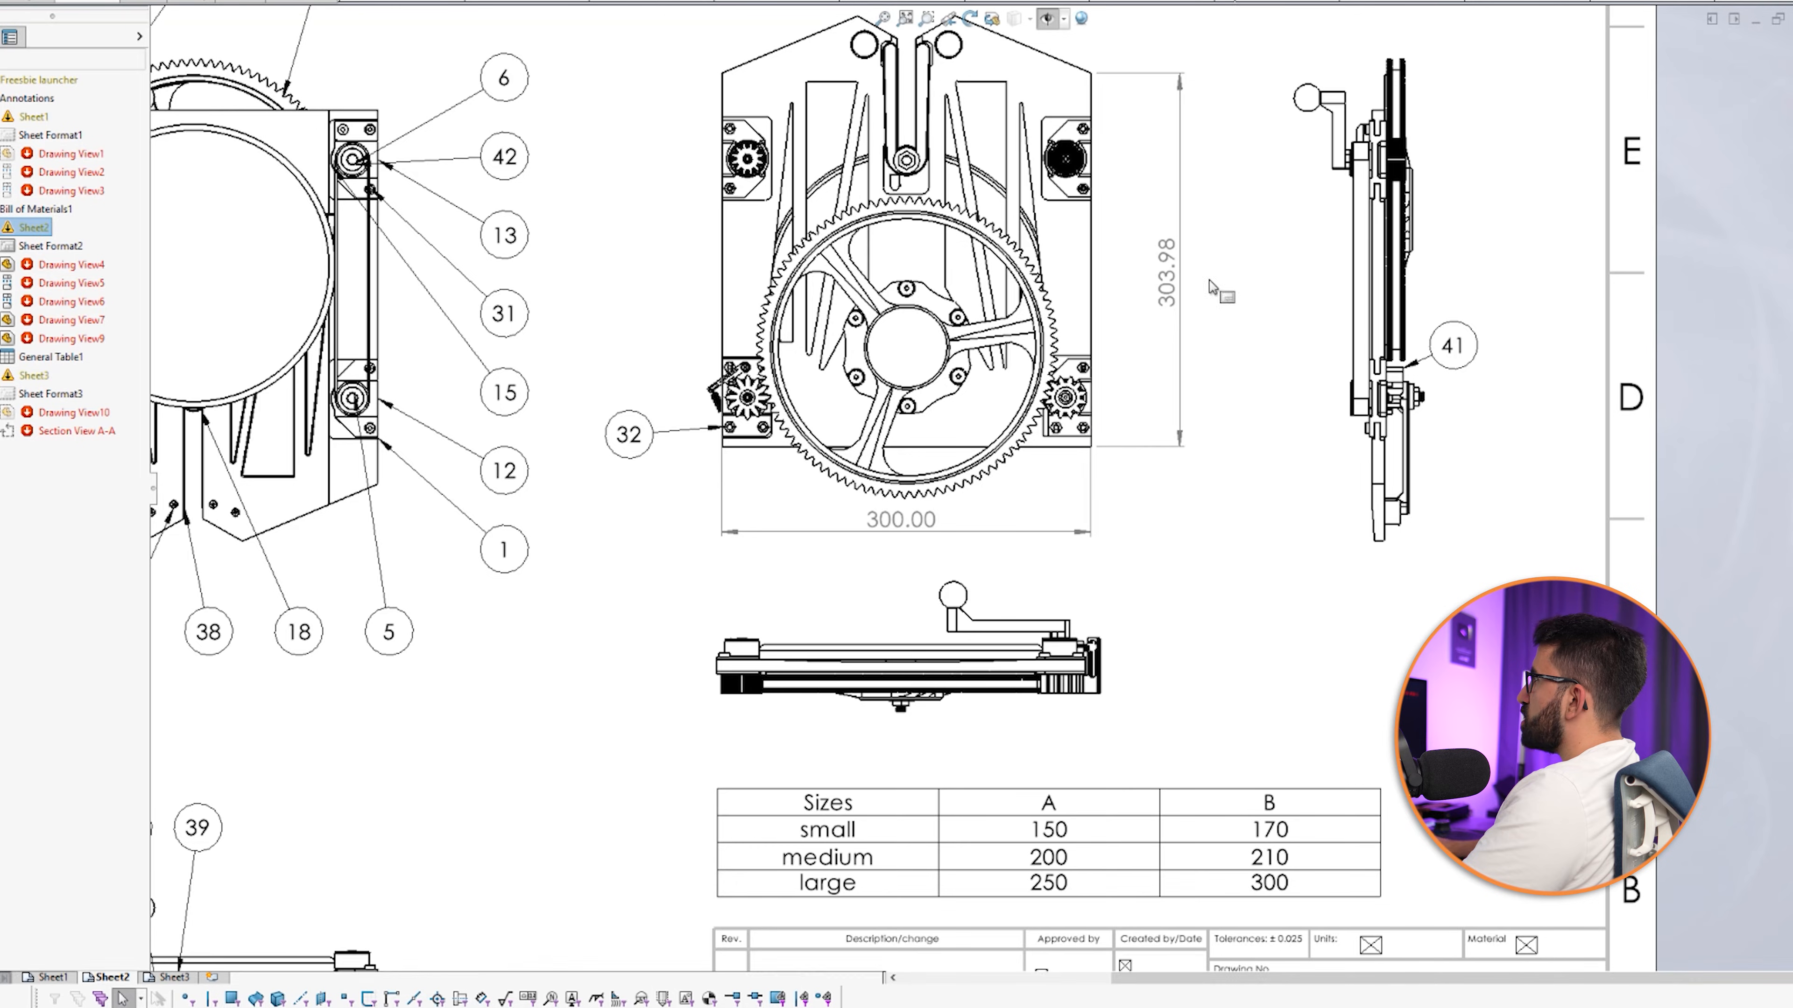
{"action": "left_click", "coordinate": [1172, 278]}
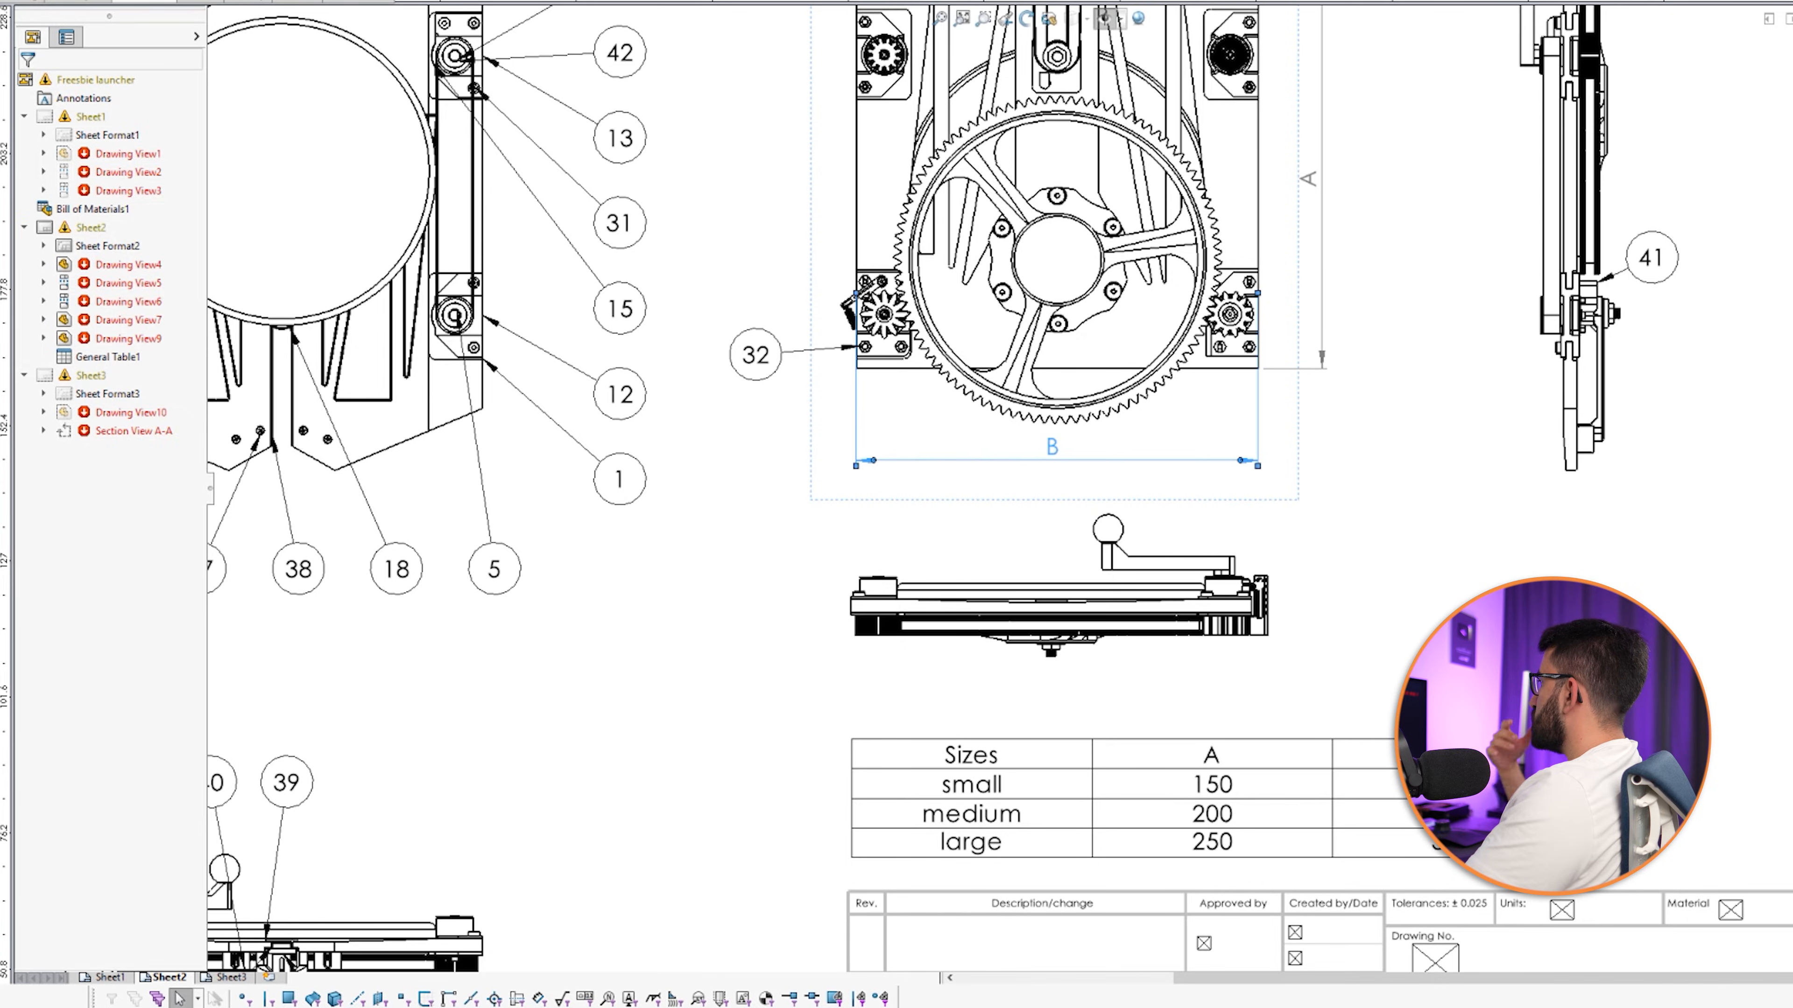
Revert the B width dimension text so it shows 400.00.
{"action": "left_click", "coordinate": [1053, 446]}
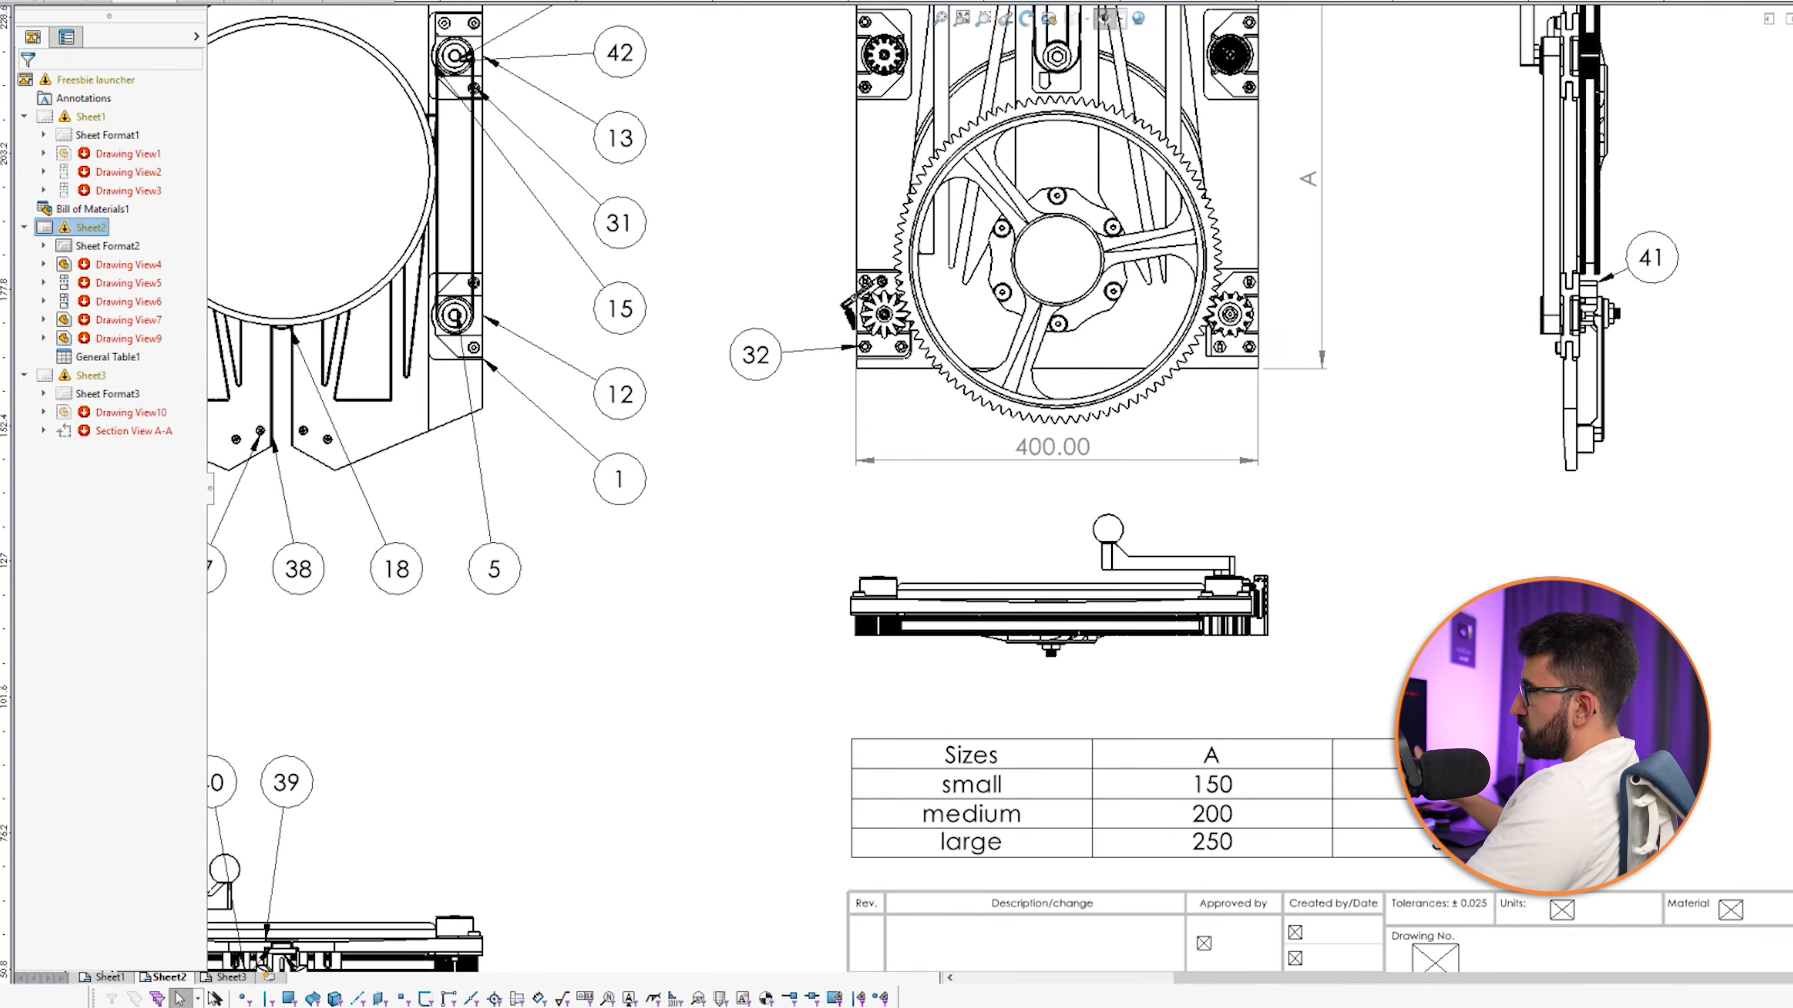
{"action": "left_click", "coordinate": [1050, 446]}
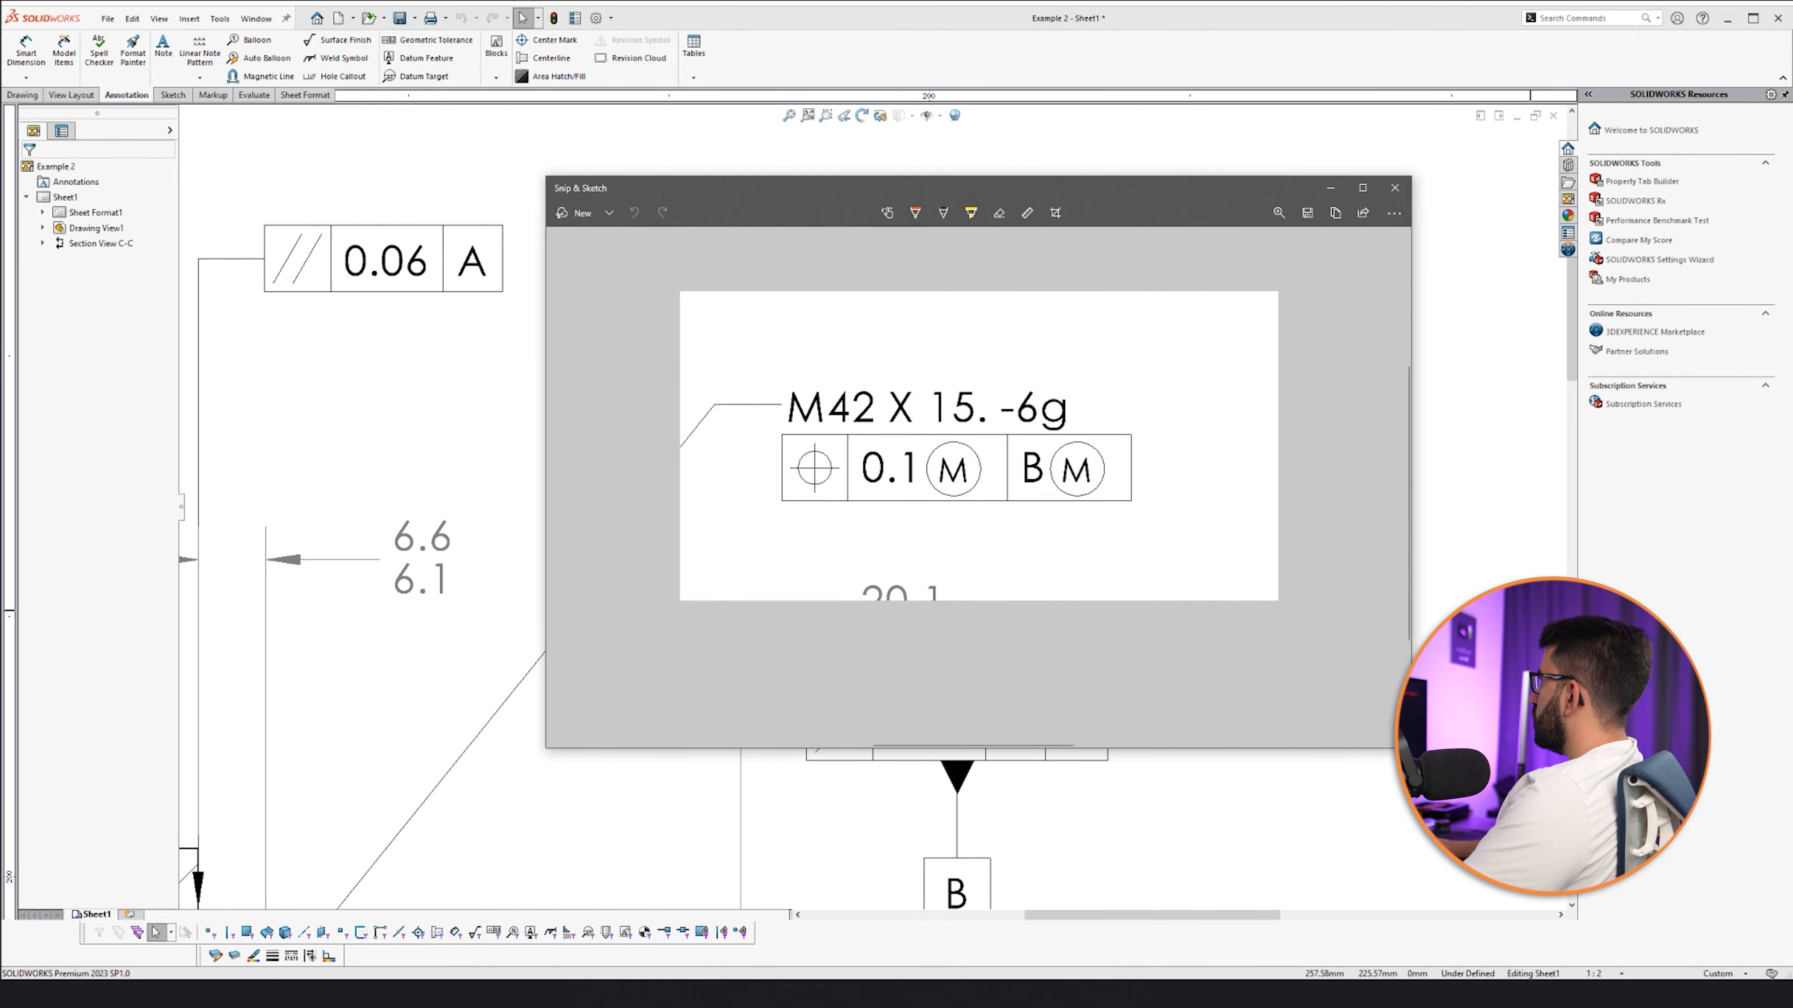
Add a position tolerance frame 0.1 (M) with datum B (M) under the M42 thread callout.
{"action": "left_click", "coordinate": [1395, 186]}
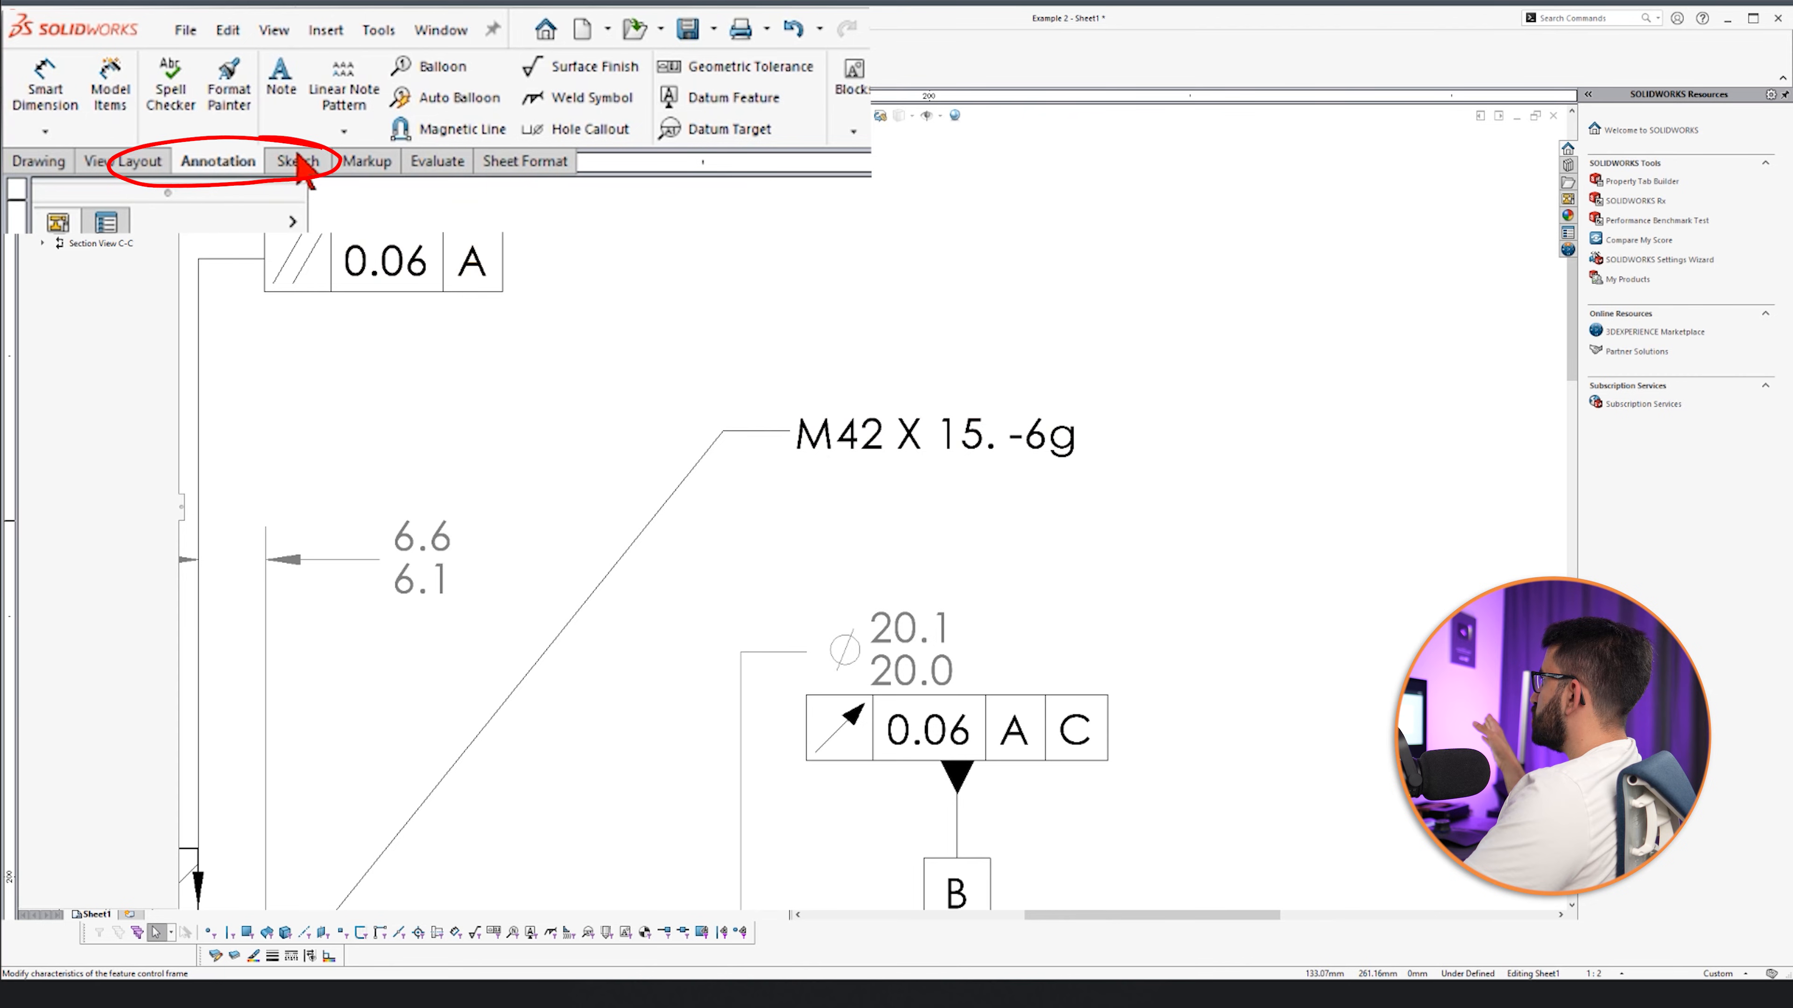
{"action": "left_click", "coordinate": [668, 67]}
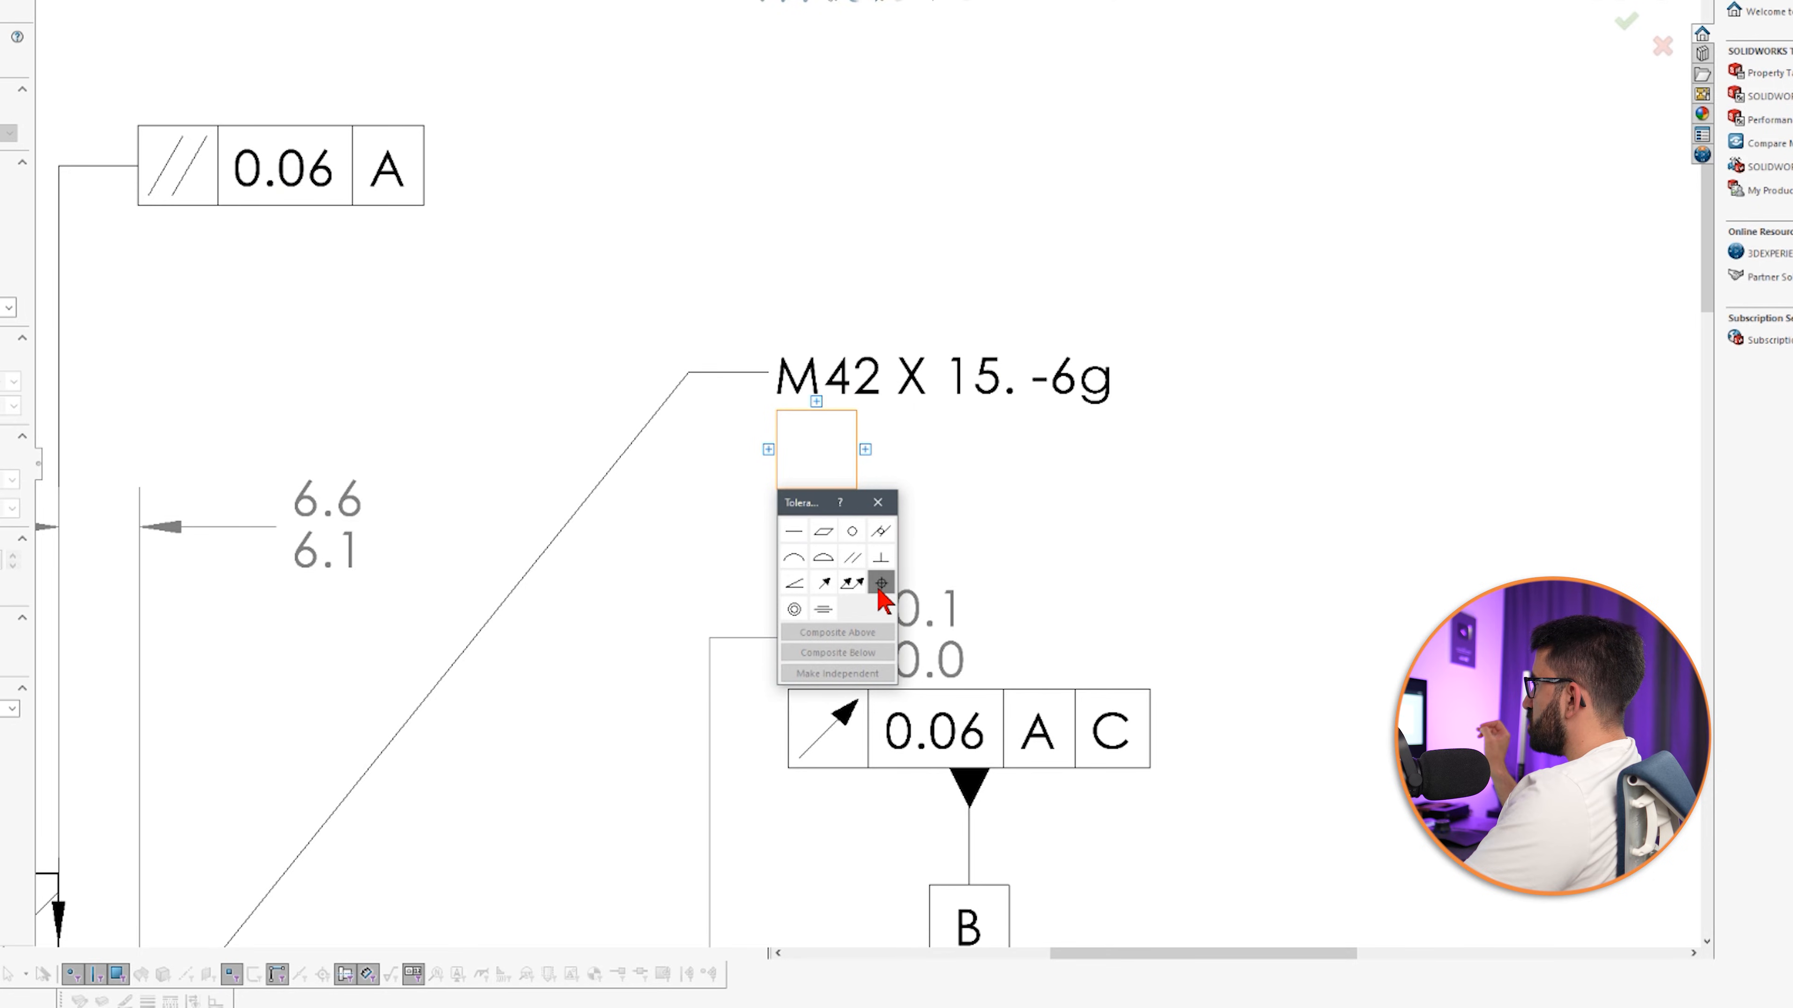
{"action": "left_click", "coordinate": [882, 583]}
{"action": "type", "text": "0.1"}
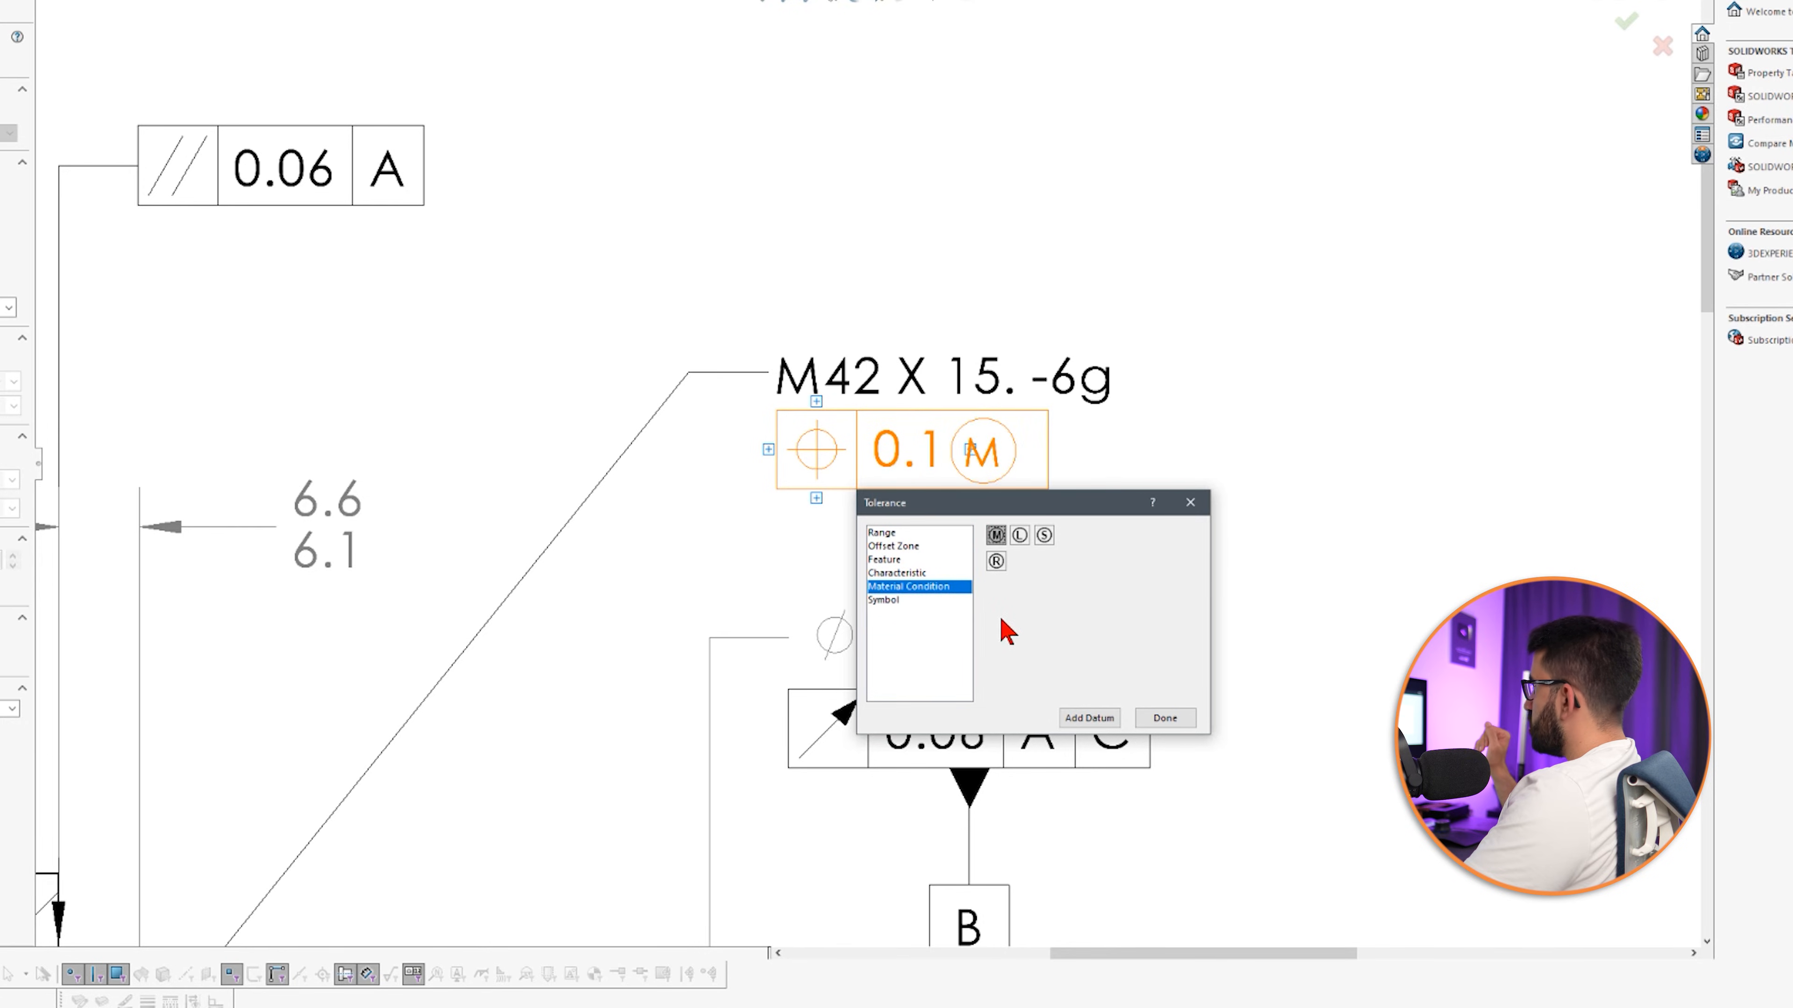
{"action": "left_click", "coordinate": [1090, 718]}
{"action": "type", "text": "B"}
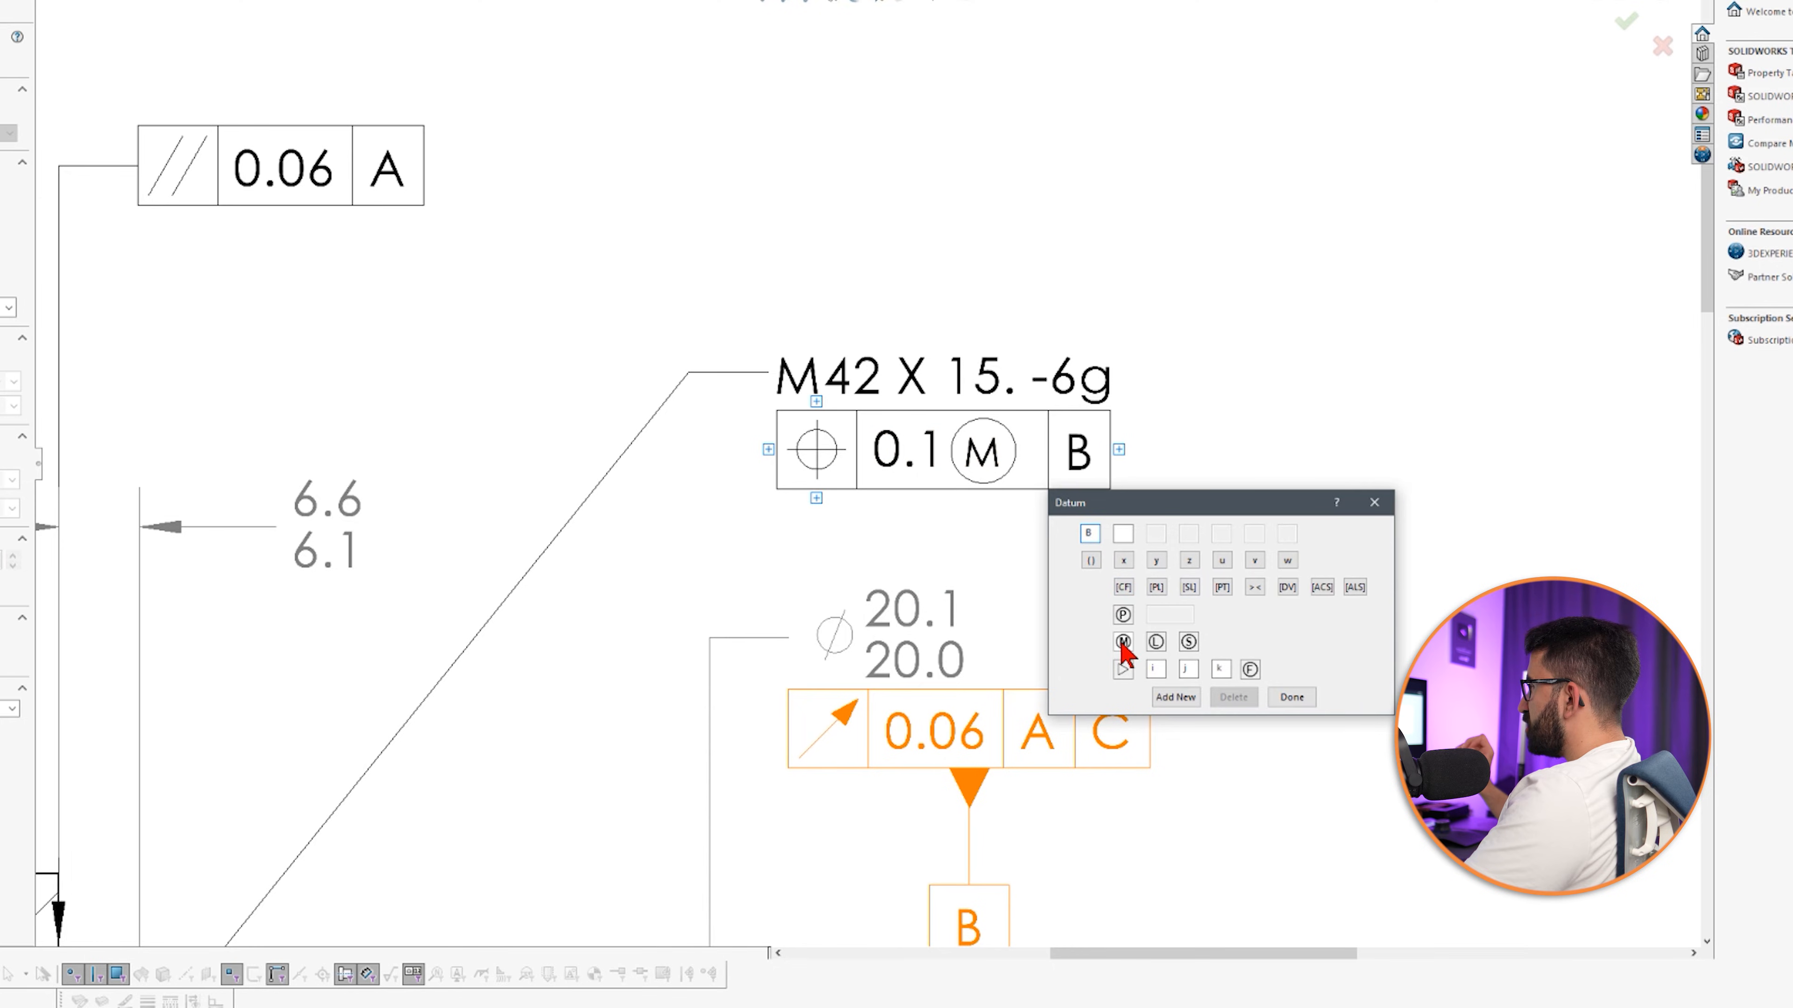
{"action": "left_click", "coordinate": [1122, 640]}
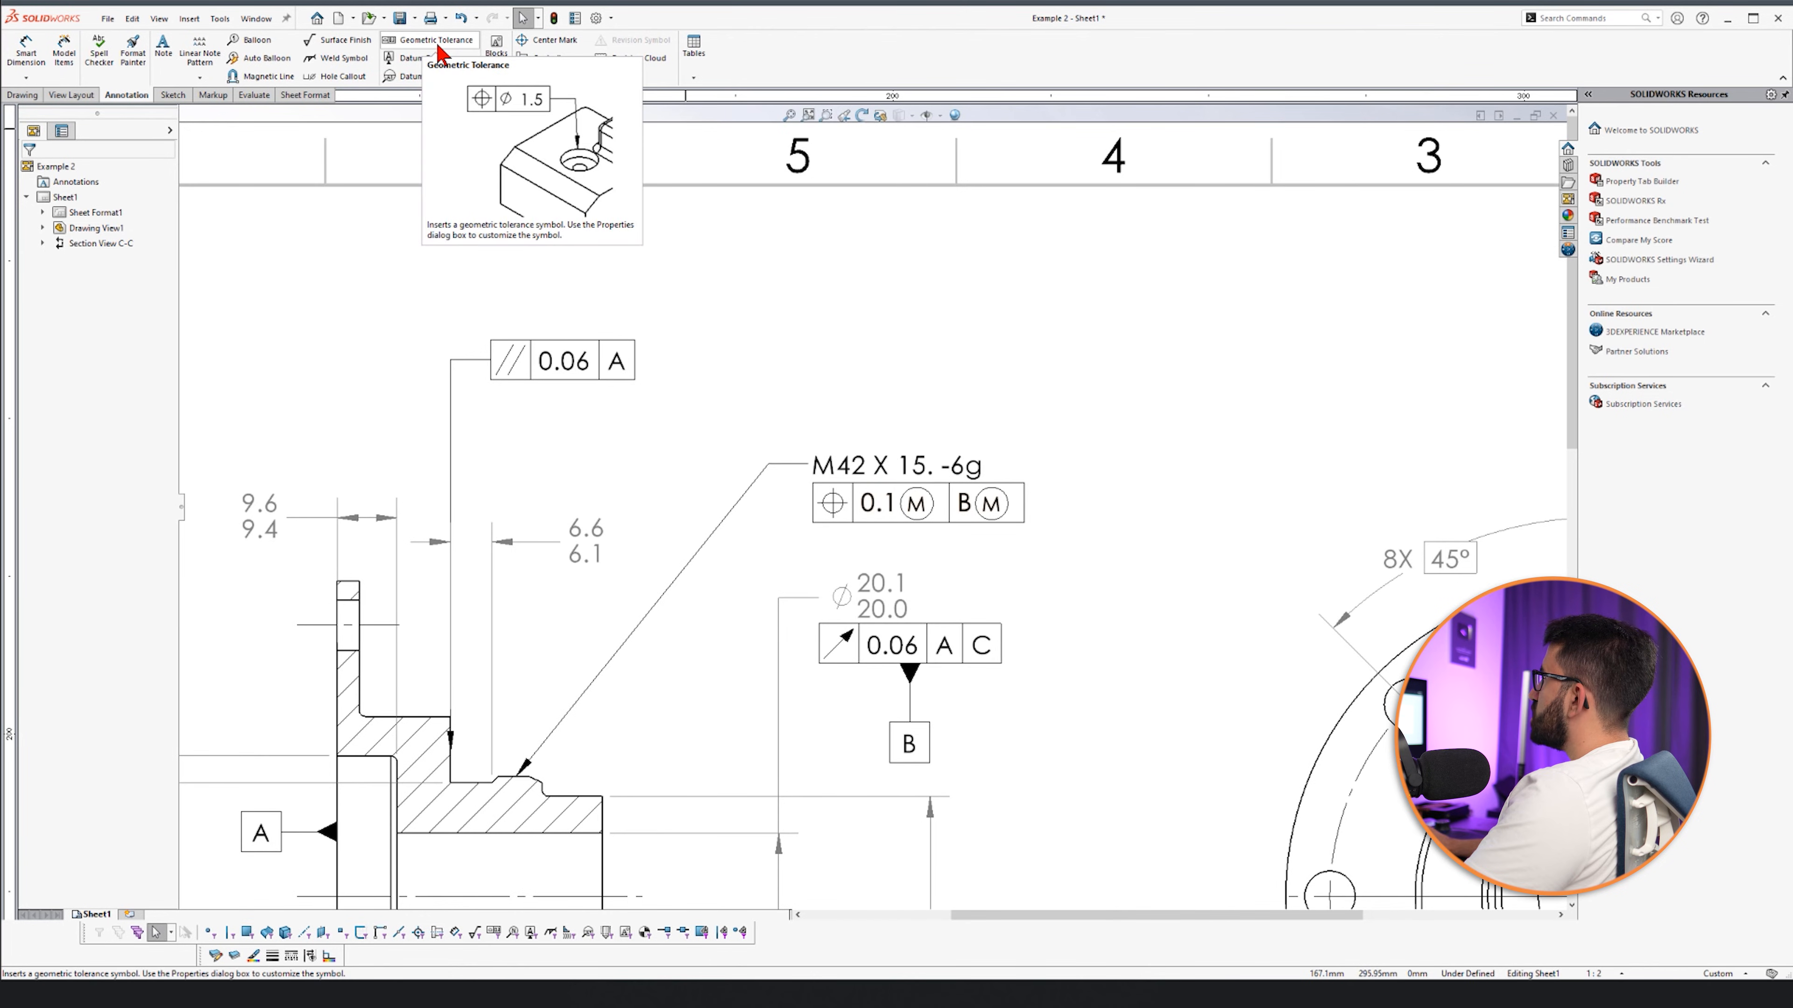
{"action": "mouse_move", "coordinate": [416, 70]}
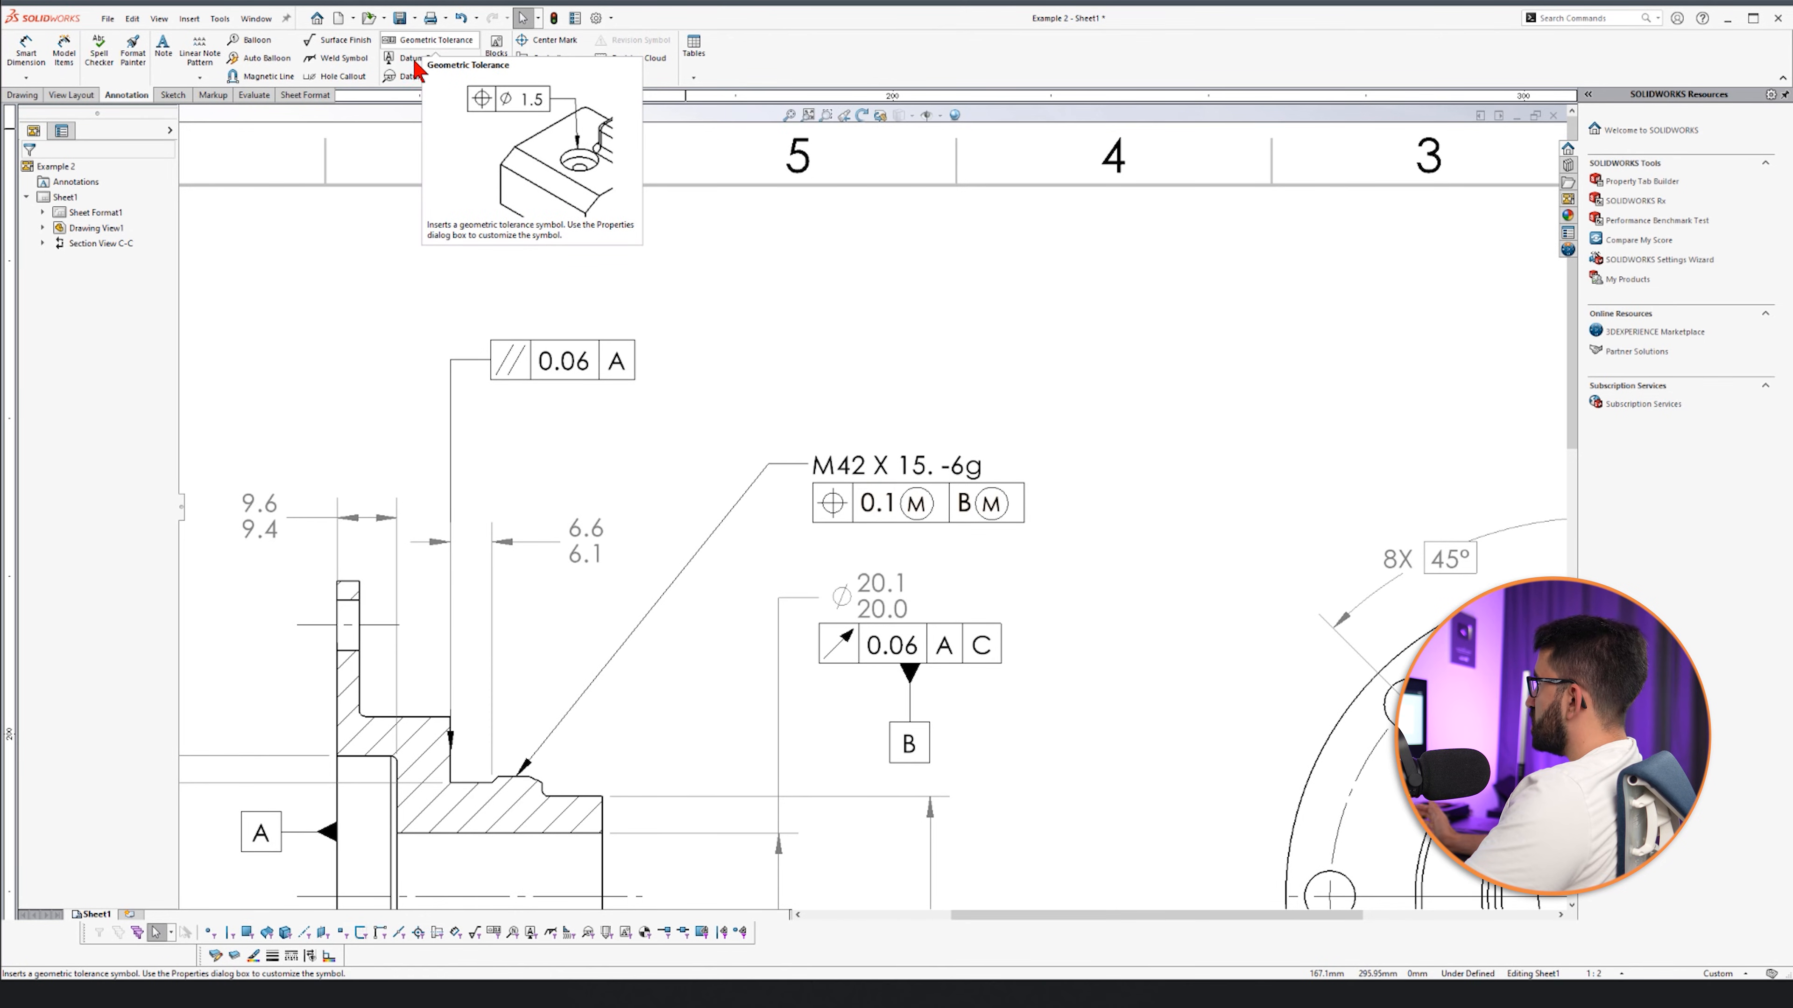
{"action": "left_click", "coordinate": [391, 58]}
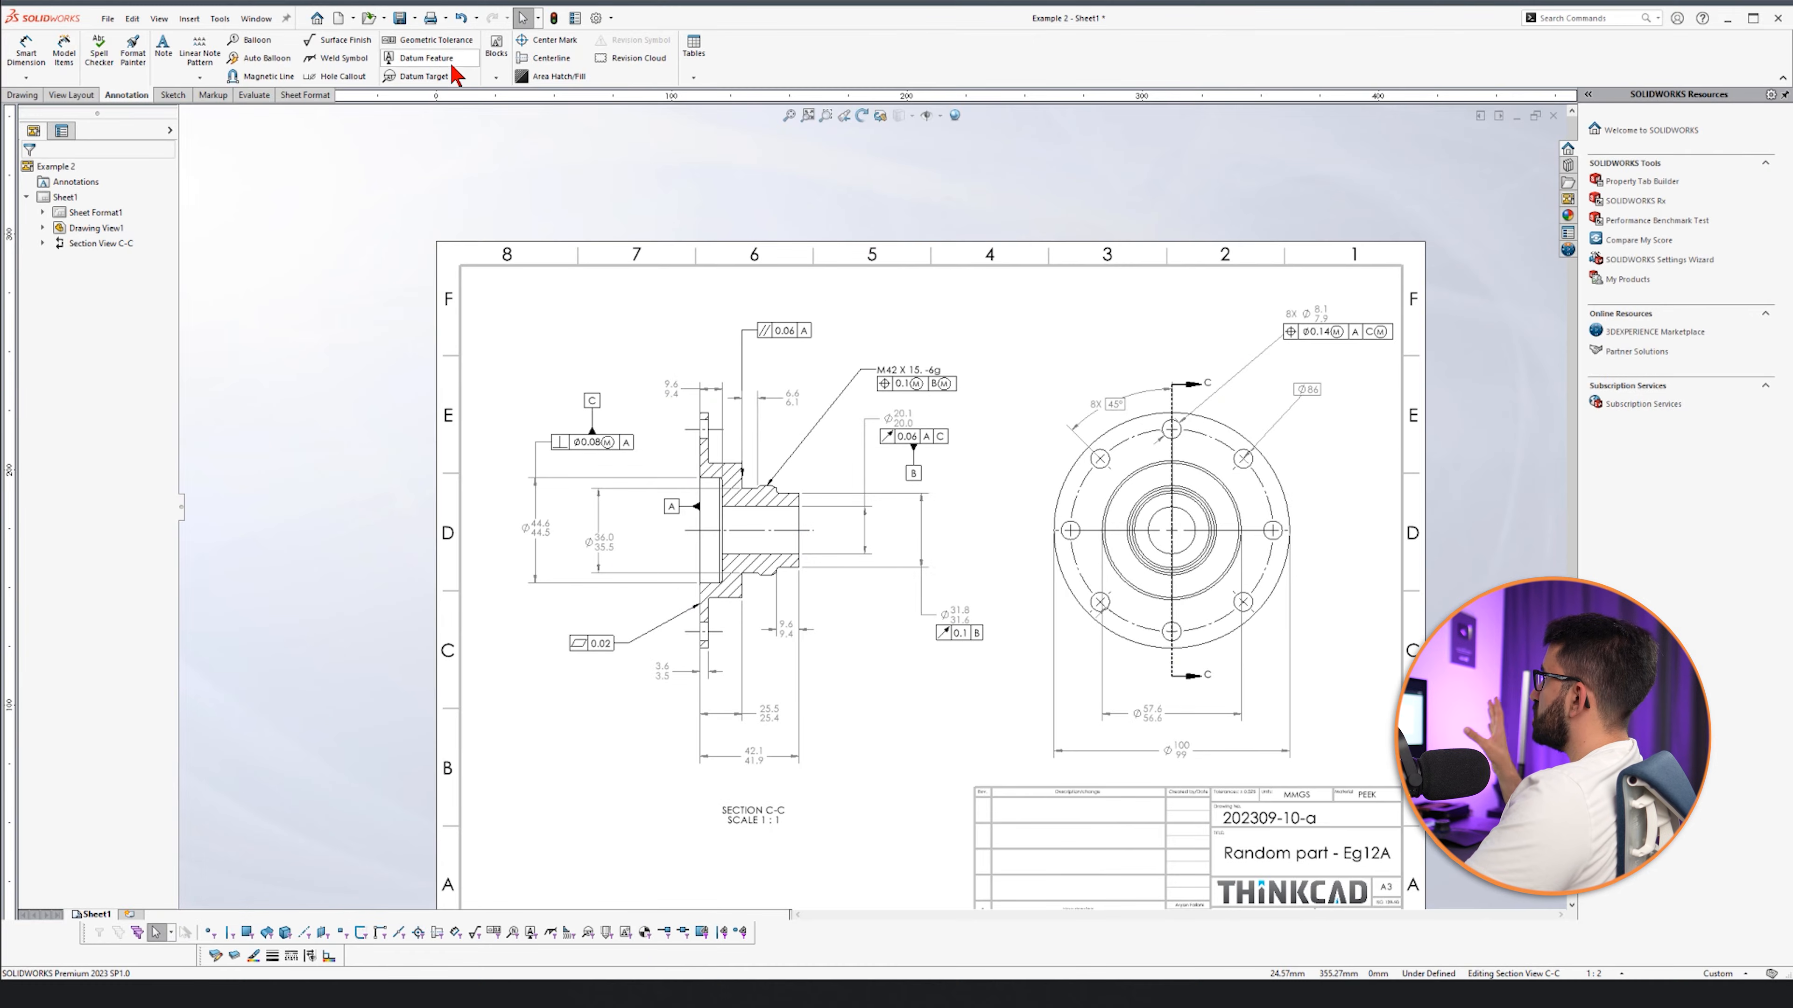
Place a surface finish symbol with 0.2 roughness on the circular end view.
{"action": "left_click", "coordinate": [340, 40]}
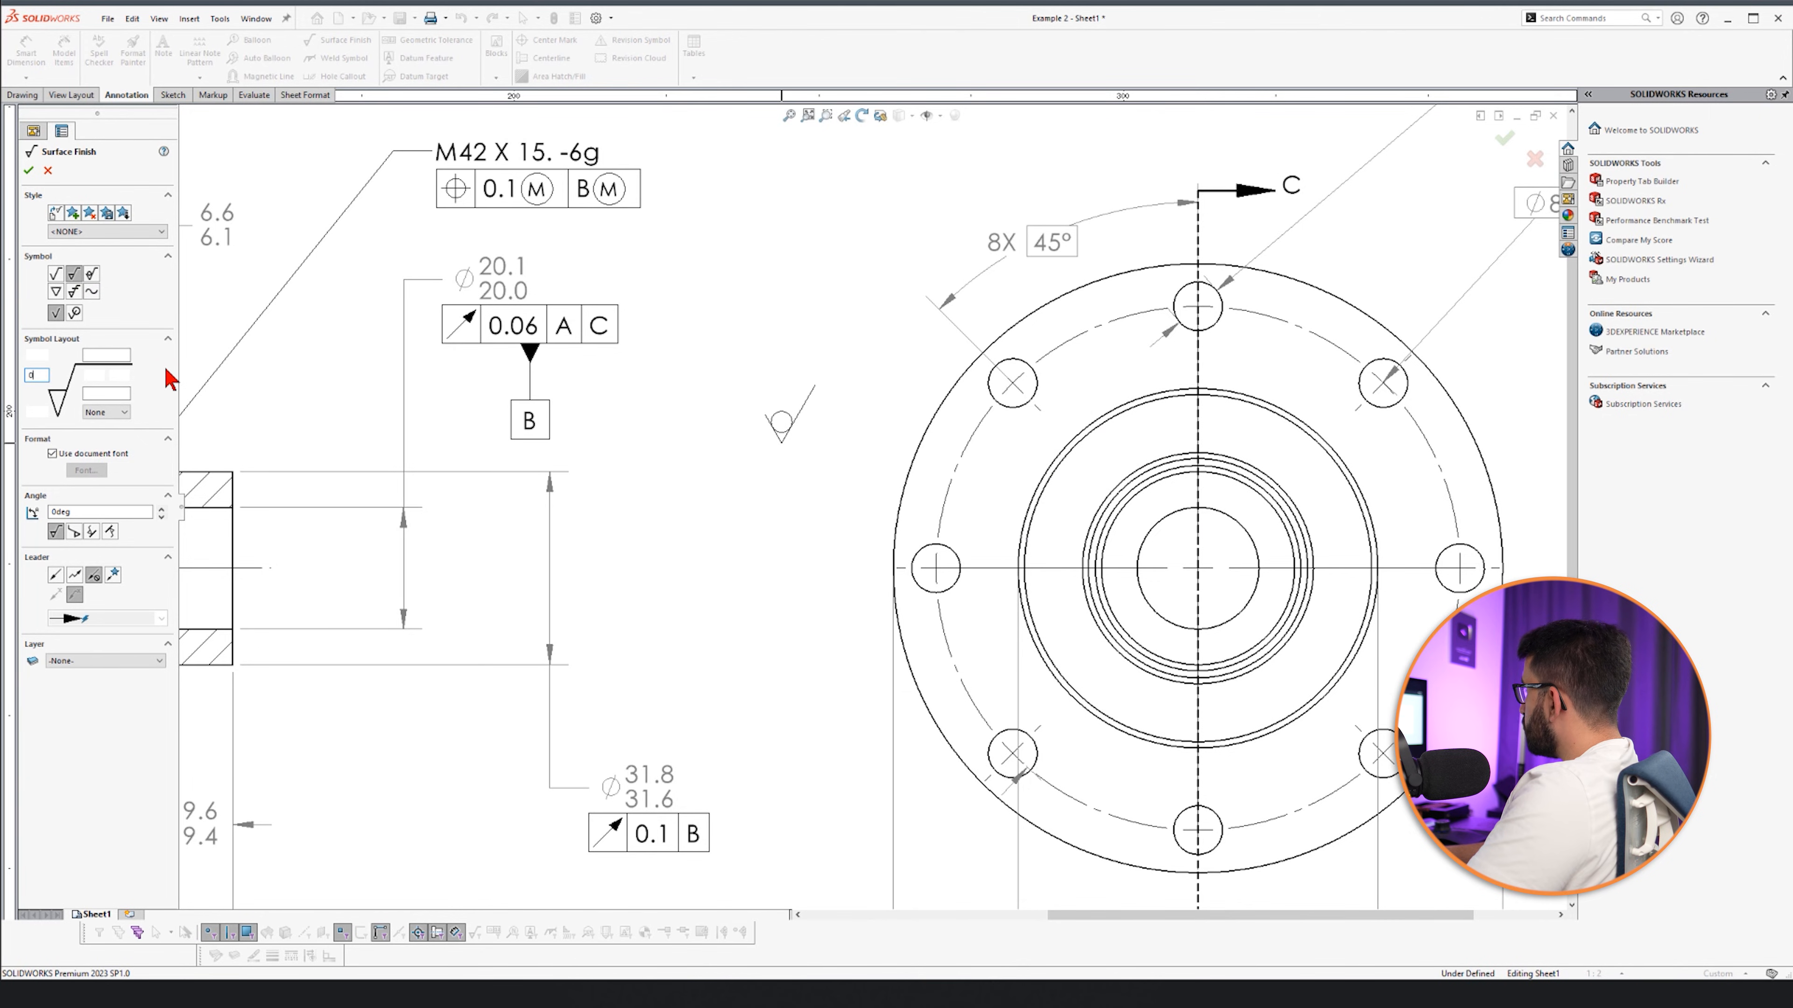
{"action": "left_click", "coordinate": [1021, 484]}
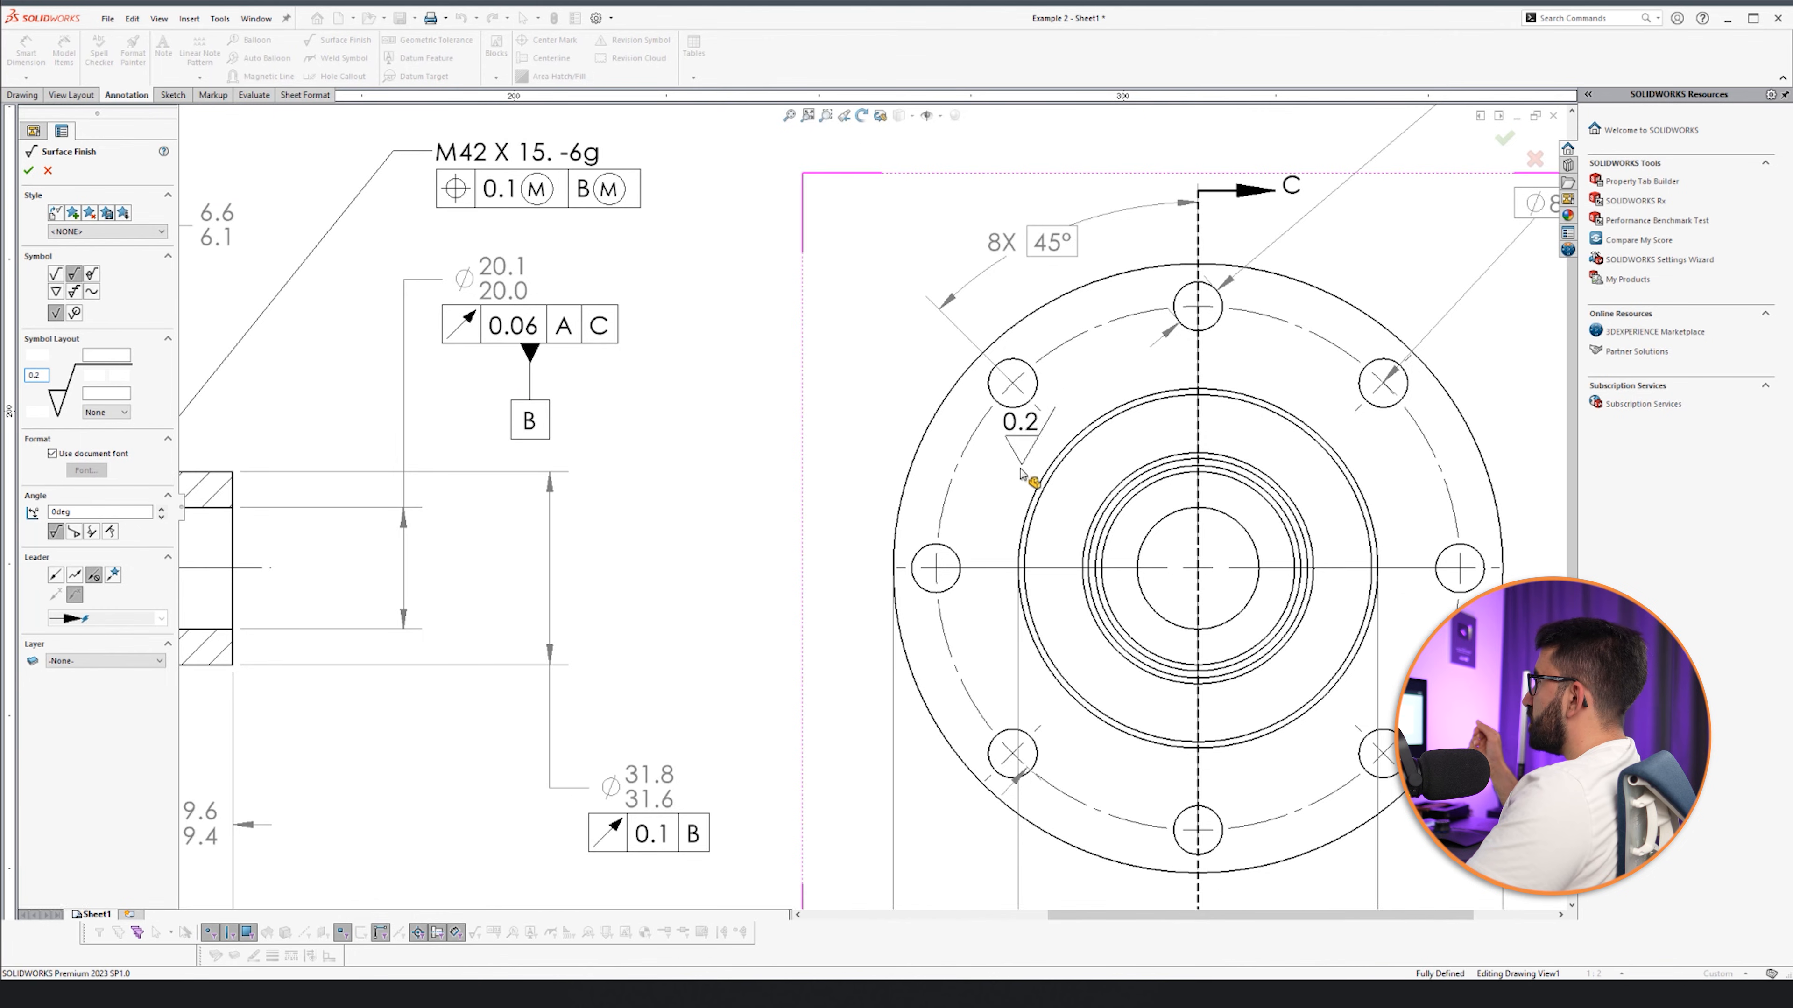